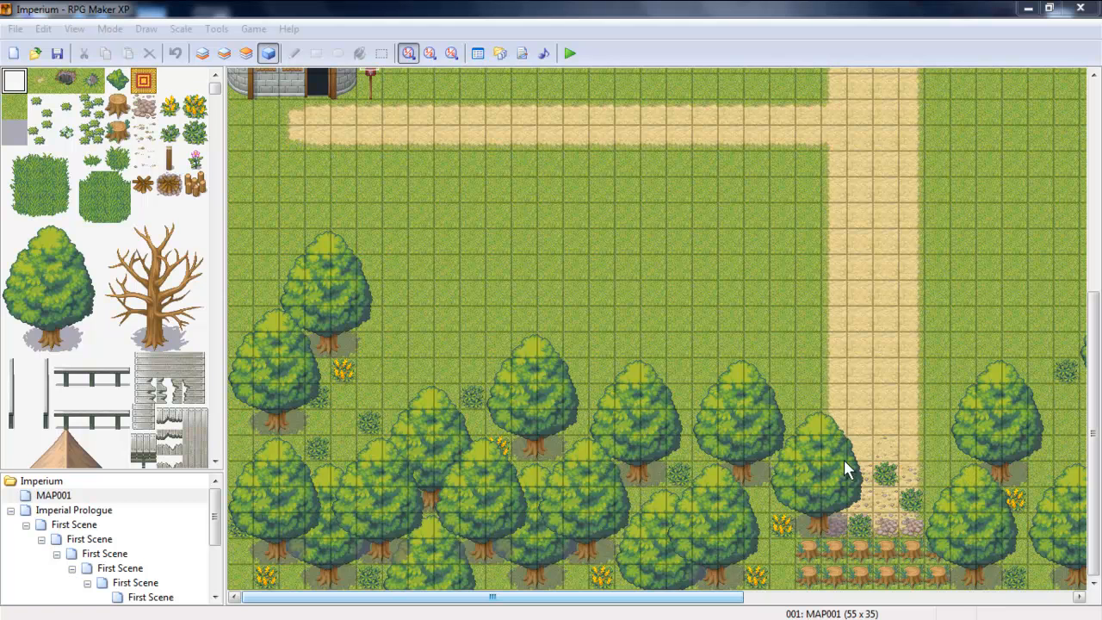
pyautogui.moveTo(600, 393)
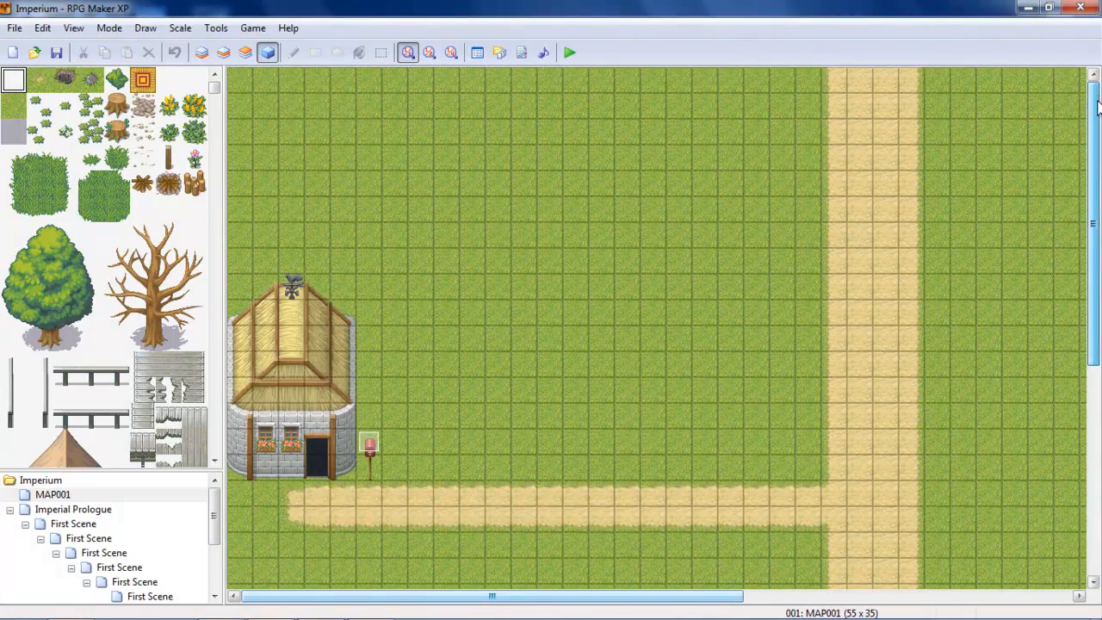
# Step: Open Materialbase's Graphics/Tilesets folder and select the imported RPGmakerXPMegaTileset
pyautogui.scroll(-3)
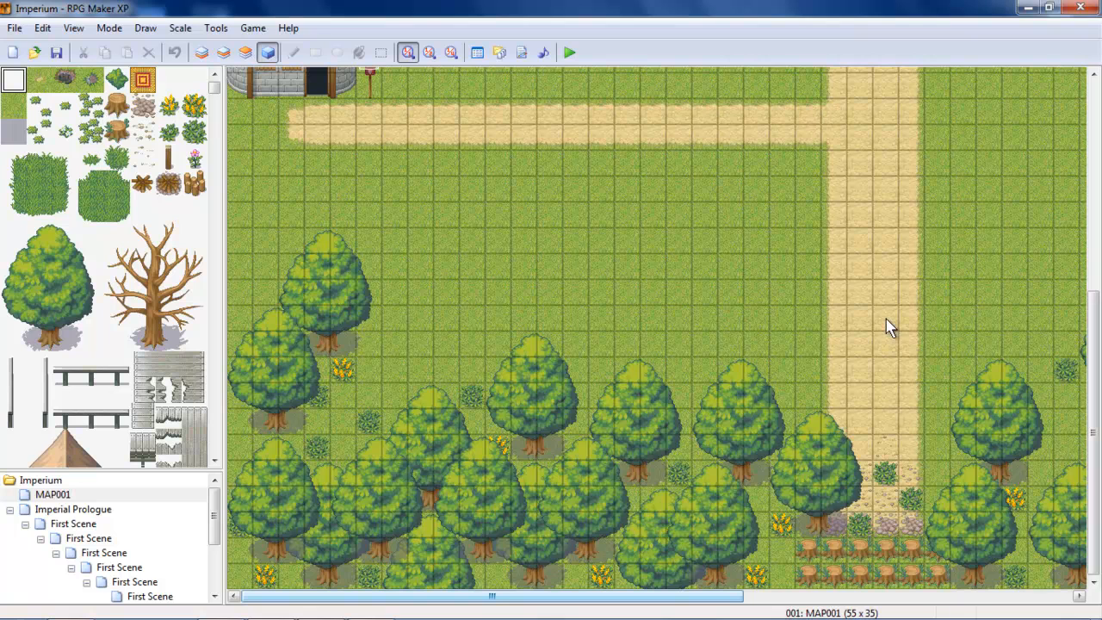
pyautogui.moveTo(871, 343)
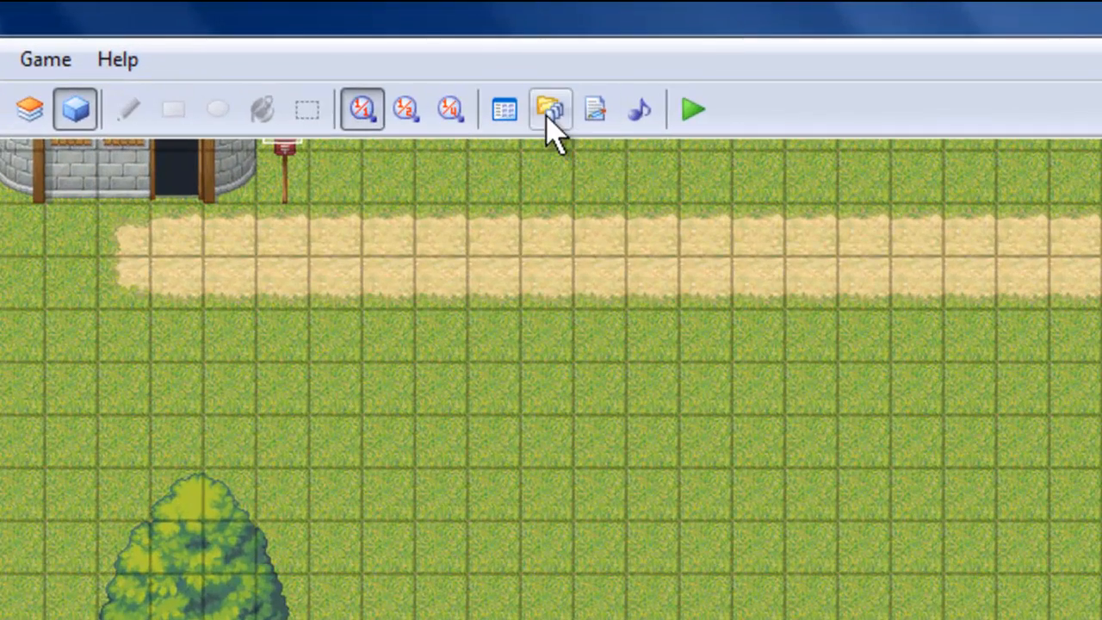
pyautogui.click(550, 109)
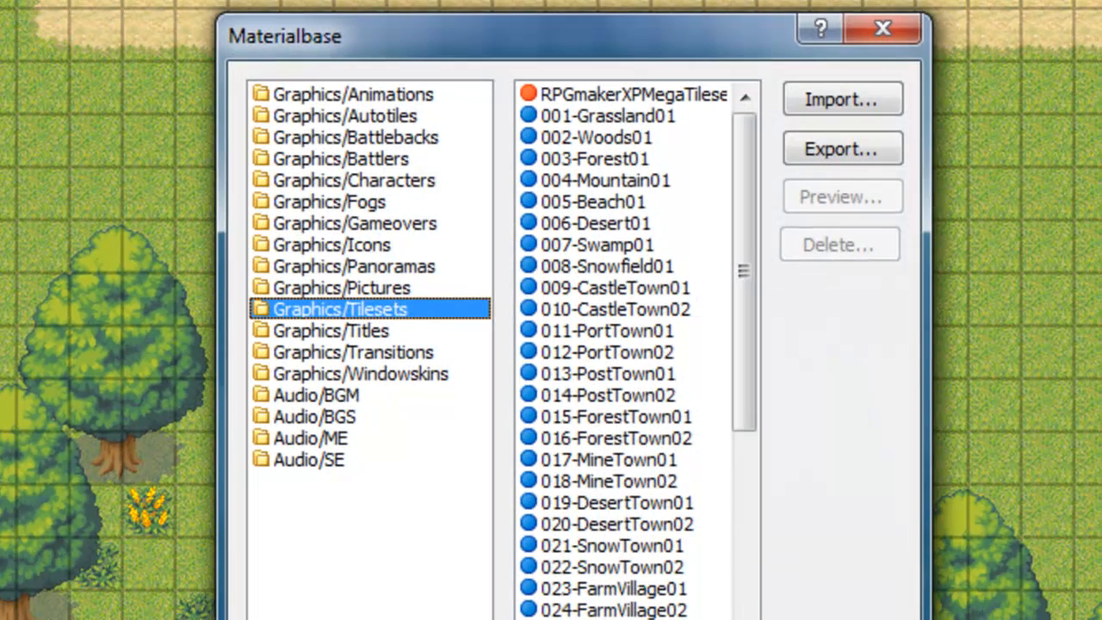
pyautogui.moveTo(405, 335)
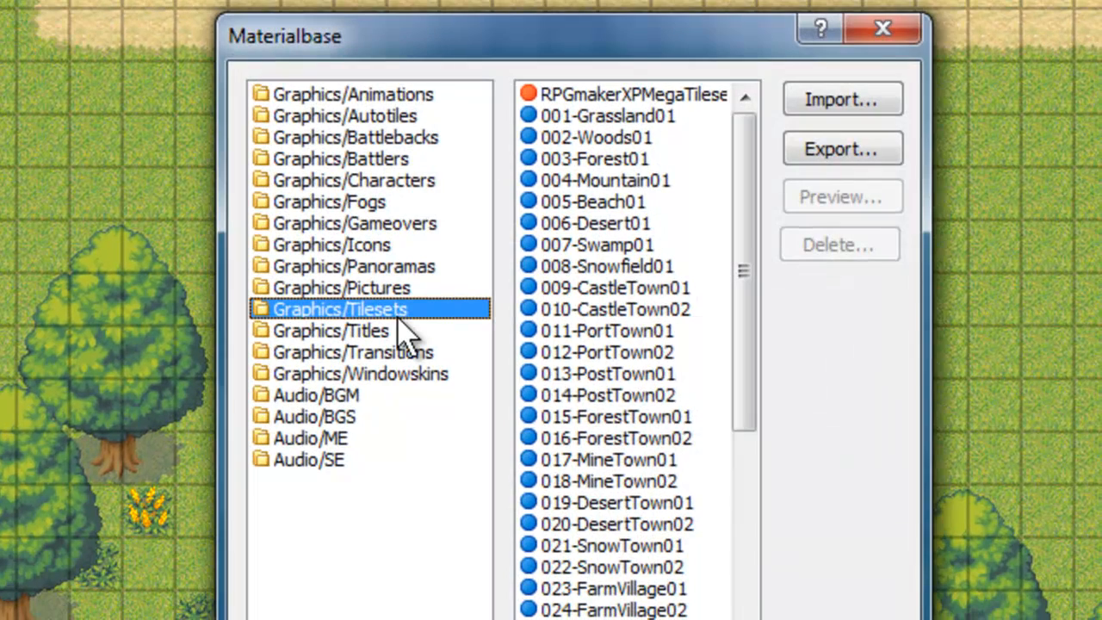
pyautogui.moveTo(602, 129)
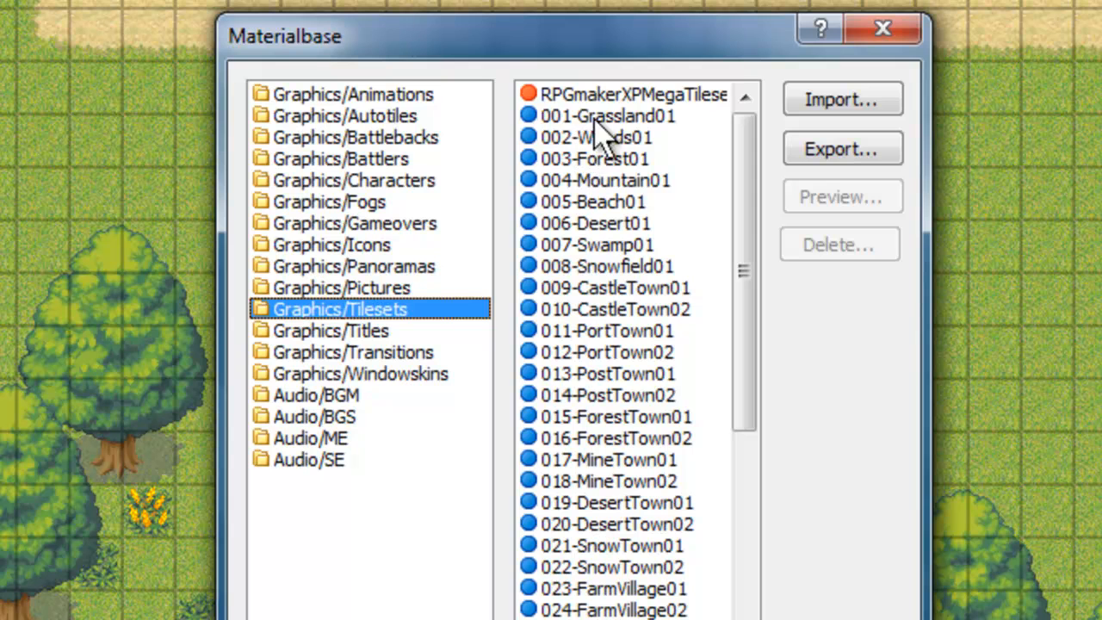
pyautogui.click(629, 95)
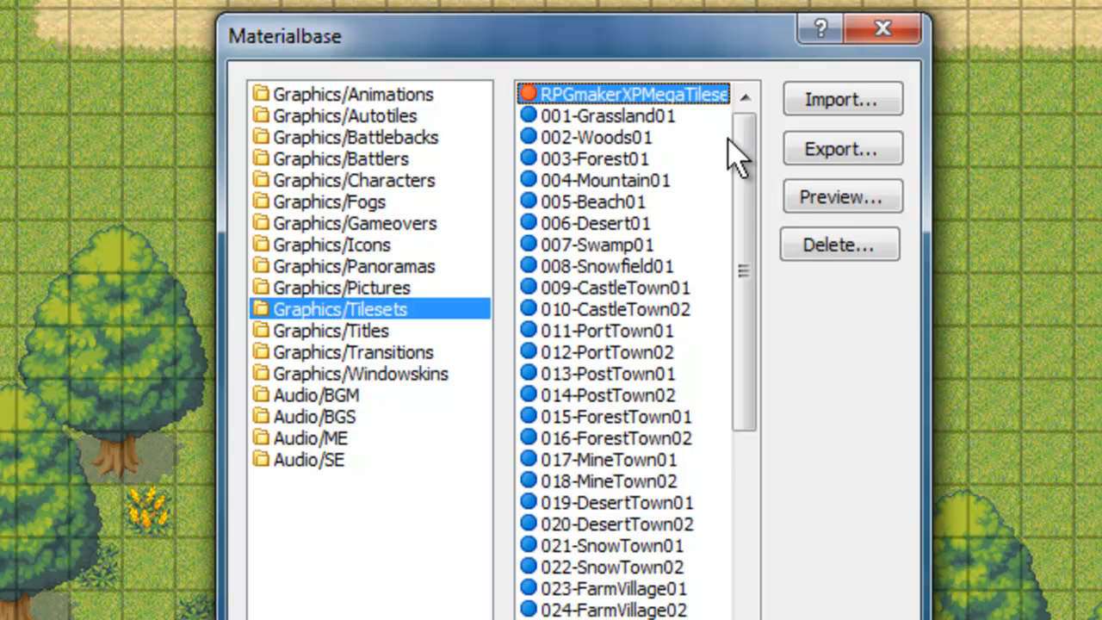
pyautogui.scroll(-3)
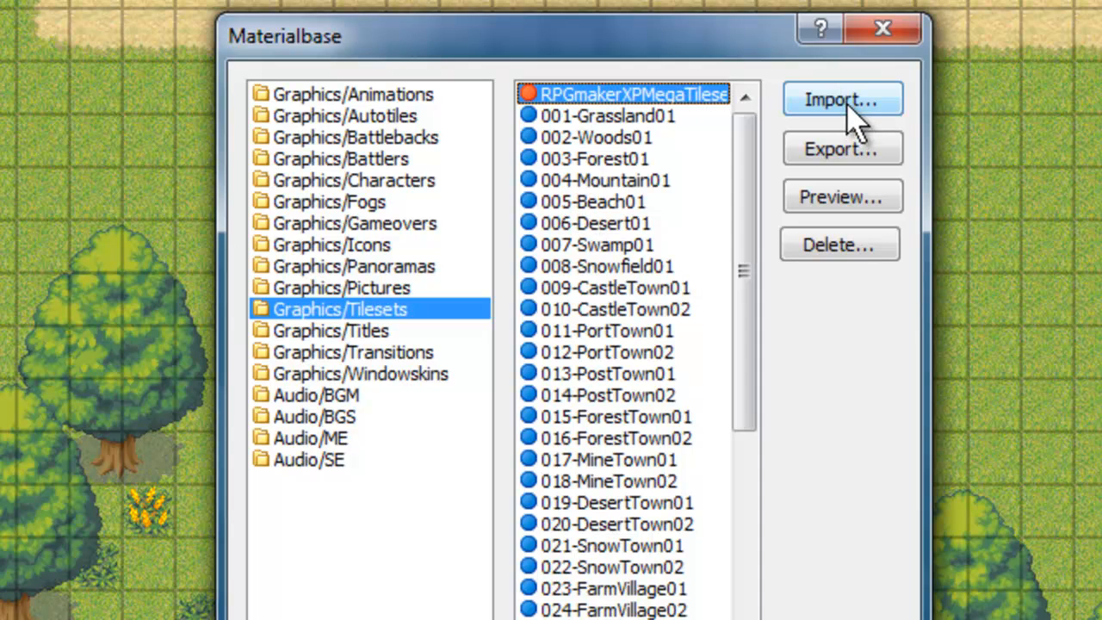
pyautogui.click(842, 99)
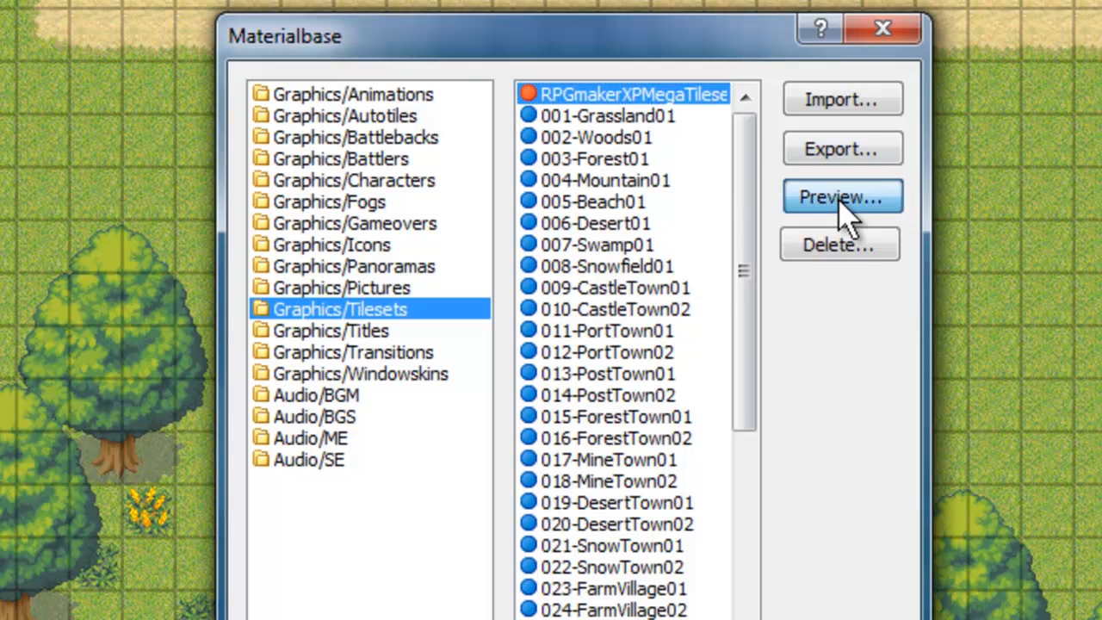
# Step: Preview the mega tileset's castle, house, church and dungeon graphics, then close the preview
pyautogui.click(841, 196)
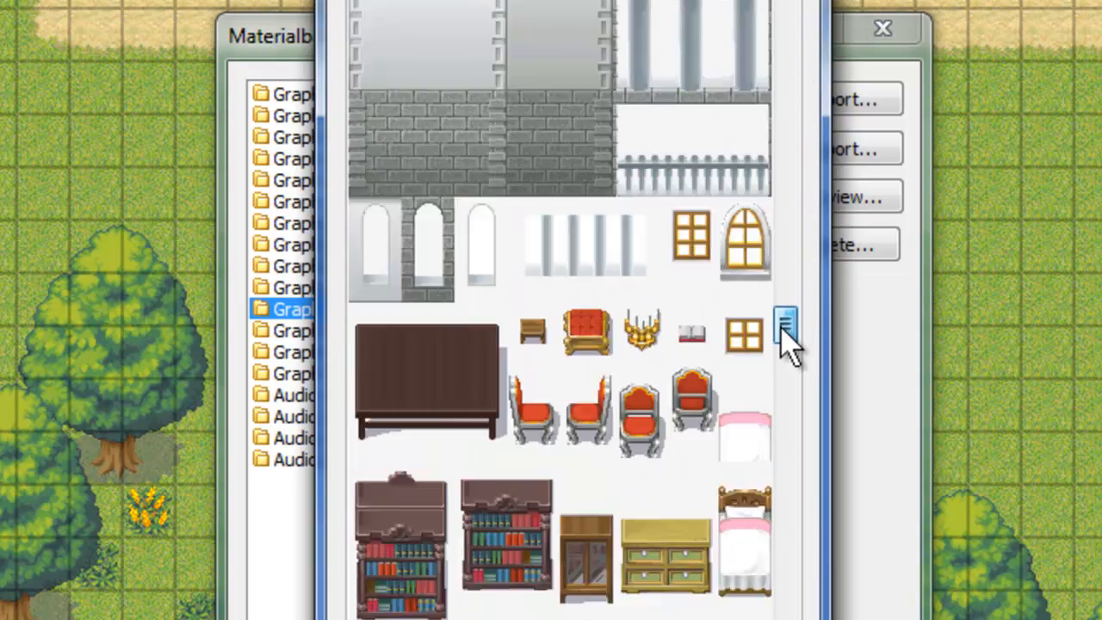
pyautogui.scroll(-3)
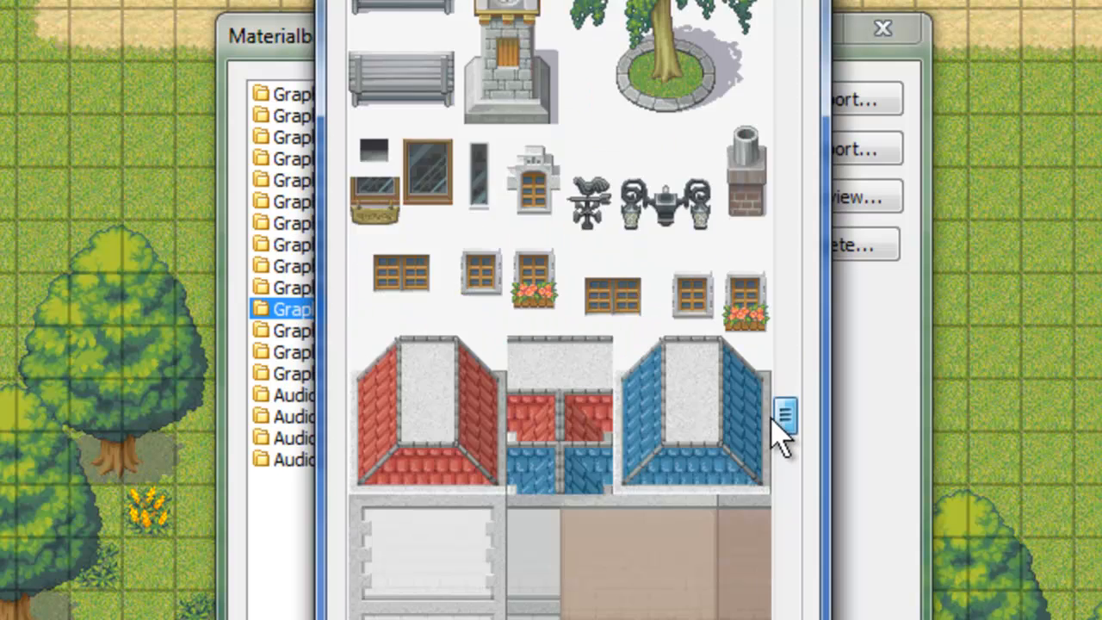
pyautogui.scroll(-3)
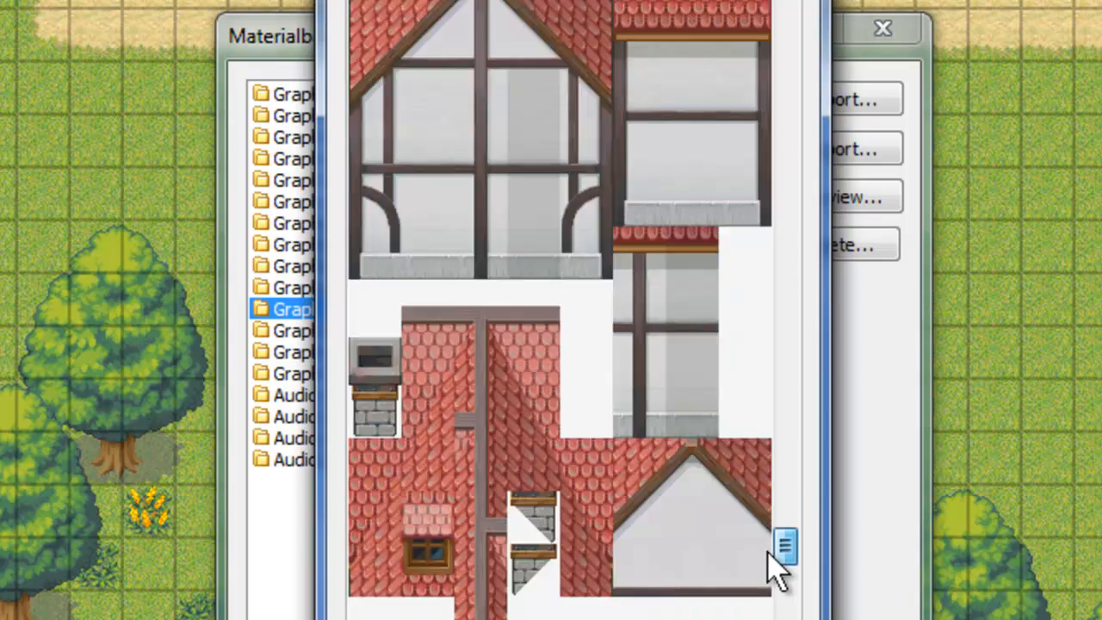
pyautogui.scroll(-3)
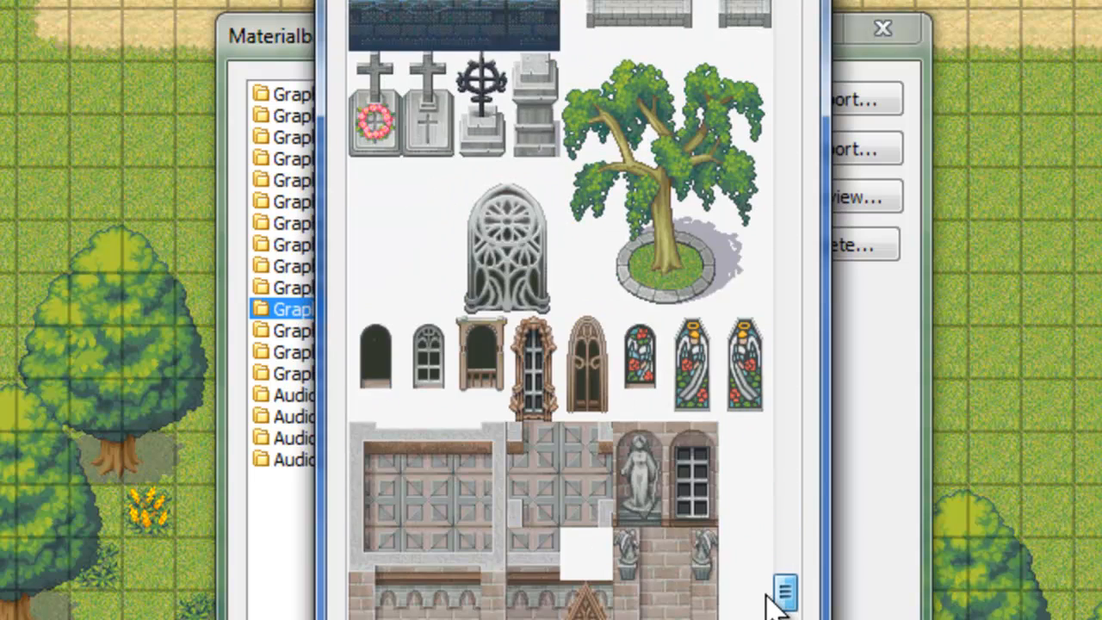
pyautogui.scroll(-3)
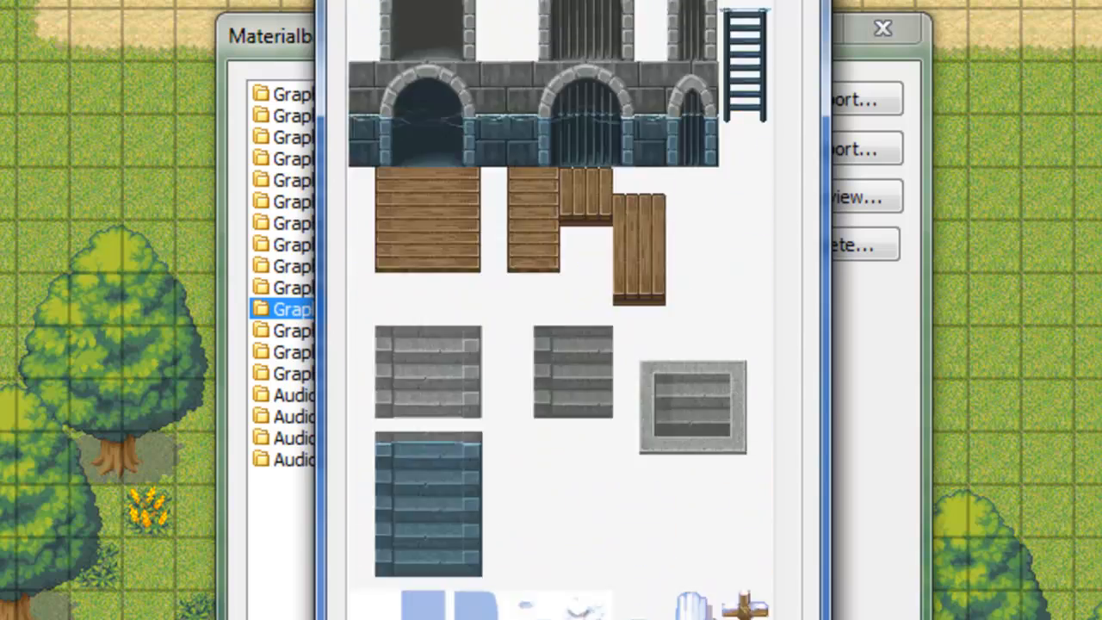
pyautogui.click(781, 82)
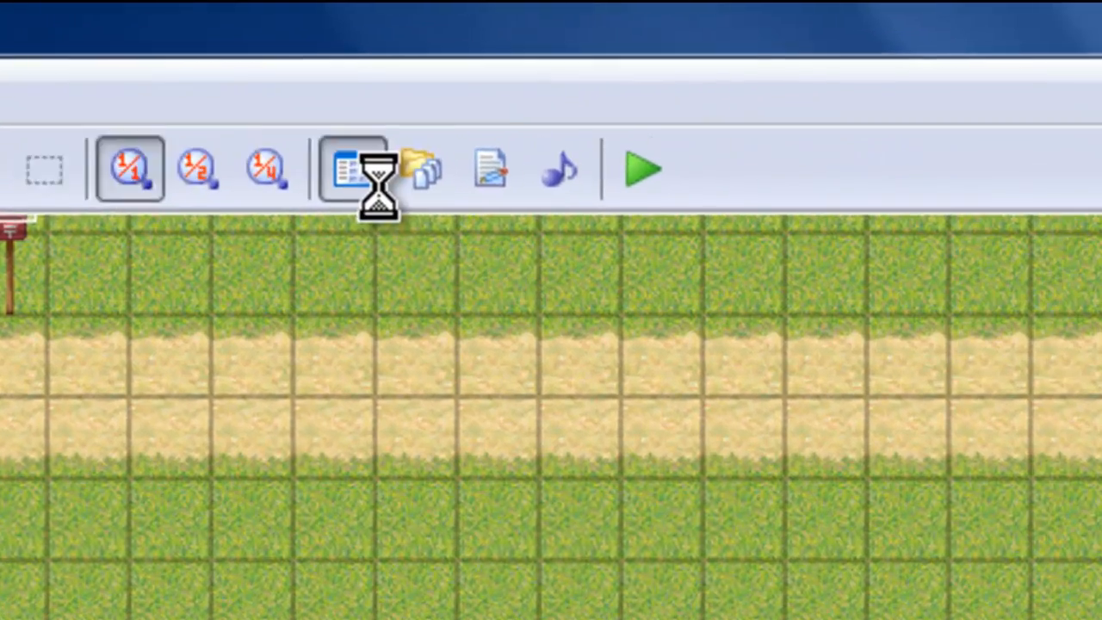
# Step: Raise the database tileset maximum to 52 and name slot 052 'TEST'
pyautogui.click(353, 168)
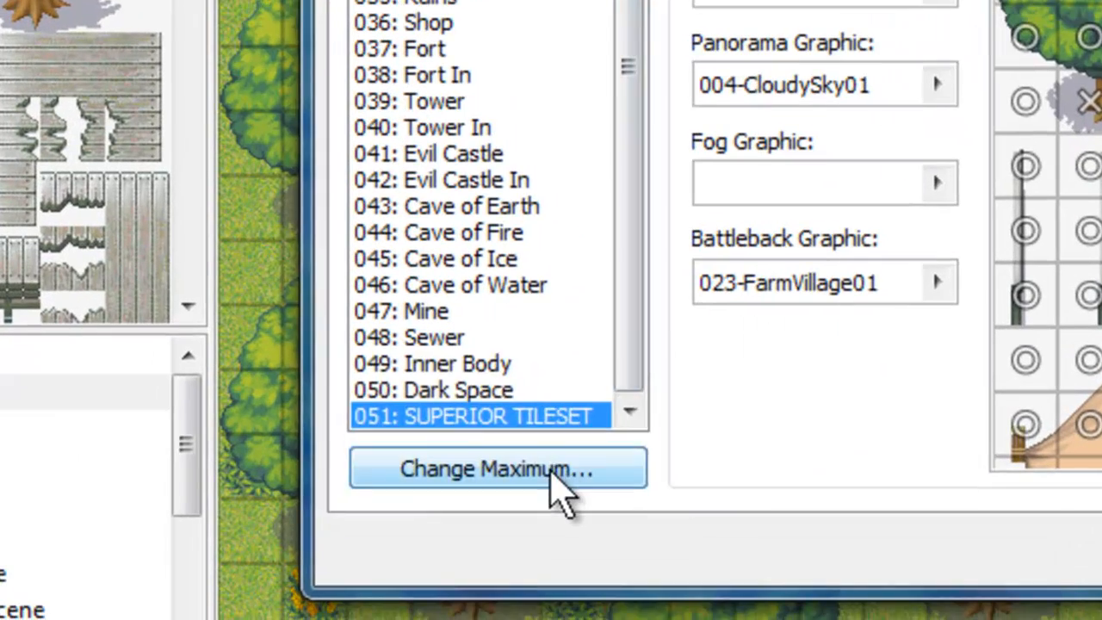
pyautogui.click(498, 468)
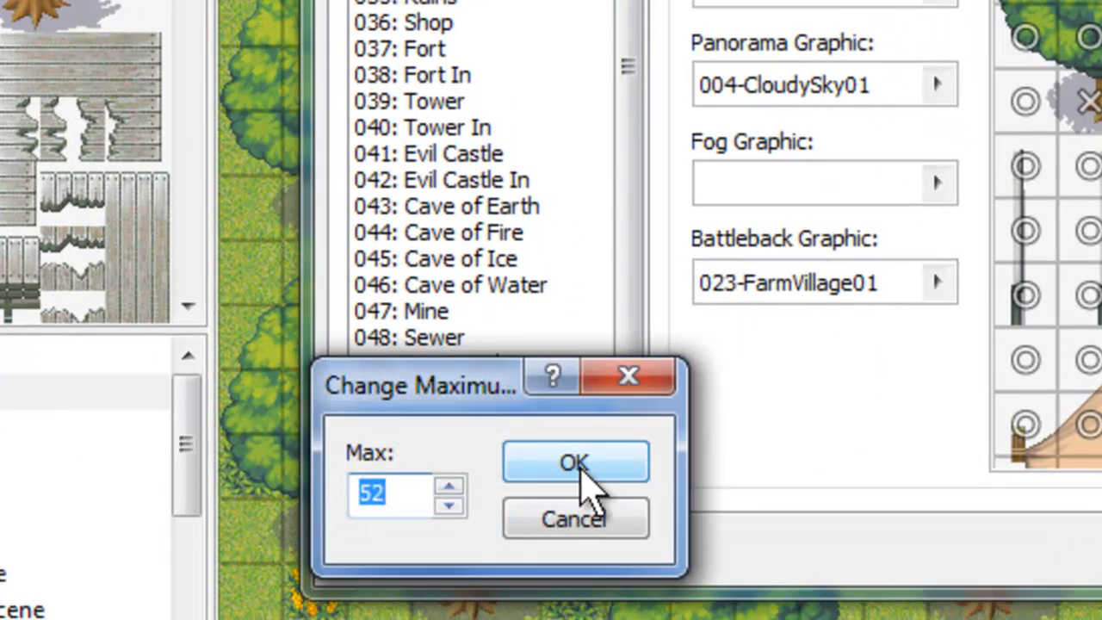
pyautogui.click(575, 462)
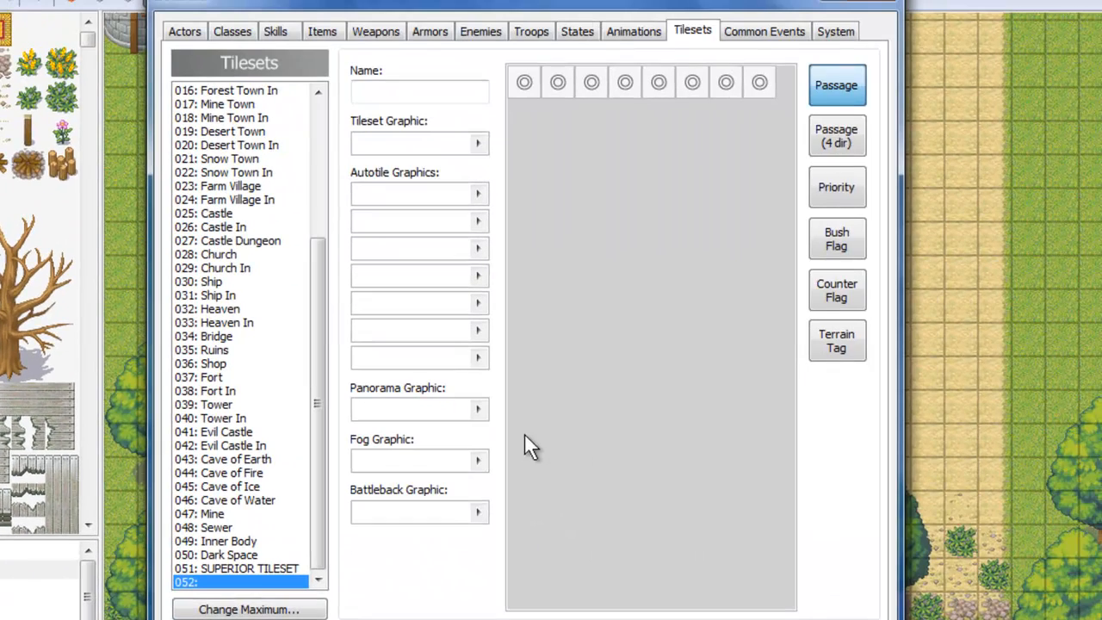
pyautogui.moveTo(422, 120)
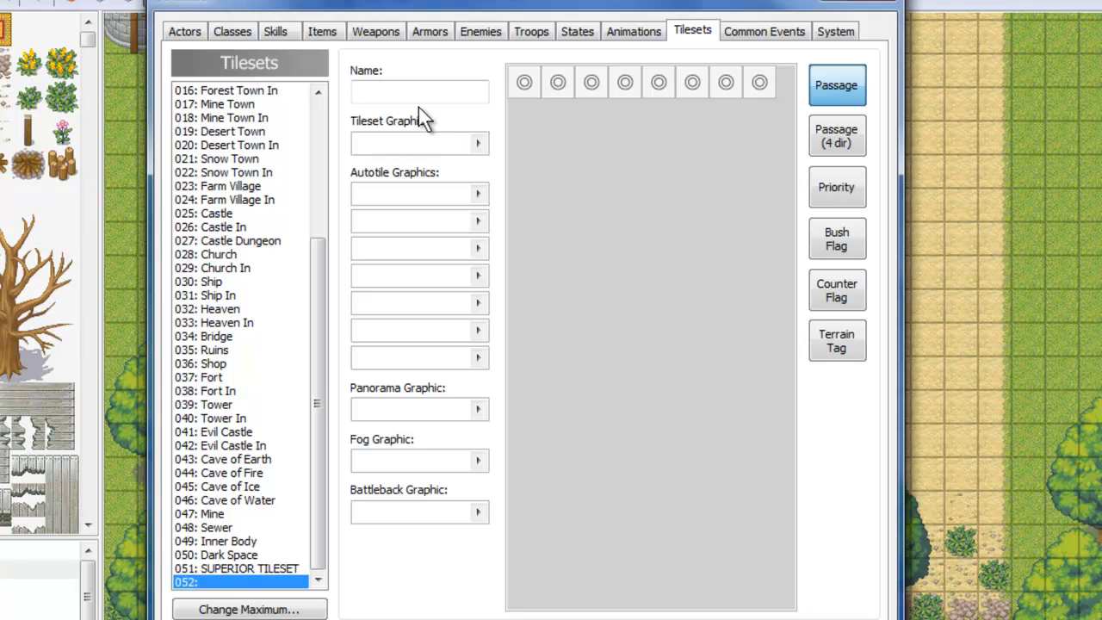
pyautogui.write('TEST')
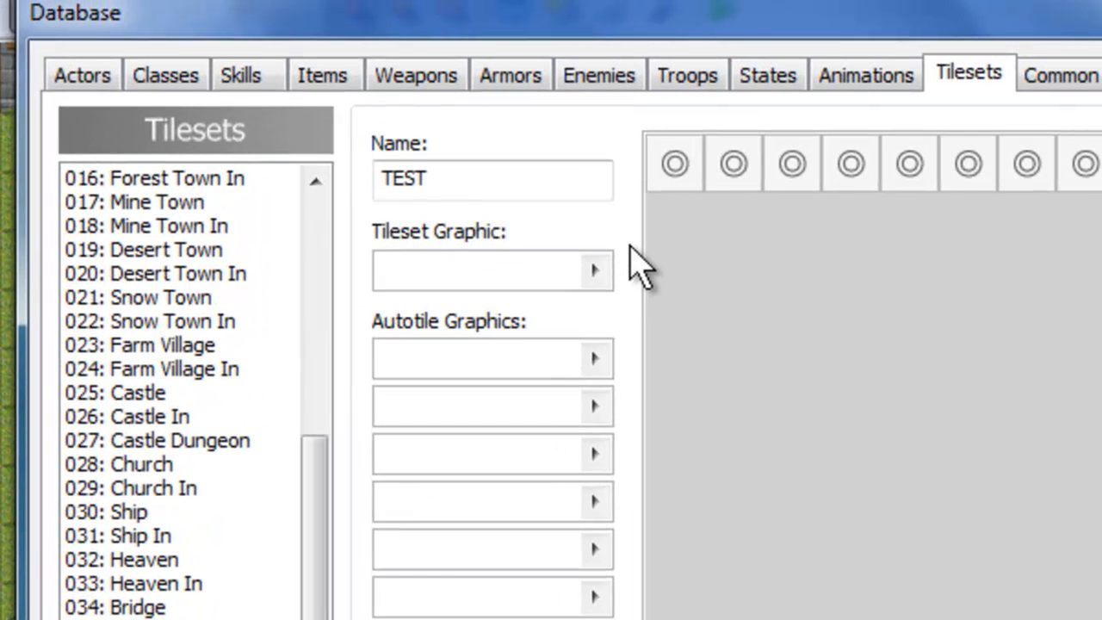
pyautogui.moveTo(491, 267)
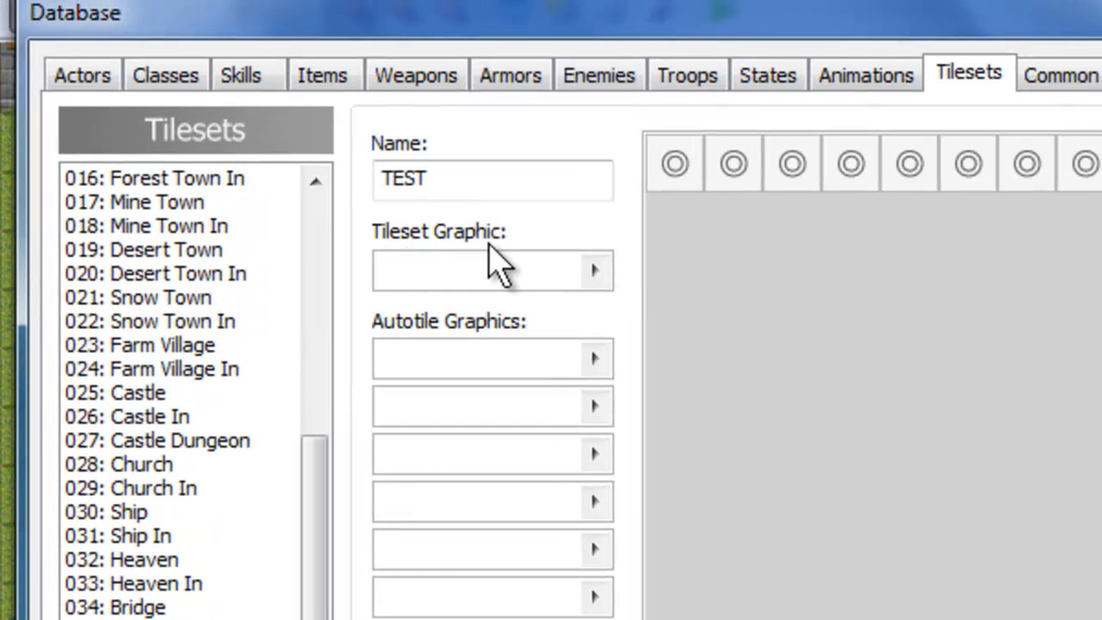
pyautogui.moveTo(564, 258)
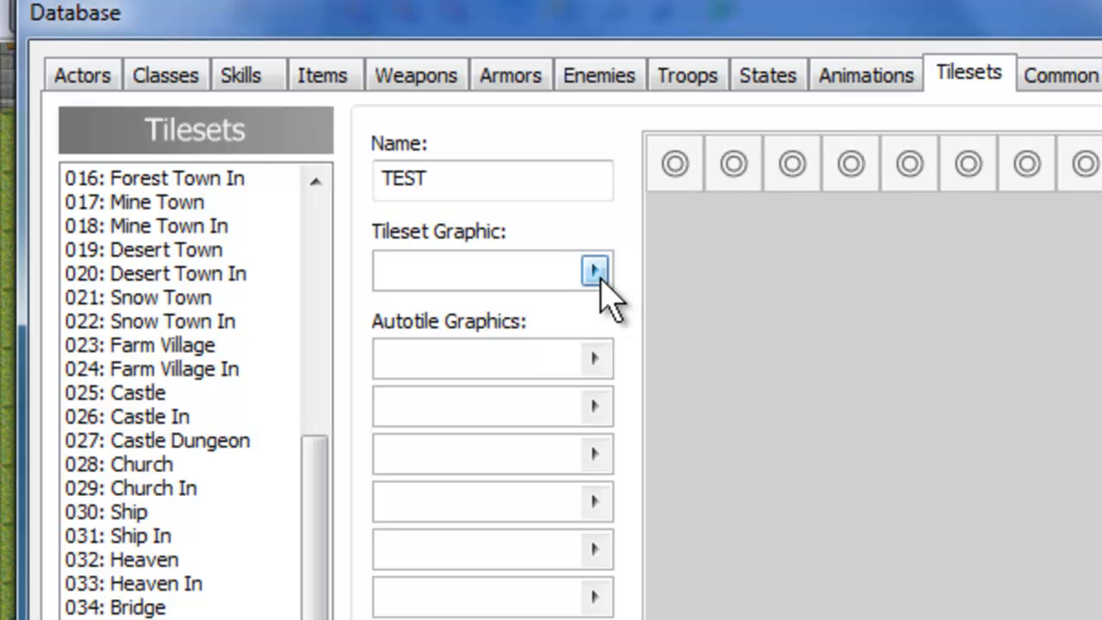
# Step: Set tileset 052 TEST's Tileset Graphic to RPGmakerXPMegaTileset
pyautogui.click(594, 271)
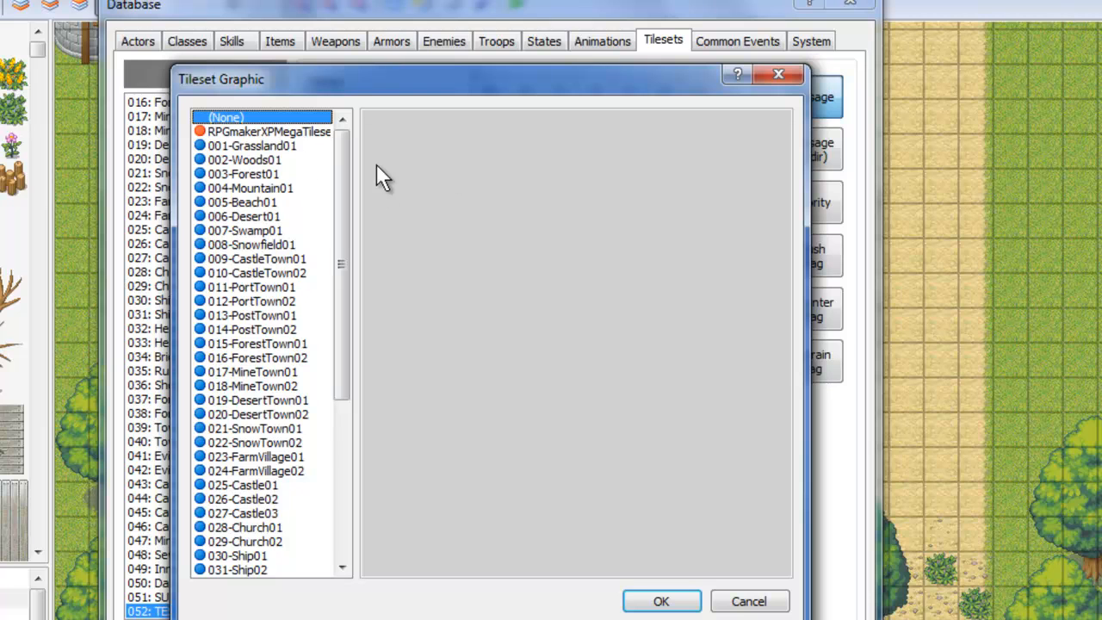
pyautogui.click(268, 131)
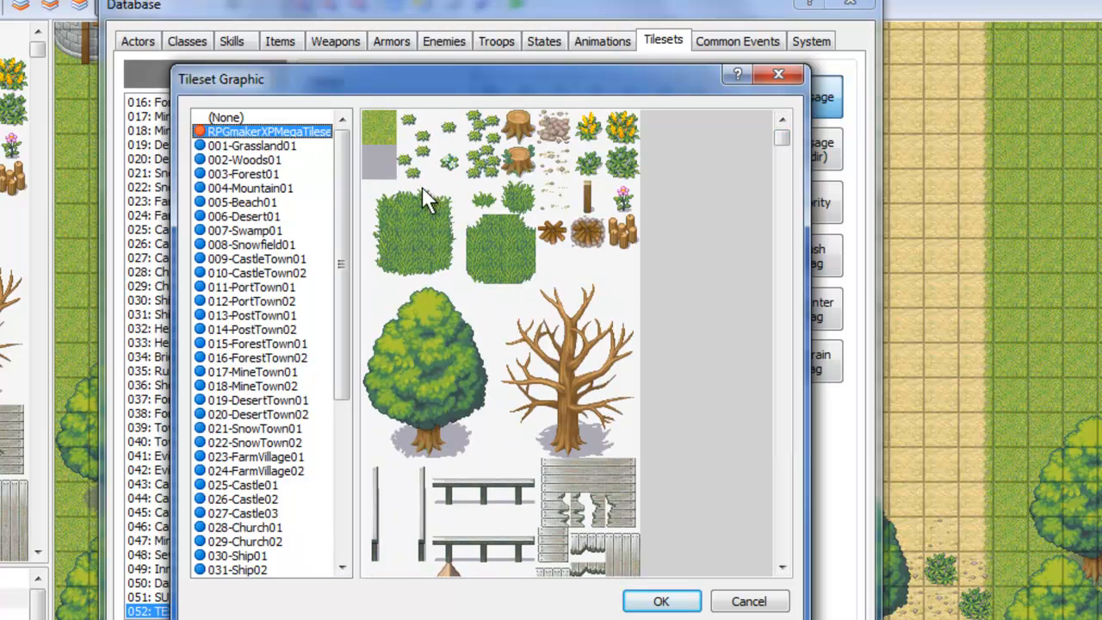
pyautogui.click(661, 601)
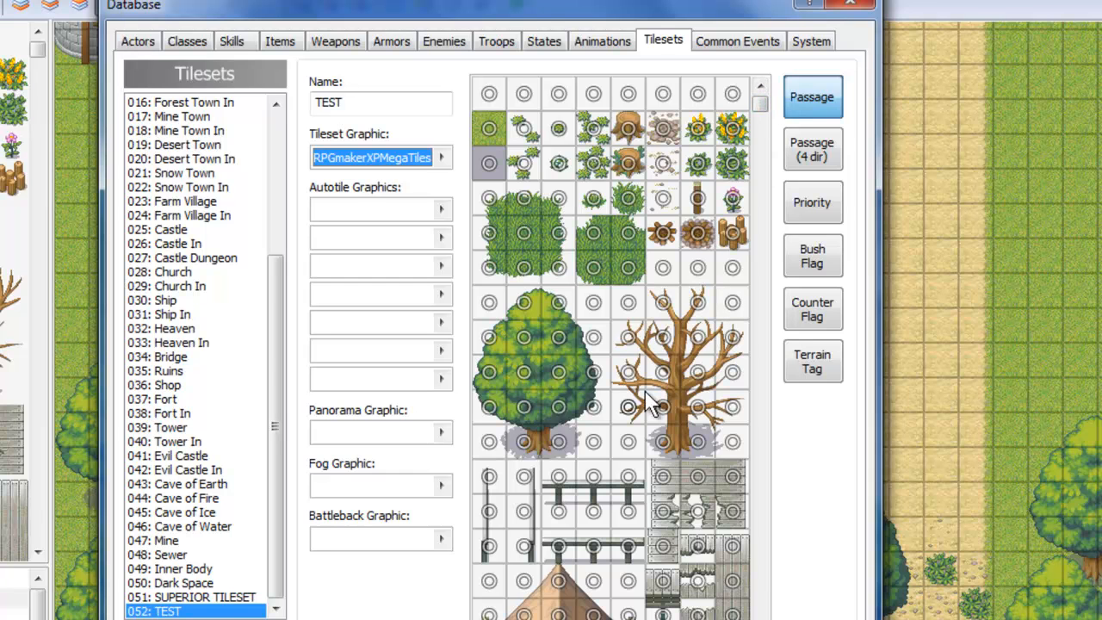
pyautogui.moveTo(637, 224)
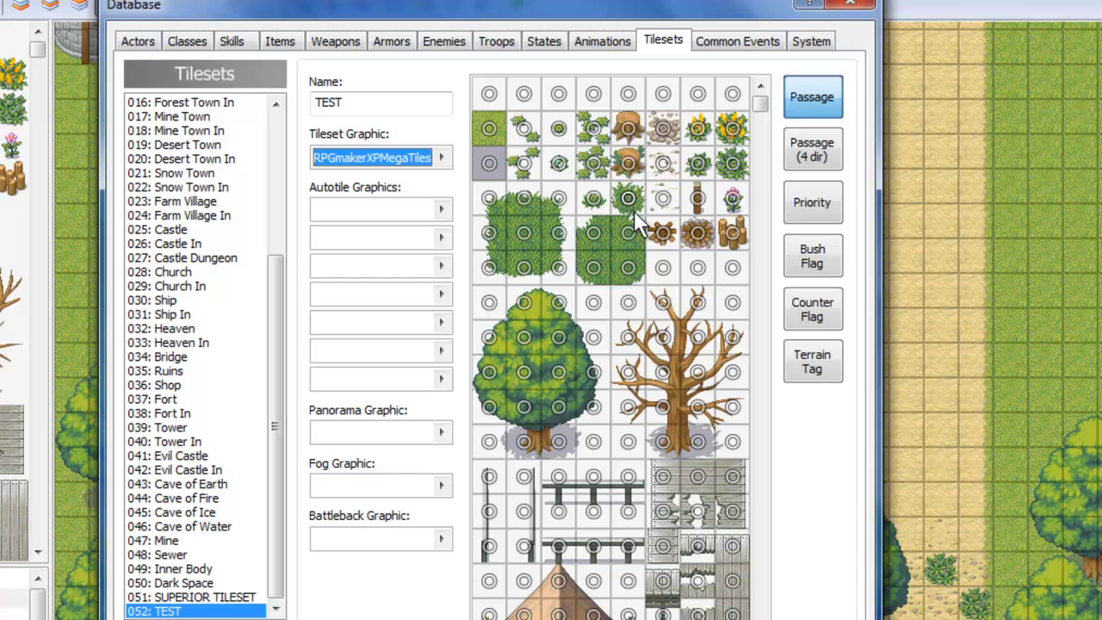
pyautogui.moveTo(611, 284)
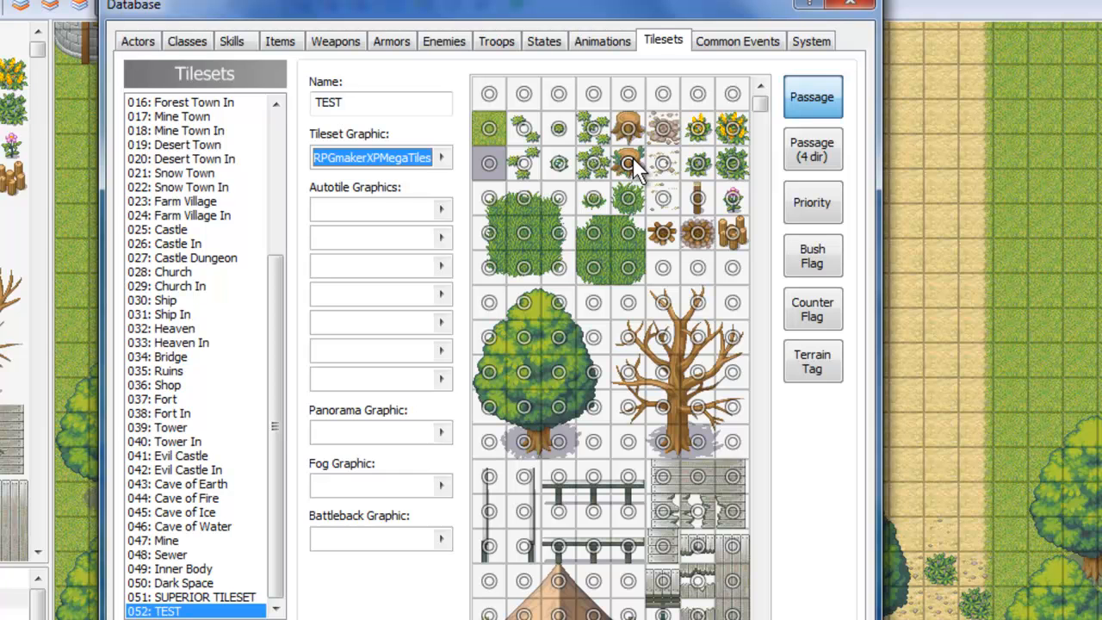
pyautogui.moveTo(641, 185)
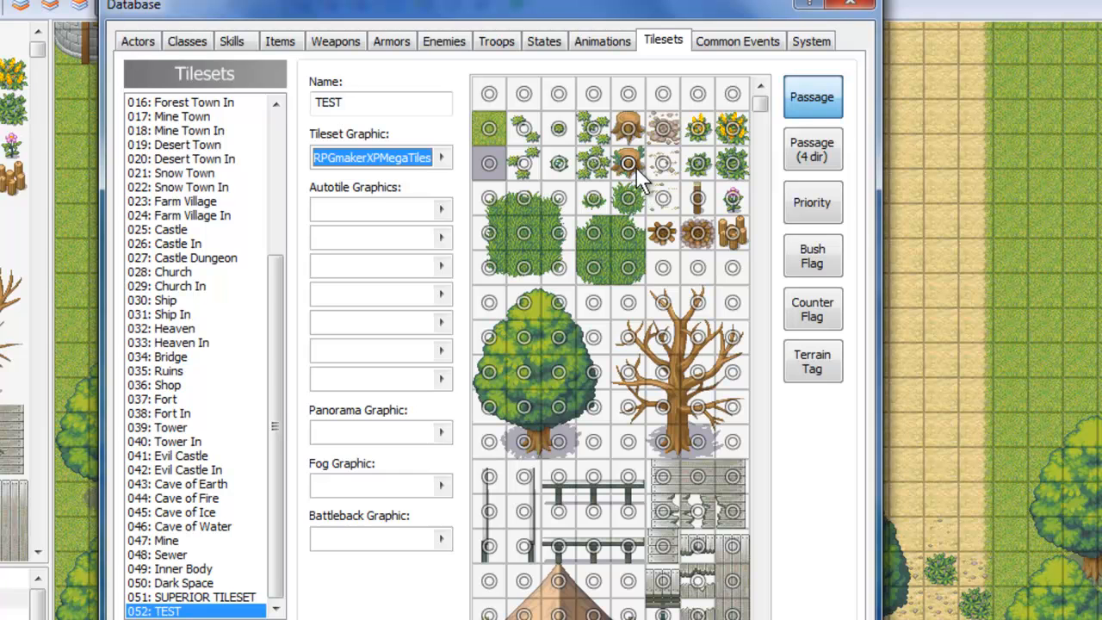
pyautogui.moveTo(706, 198)
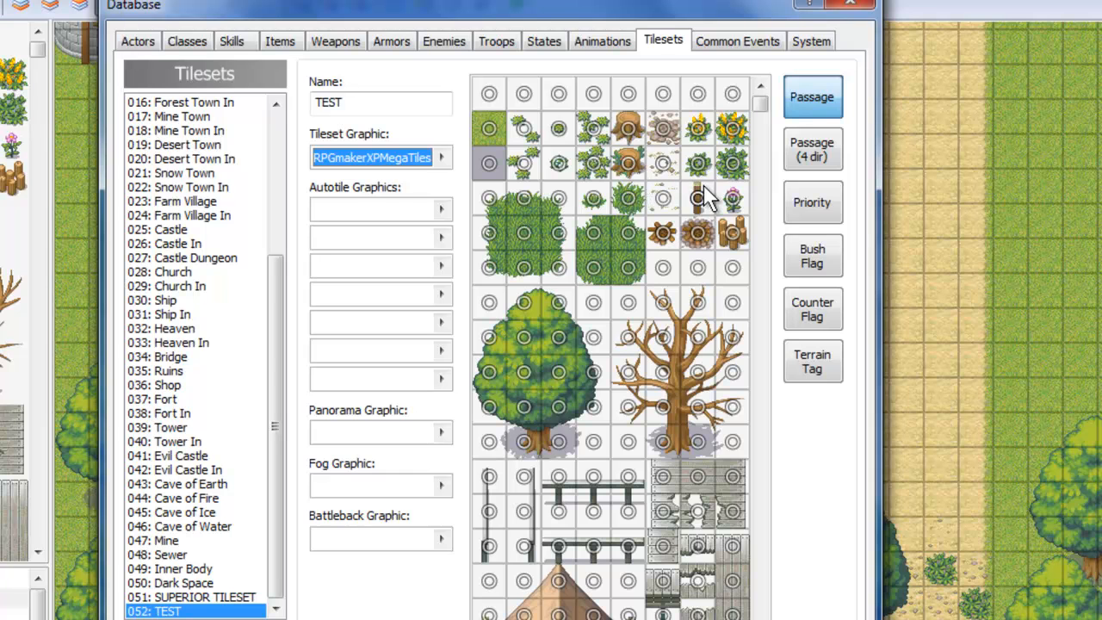
pyautogui.moveTo(706, 185)
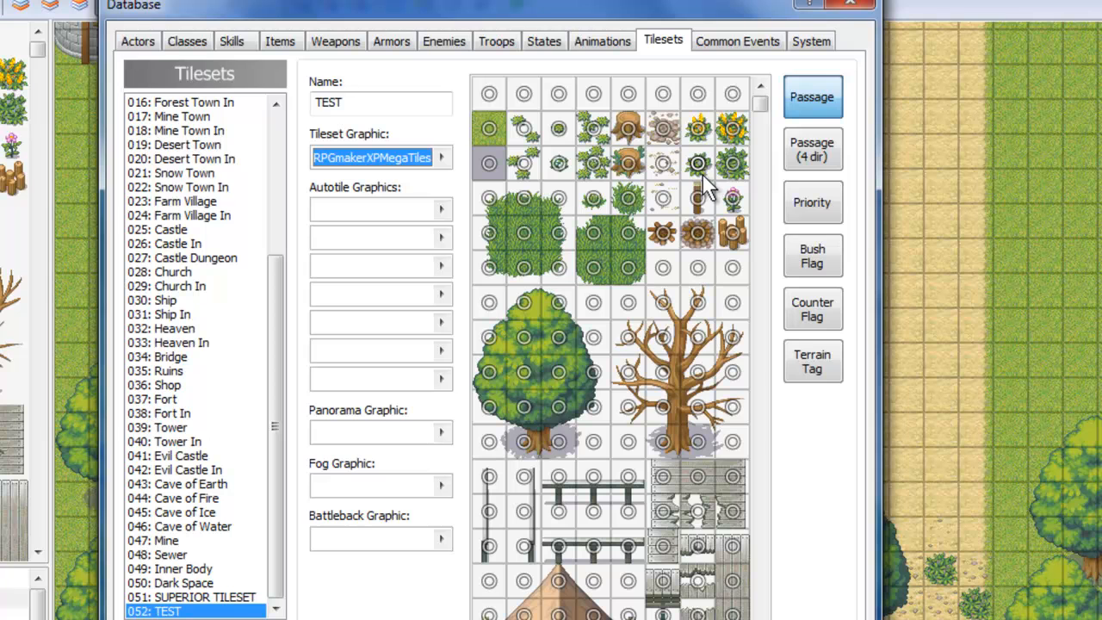
pyautogui.moveTo(594, 168)
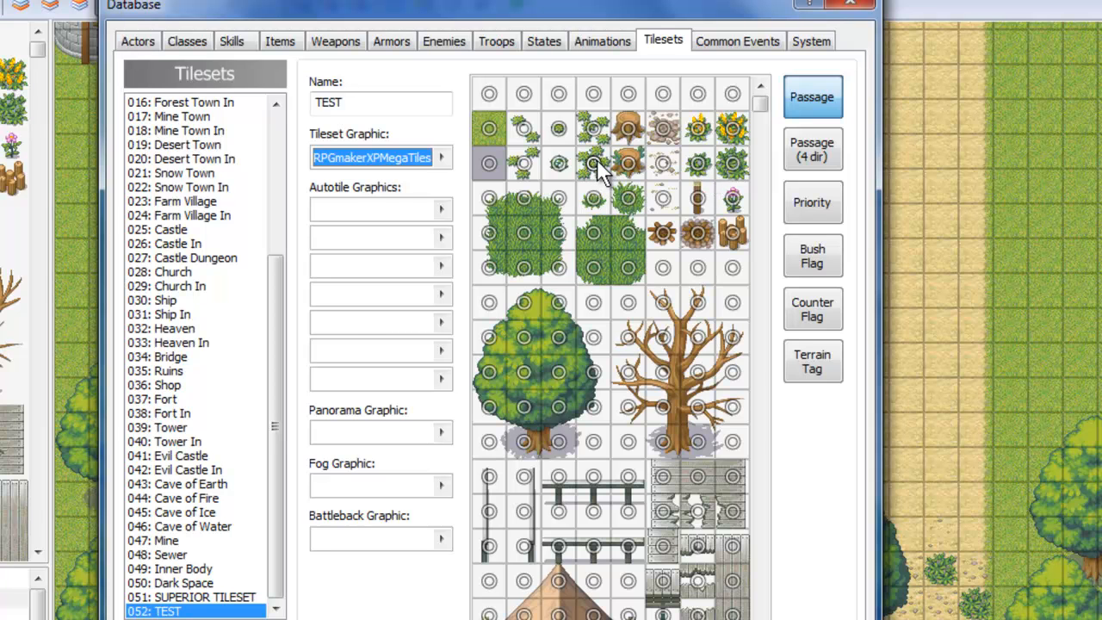
pyautogui.moveTo(592, 344)
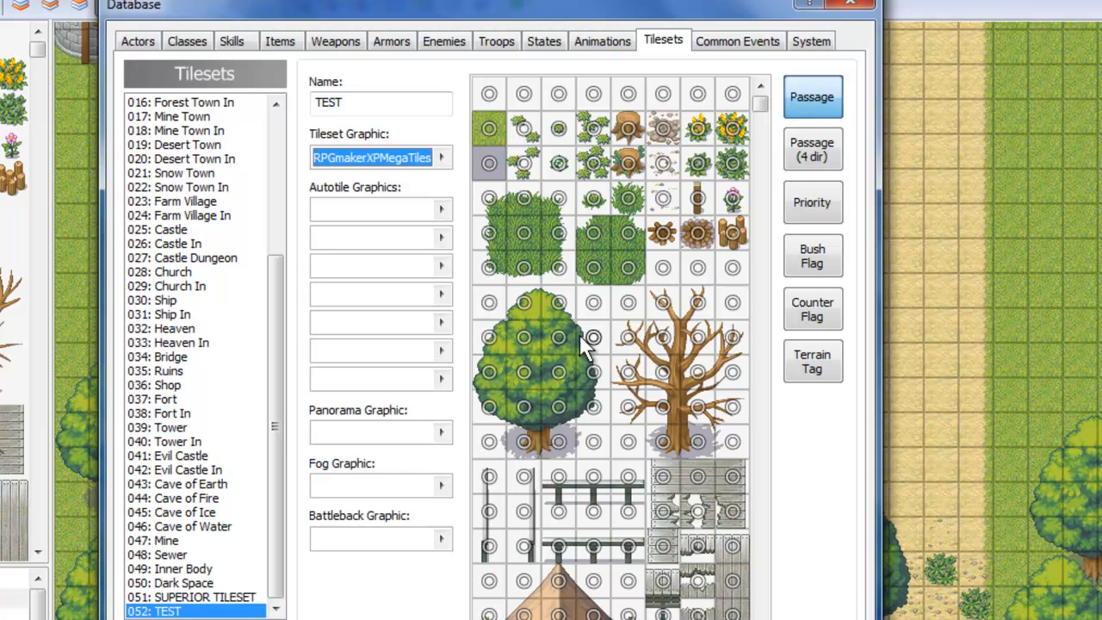
pyautogui.moveTo(575, 375)
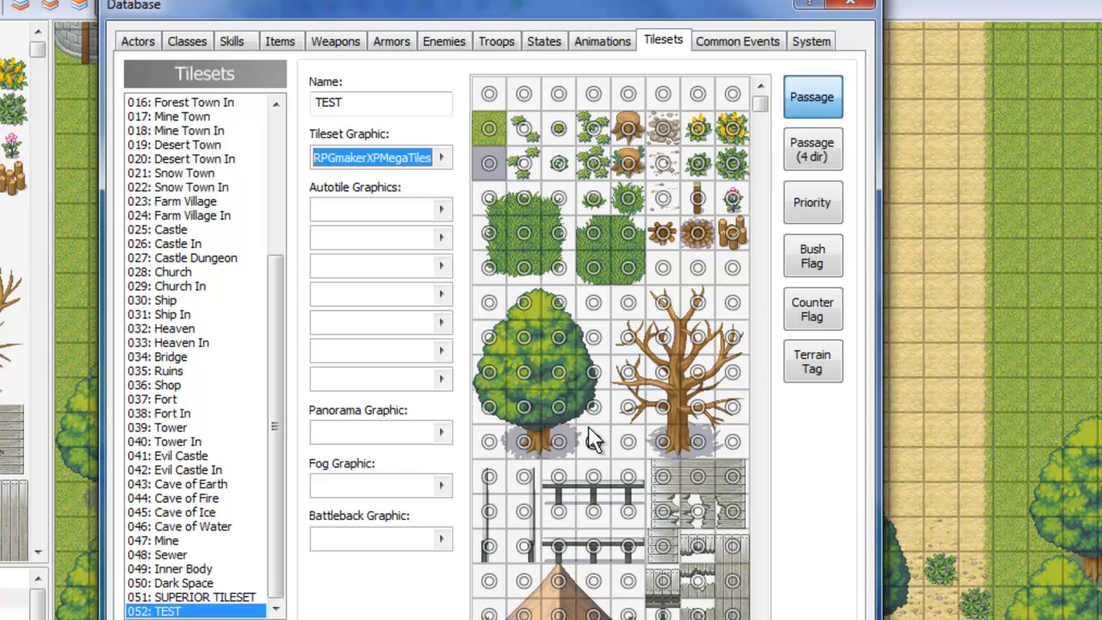
pyautogui.moveTo(484, 336)
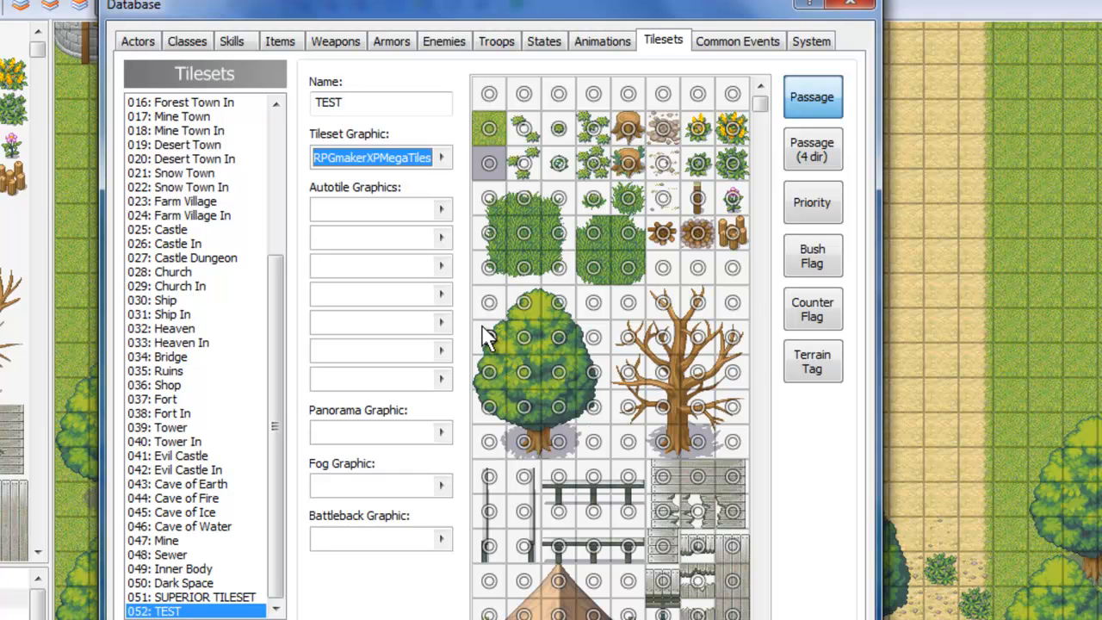
pyautogui.moveTo(594, 411)
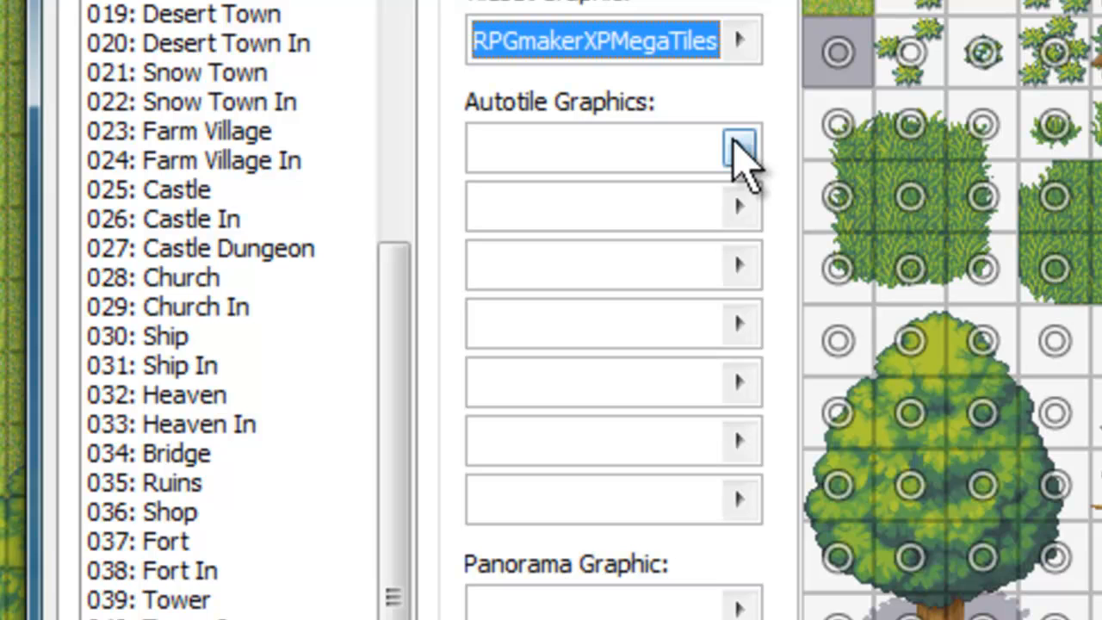
# Step: Compare 013-G2_Swamp02 and 006-G_Road02, keeping 006-G_Road02 as the first autotile
pyautogui.click(738, 146)
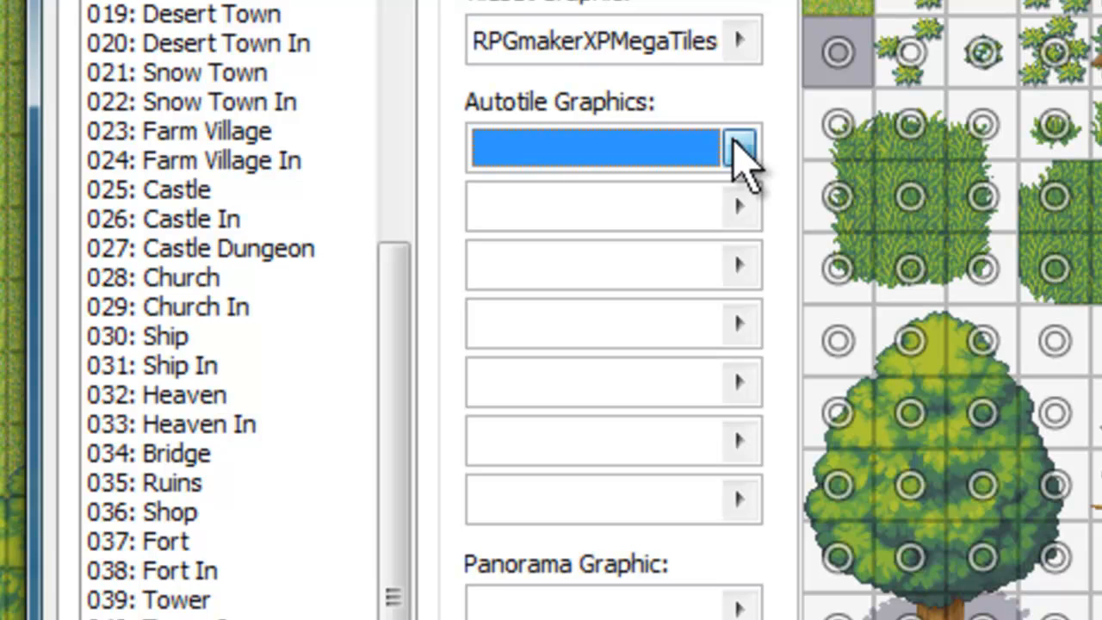
pyautogui.click(738, 148)
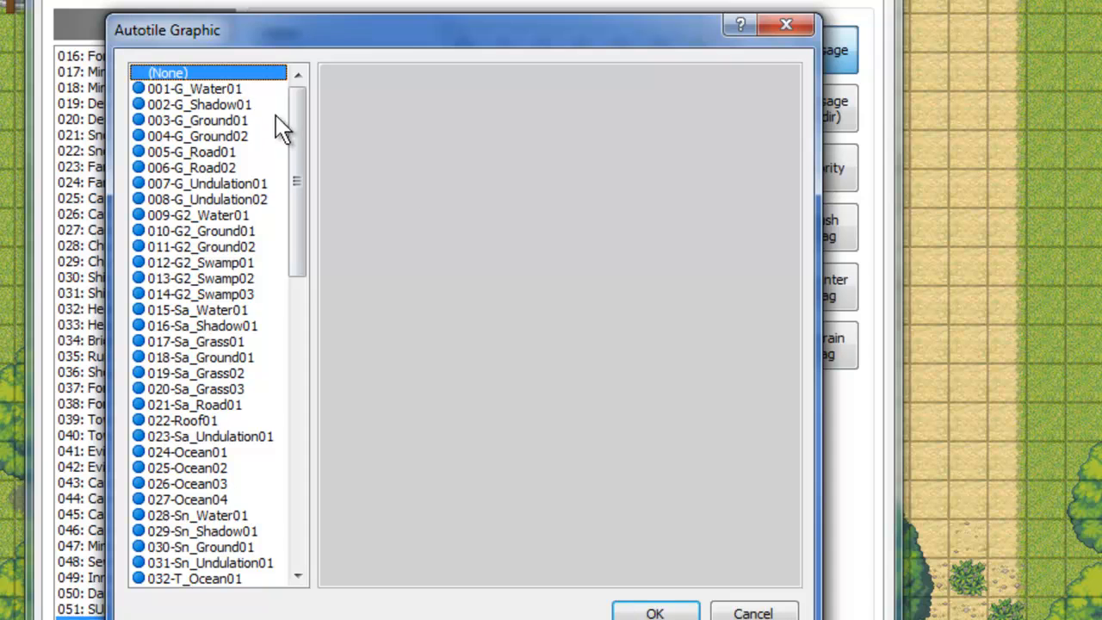
pyautogui.click(201, 278)
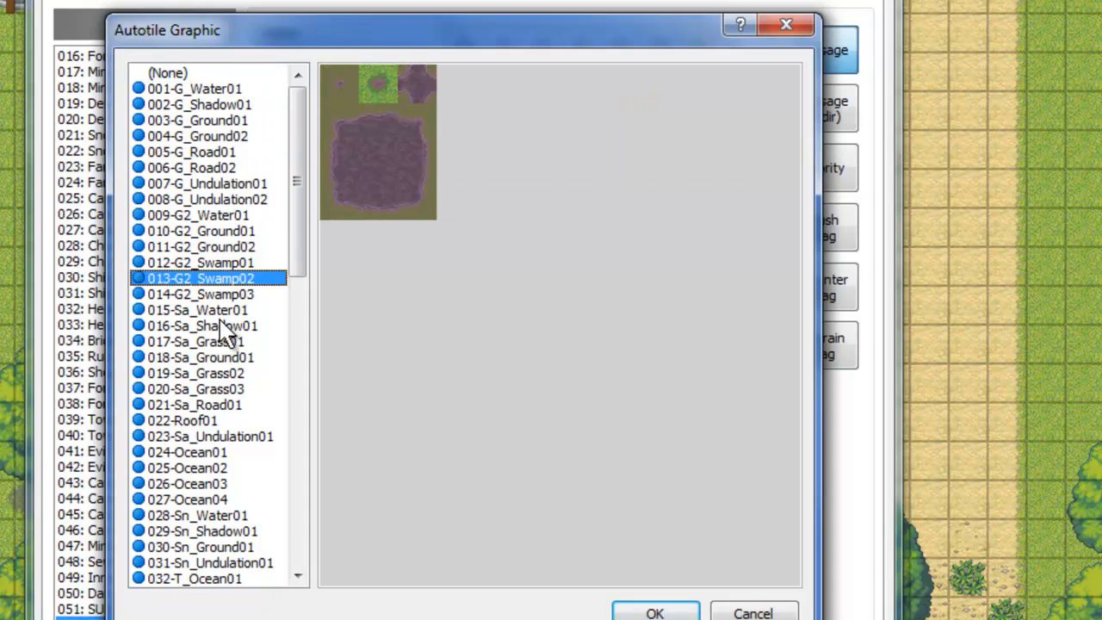
pyautogui.click(191, 167)
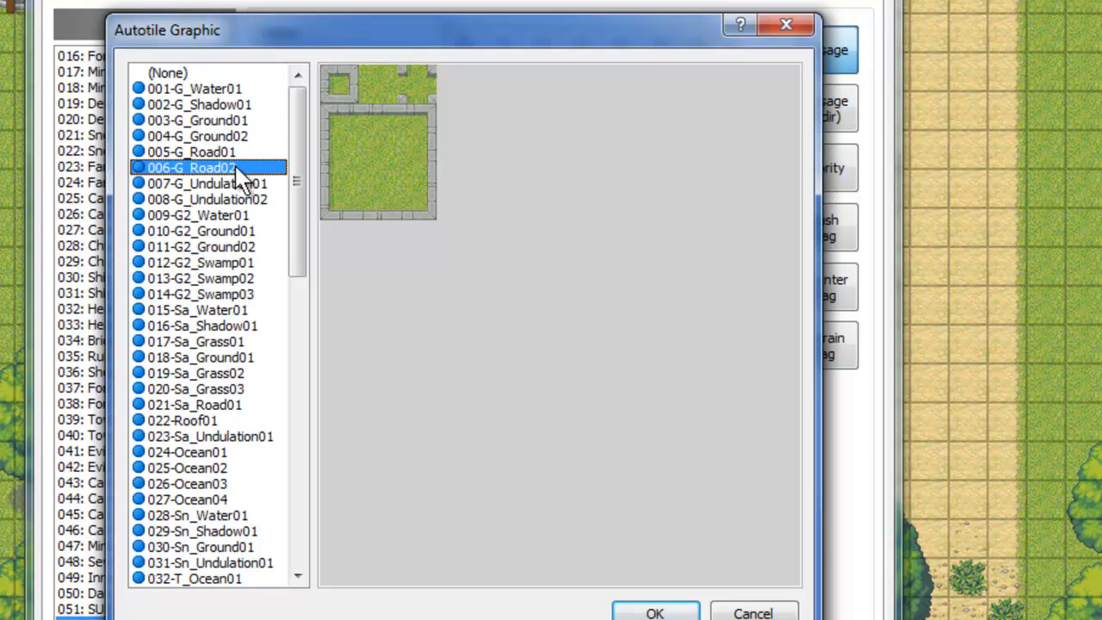
pyautogui.click(654, 613)
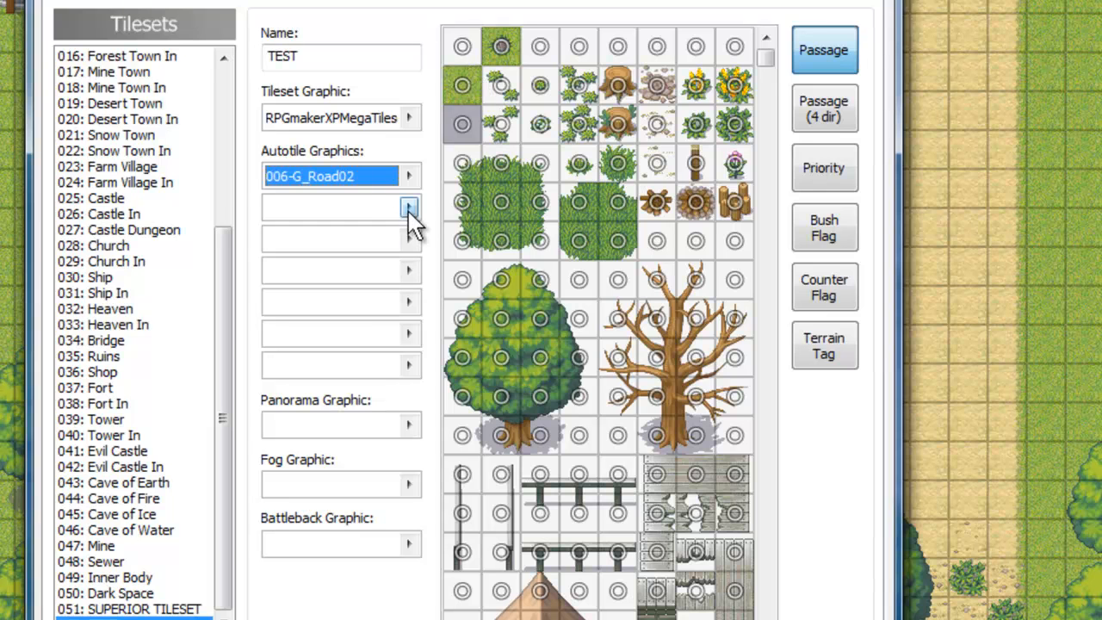
pyautogui.moveTo(366, 375)
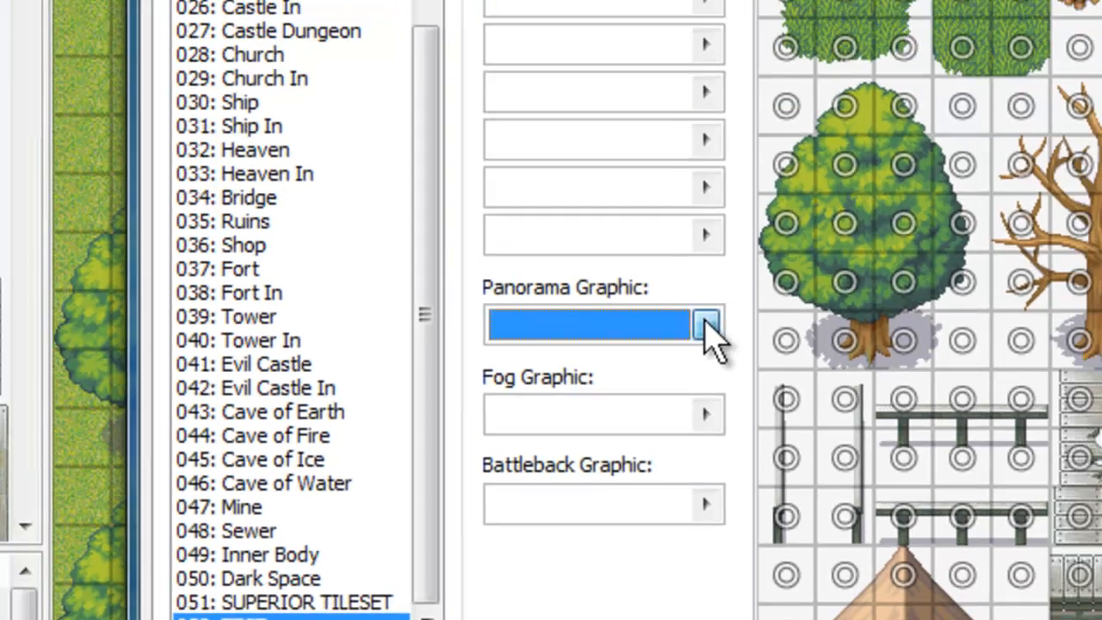
pyautogui.click(706, 325)
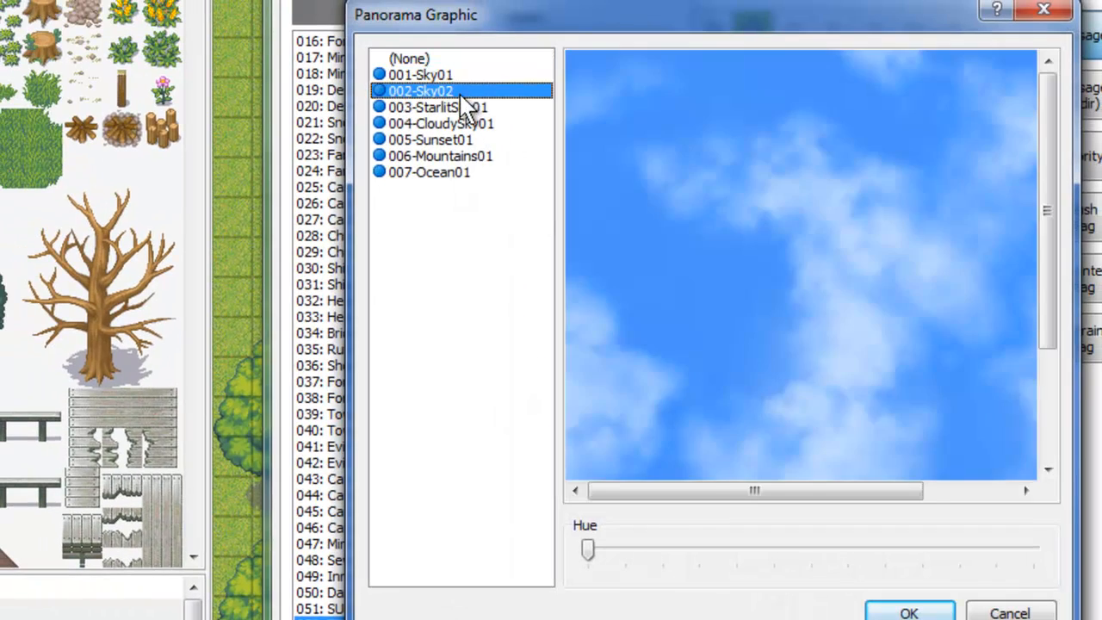
pyautogui.click(440, 155)
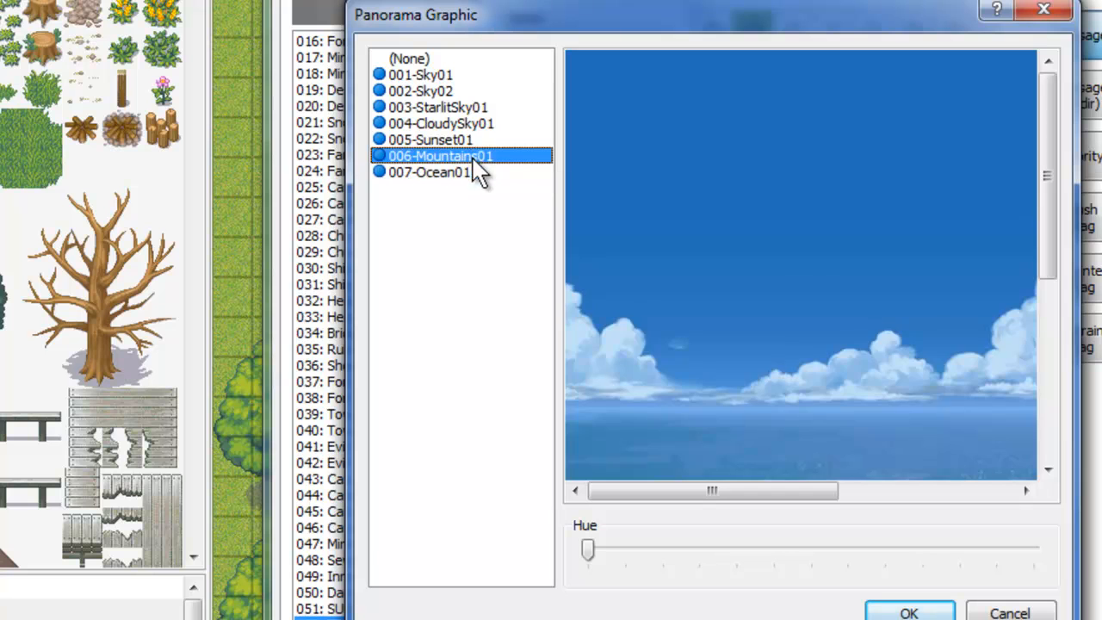
pyautogui.click(441, 123)
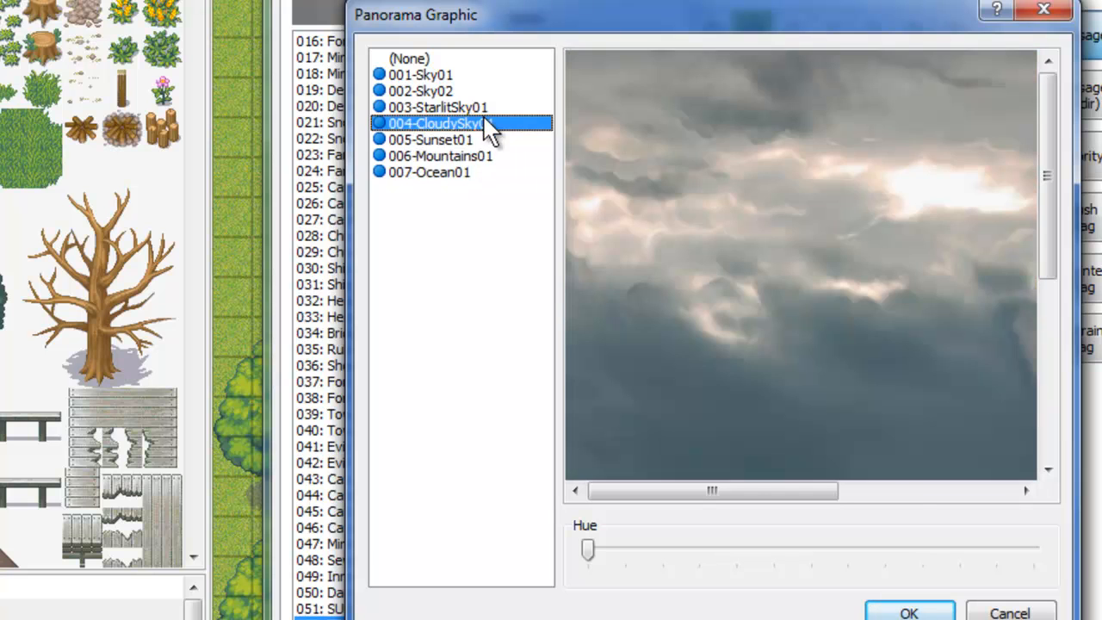
pyautogui.click(436, 107)
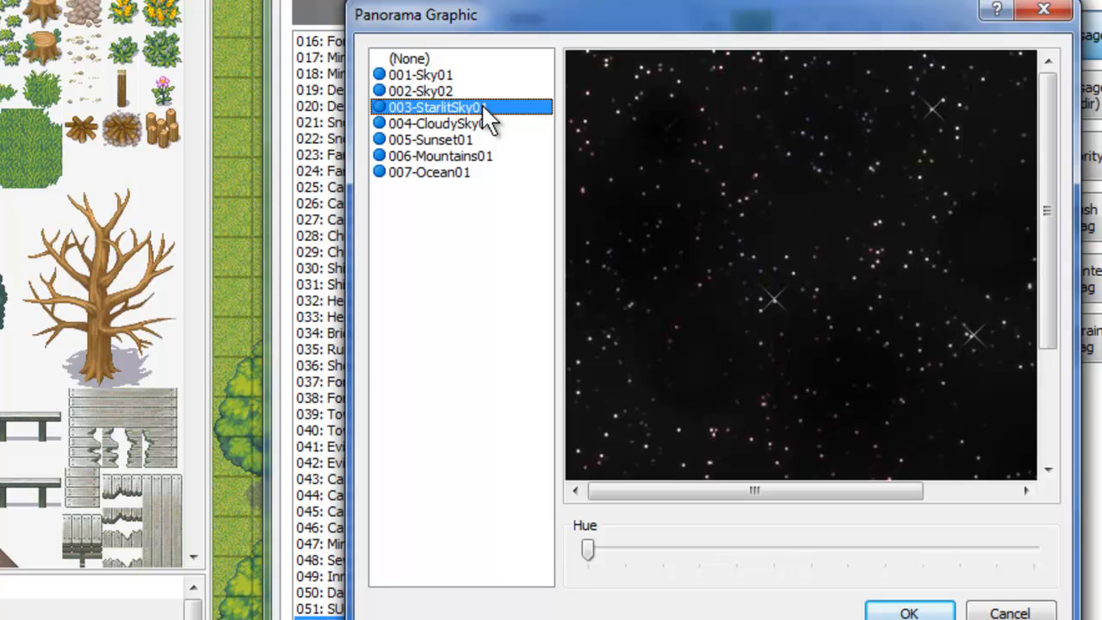
pyautogui.click(441, 123)
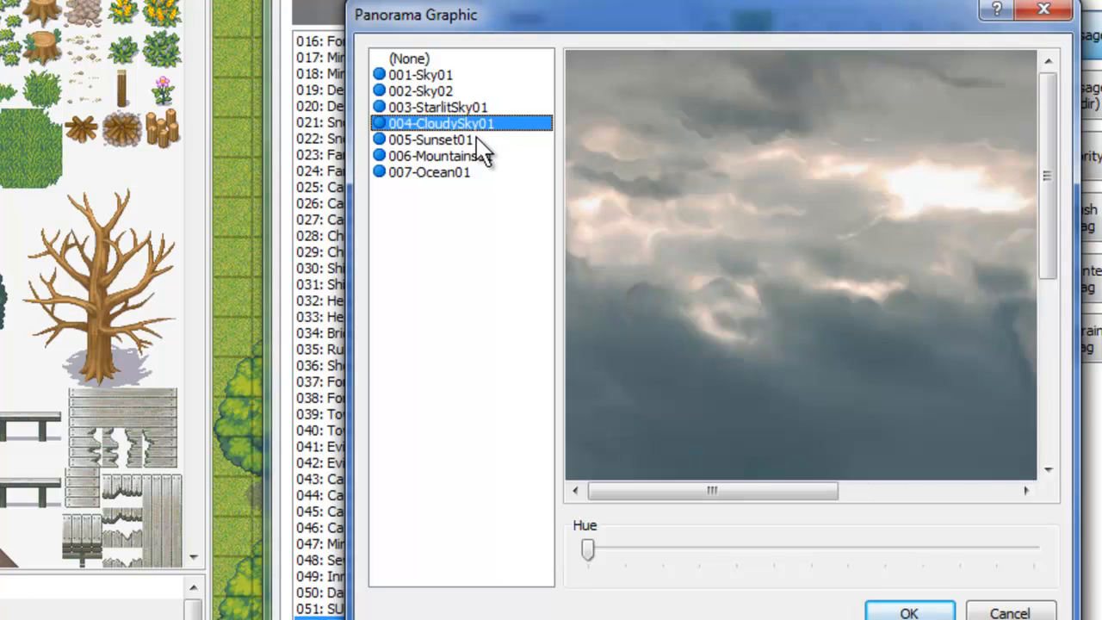
pyautogui.click(441, 156)
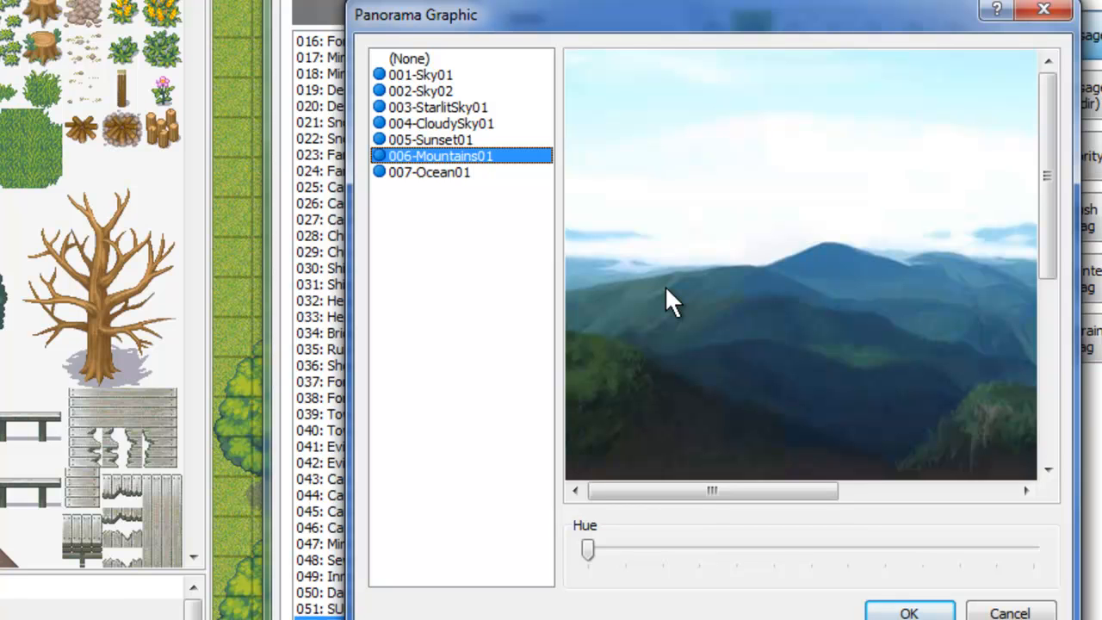
pyautogui.moveTo(731, 465)
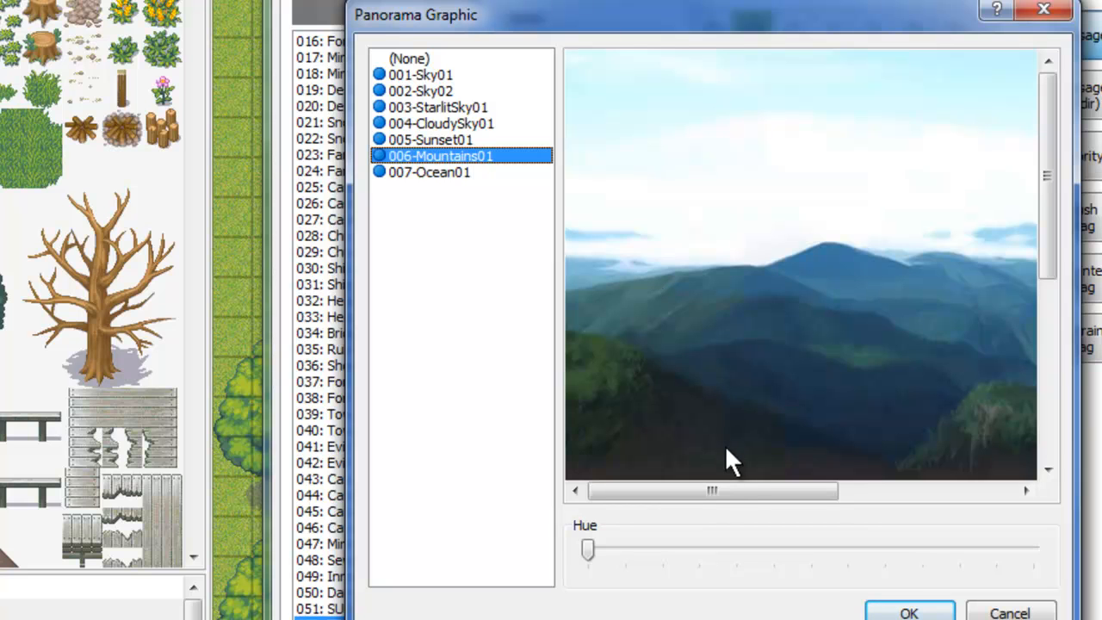
pyautogui.moveTo(713, 490); pyautogui.dragTo(831, 489)
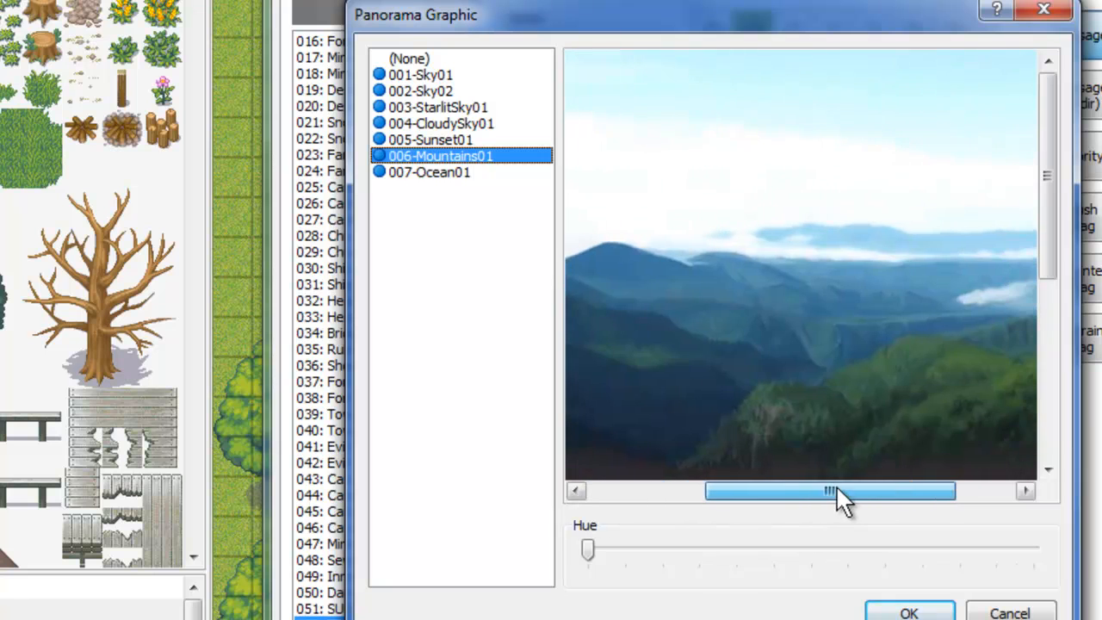
pyautogui.moveTo(831, 491); pyautogui.dragTo(712, 491)
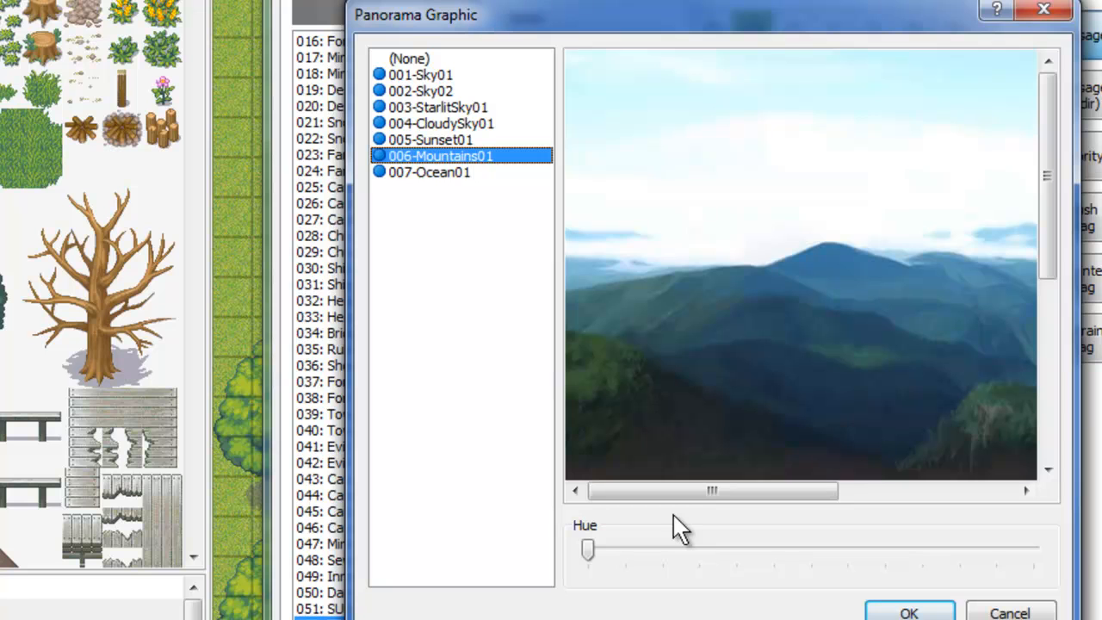
pyautogui.moveTo(706, 500)
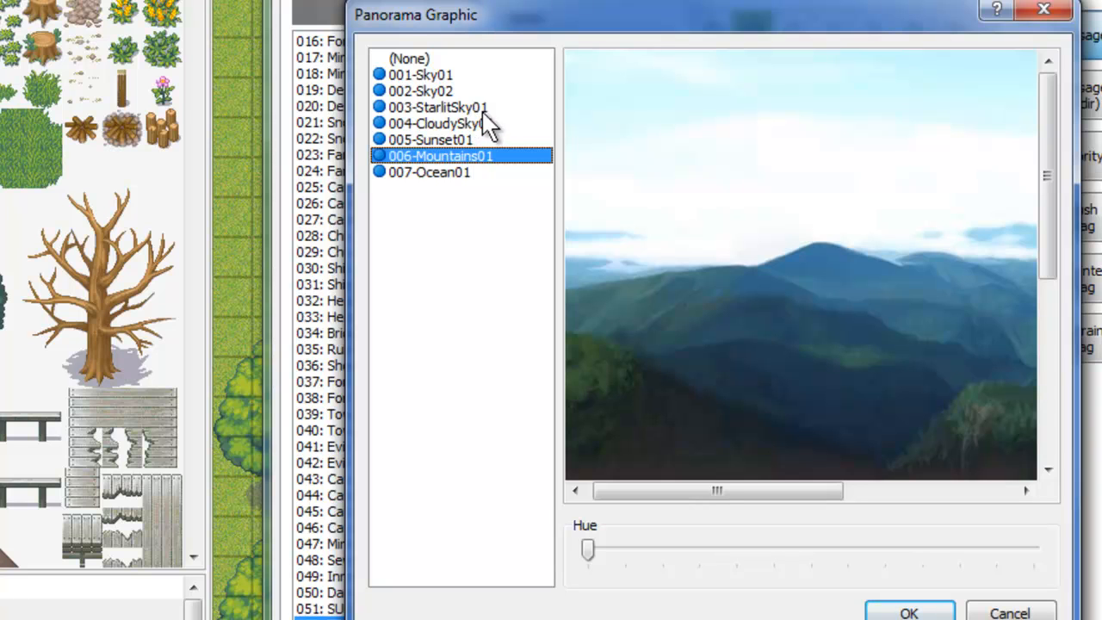
pyautogui.moveTo(497, 125)
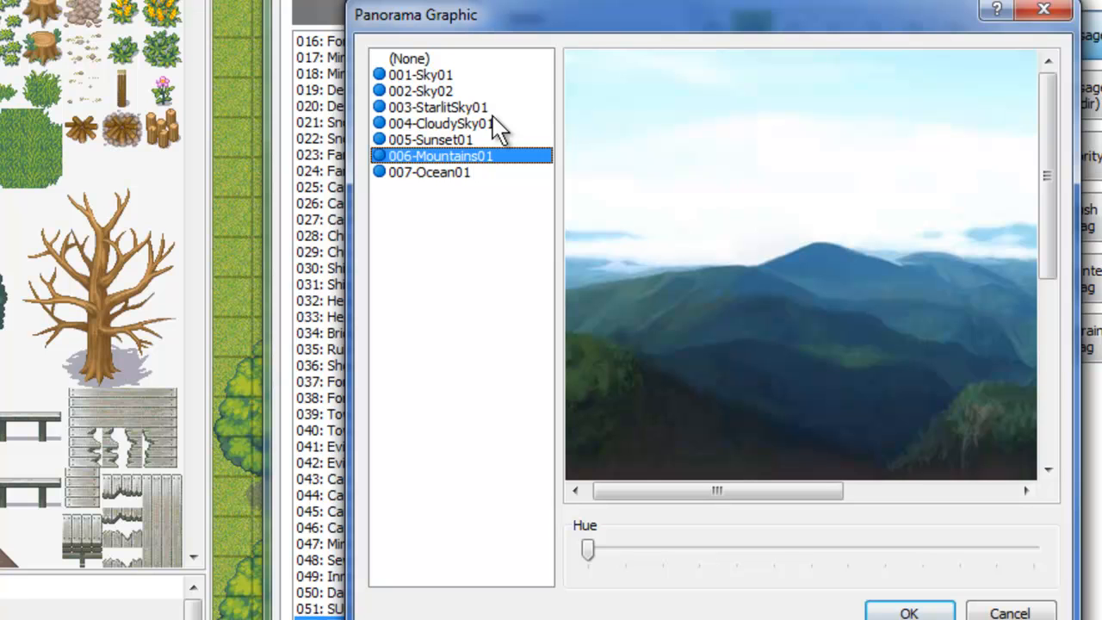
pyautogui.click(439, 123)
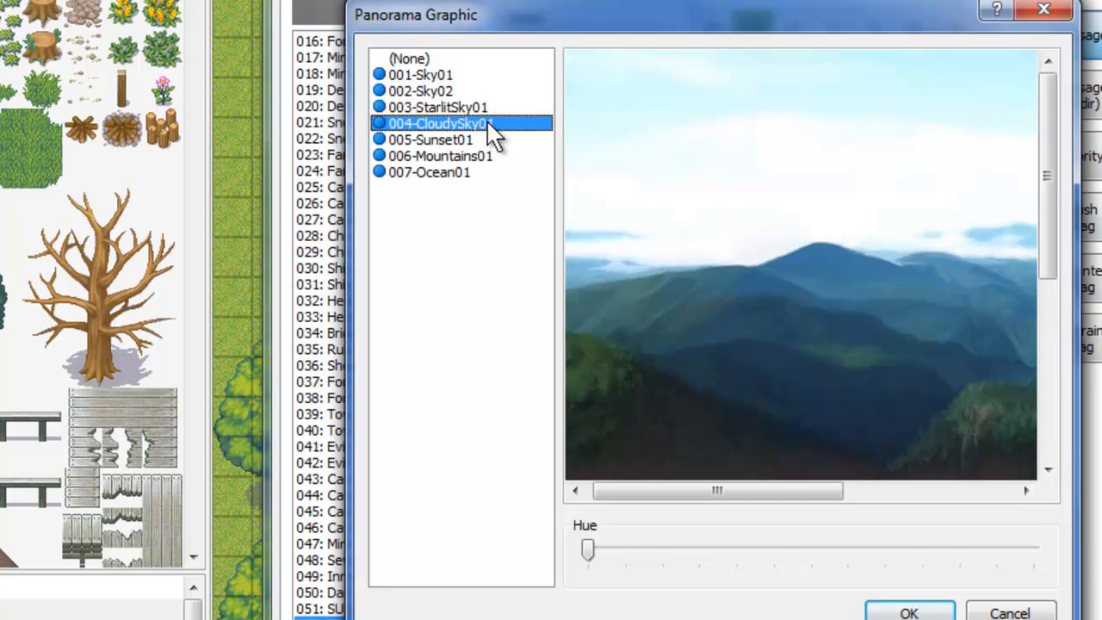
pyautogui.click(421, 90)
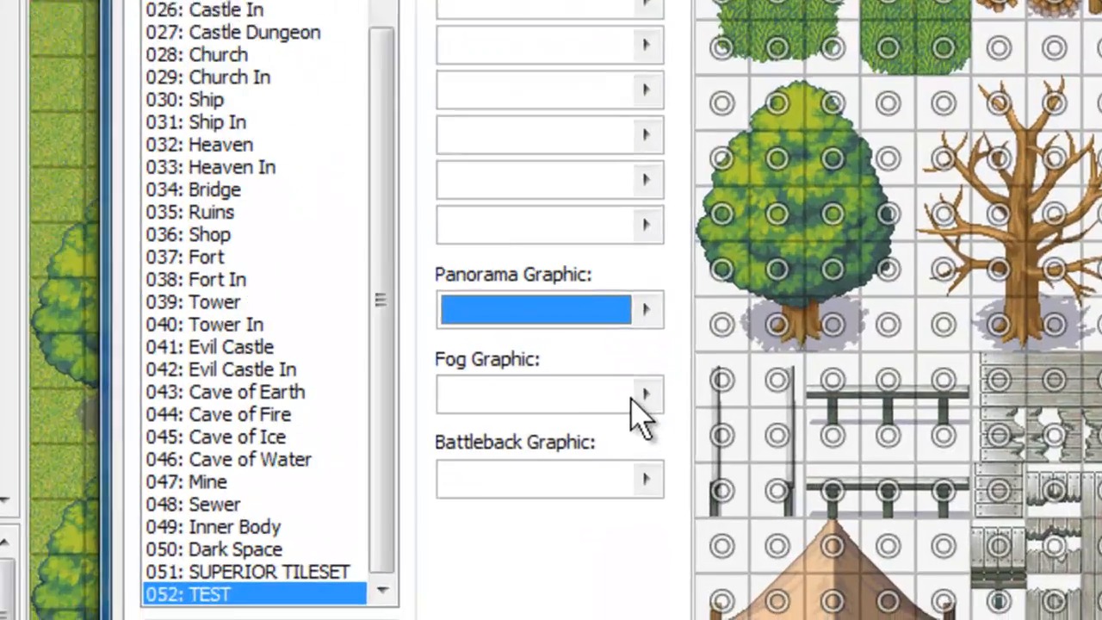
# Step: Preview the 003-Shade01 and 004-Shade02 fog graphics, then close the fog choices
pyautogui.click(646, 394)
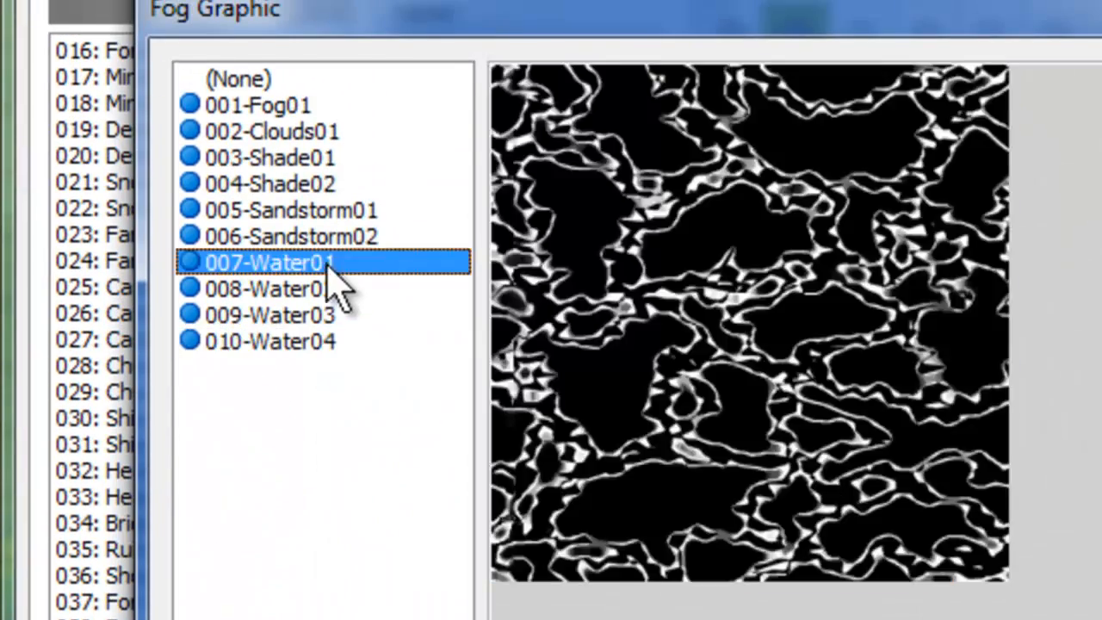
pyautogui.click(269, 156)
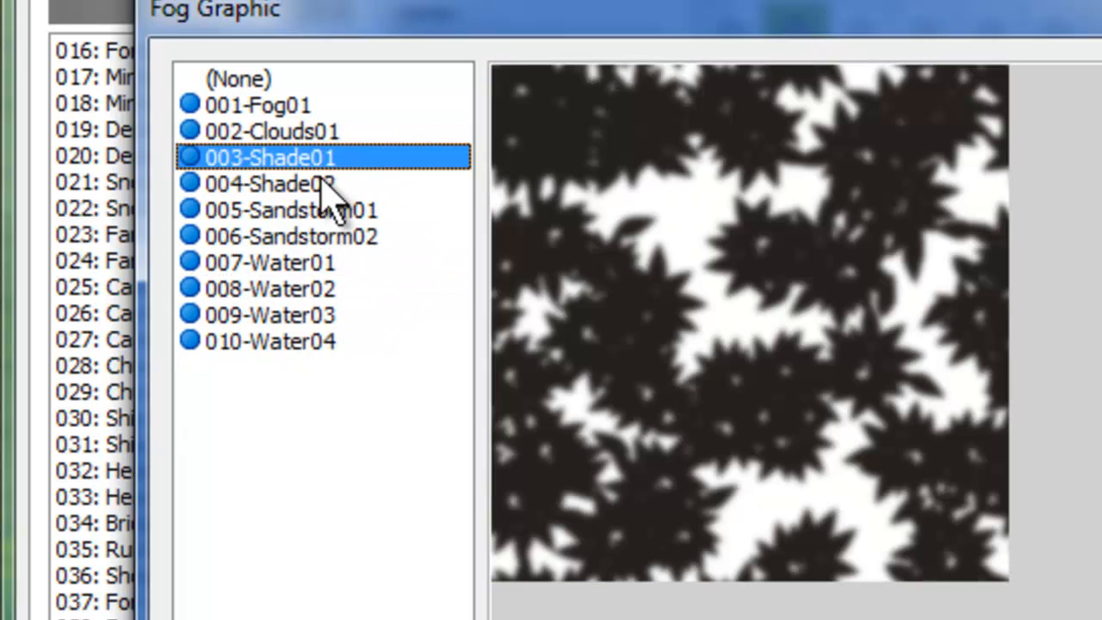
pyautogui.click(269, 184)
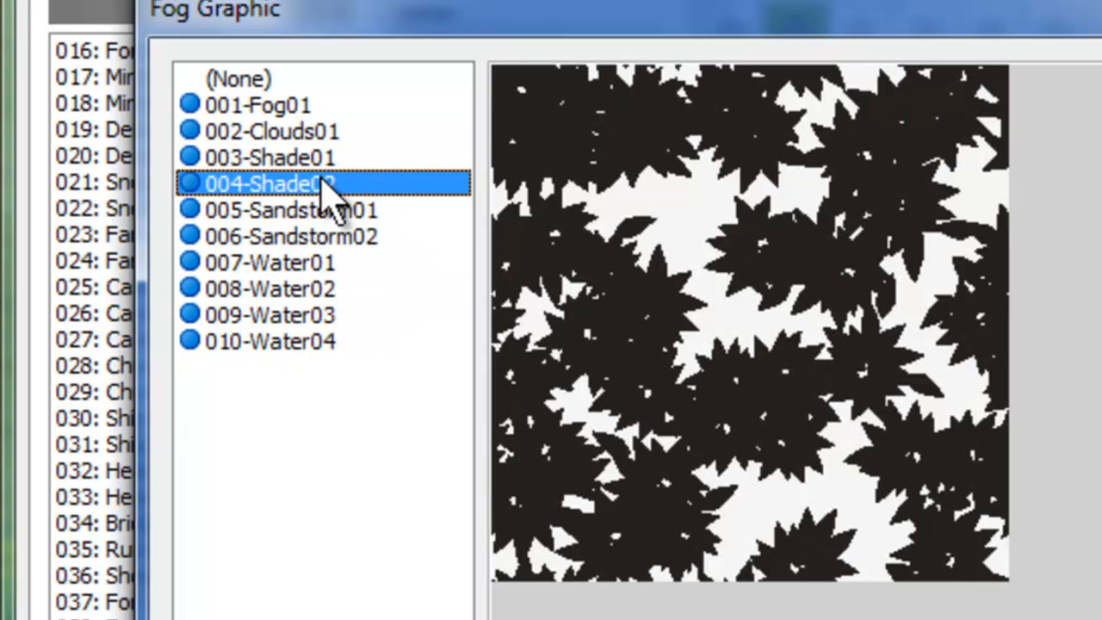
pyautogui.click(270, 287)
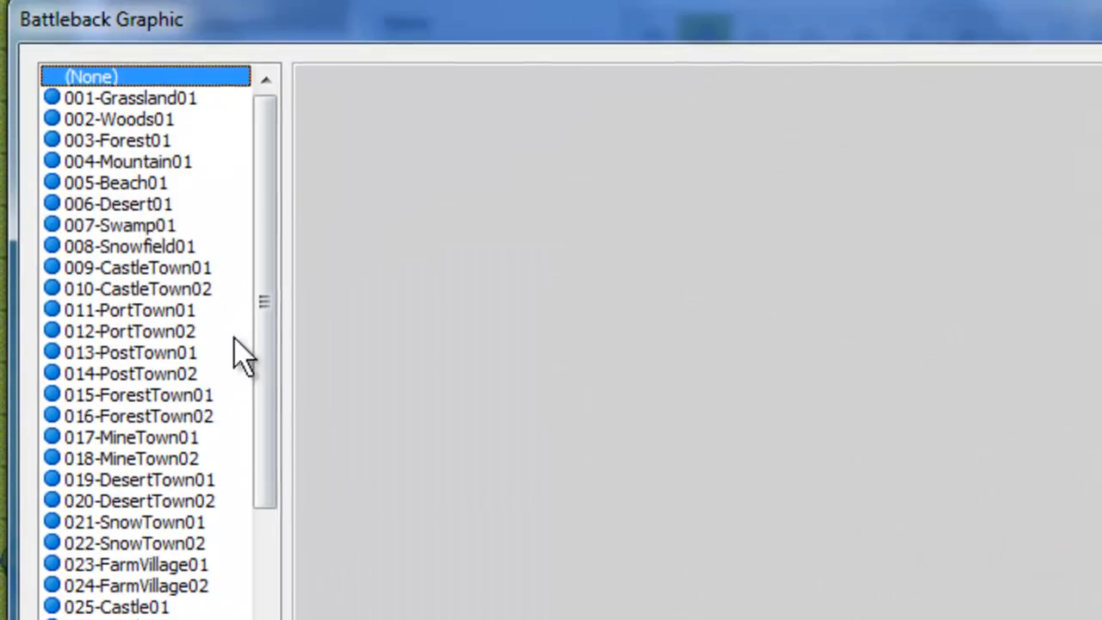
# Step: Browse battlebacks 009-CastleTown01, 011-PortTown01 and 016-ForestTown02, then choose one
pyautogui.click(138, 267)
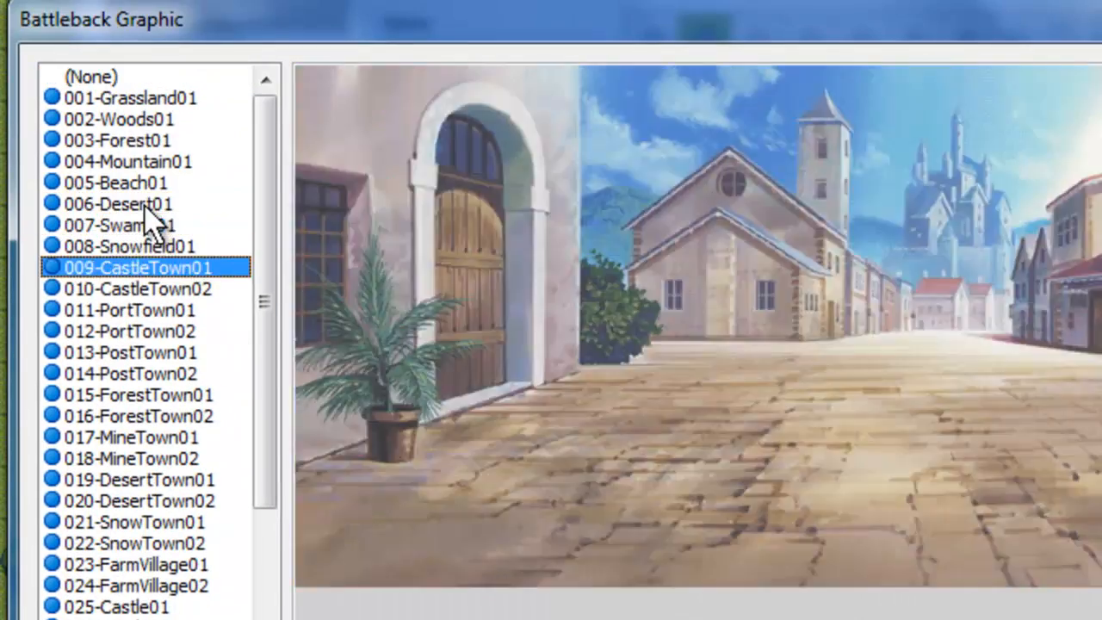
pyautogui.click(130, 309)
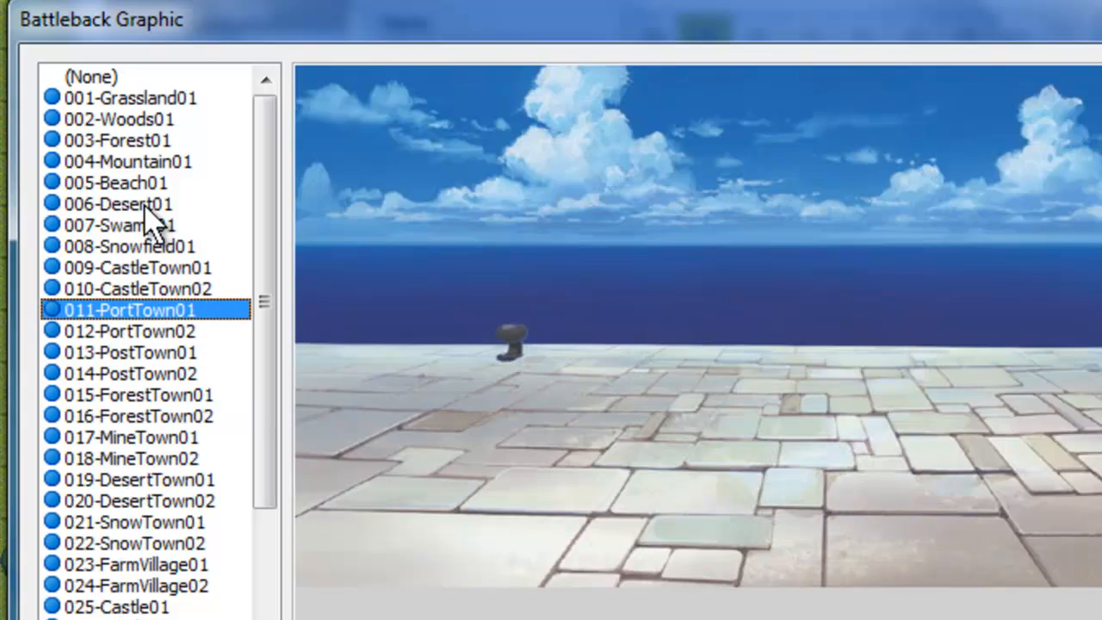
pyautogui.click(137, 415)
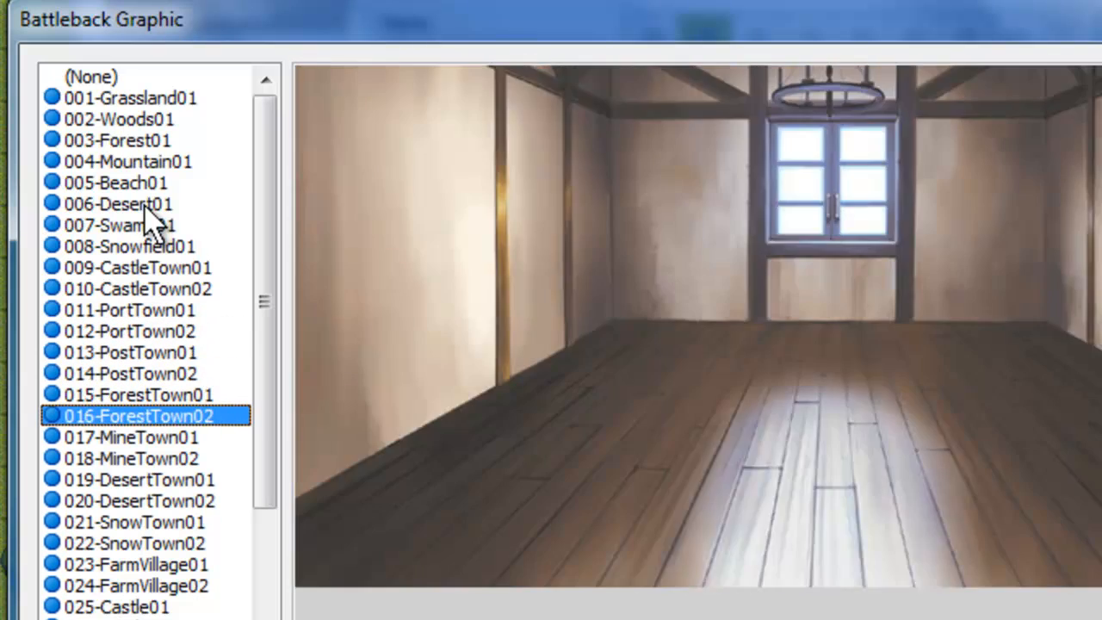
pyautogui.click(138, 585)
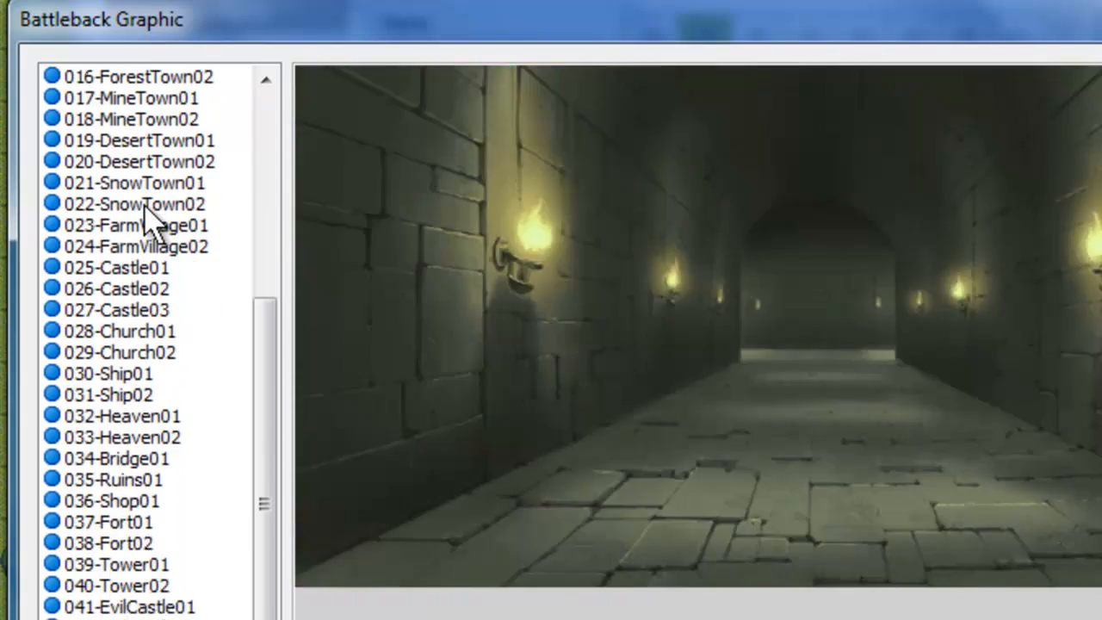
pyautogui.click(134, 182)
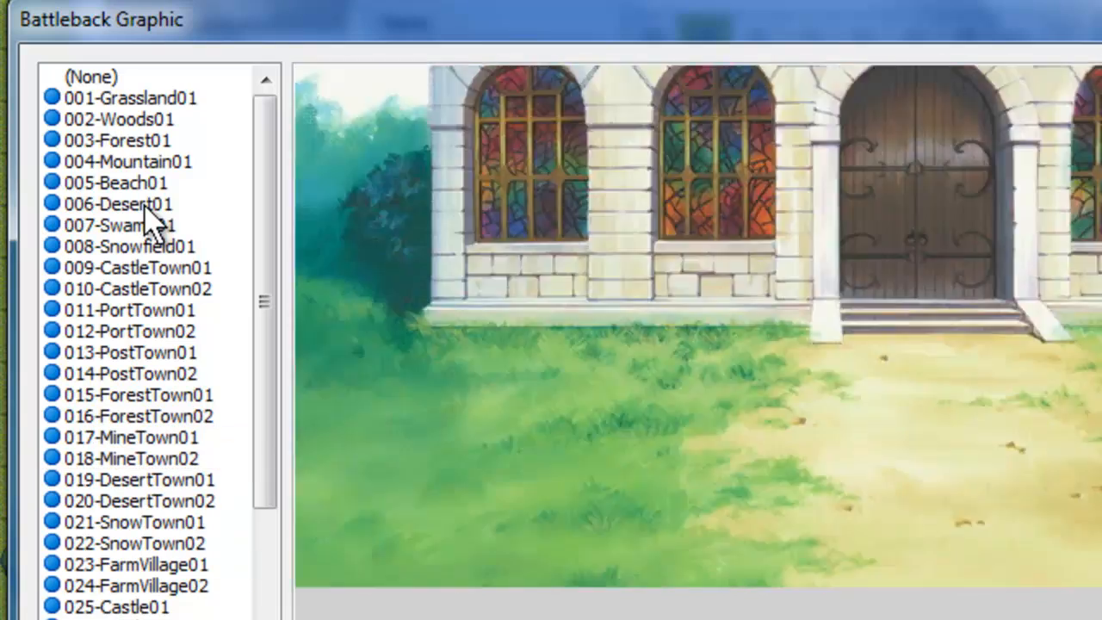
pyautogui.scroll(-3)
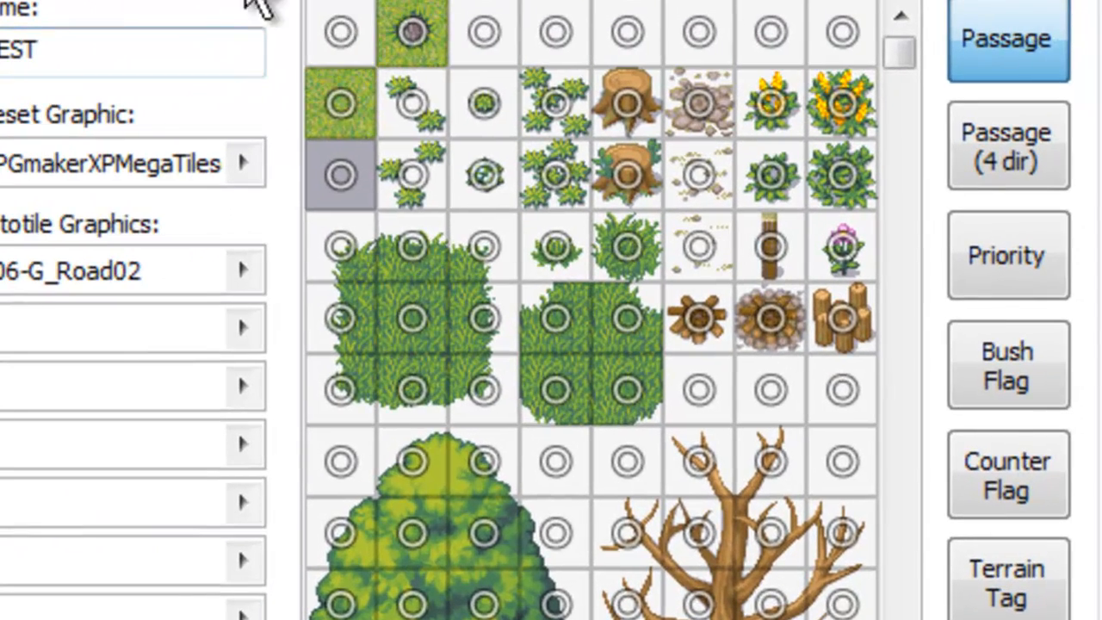
pyautogui.moveTo(904, 103)
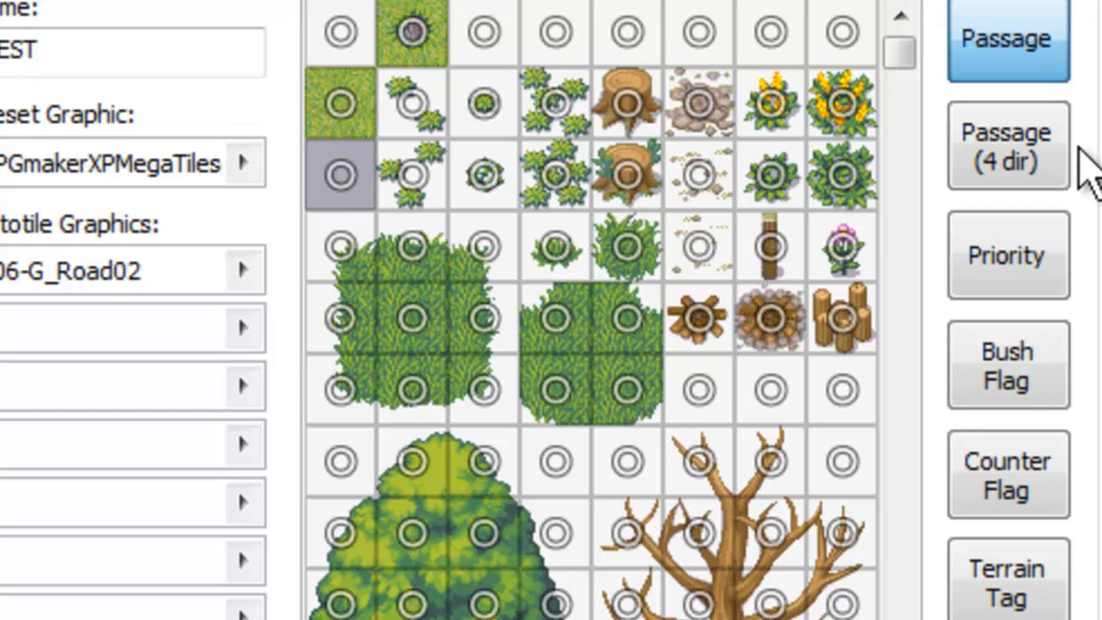
# Step: In Passage mode, mark TEST's blank top-row tile impassable with an X
pyautogui.click(1005, 474)
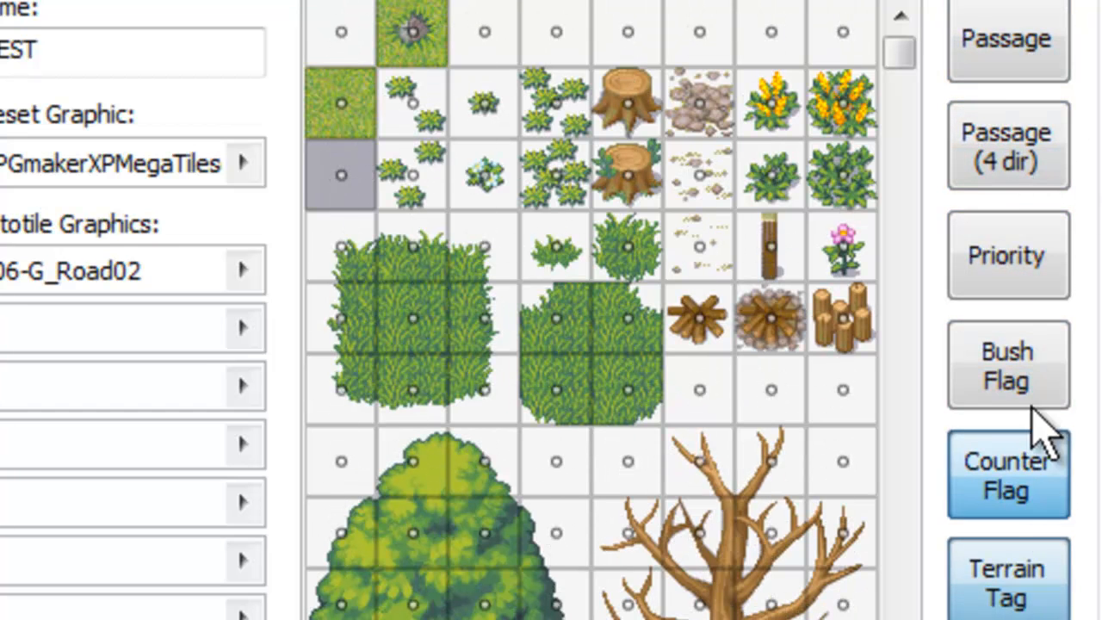
pyautogui.click(1006, 38)
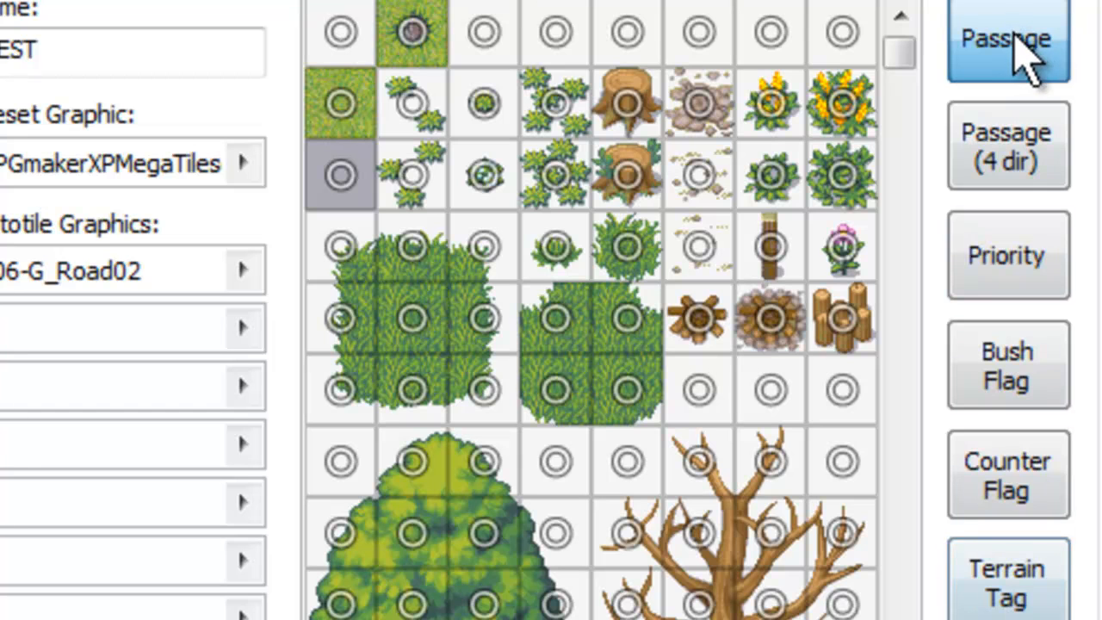
pyautogui.moveTo(1041, 94)
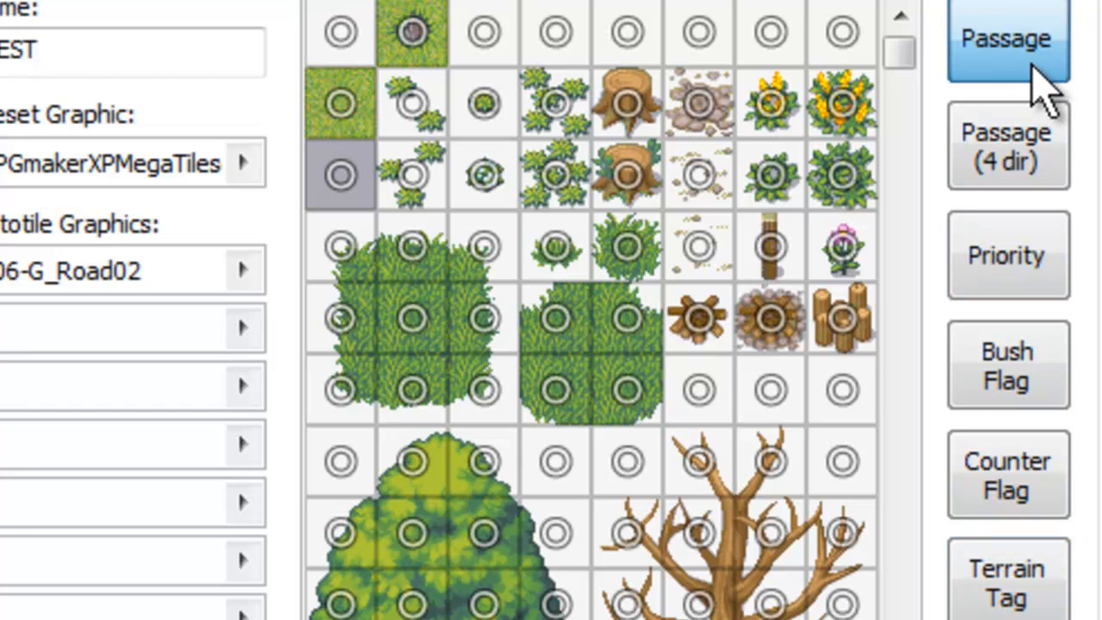
pyautogui.moveTo(482, 39)
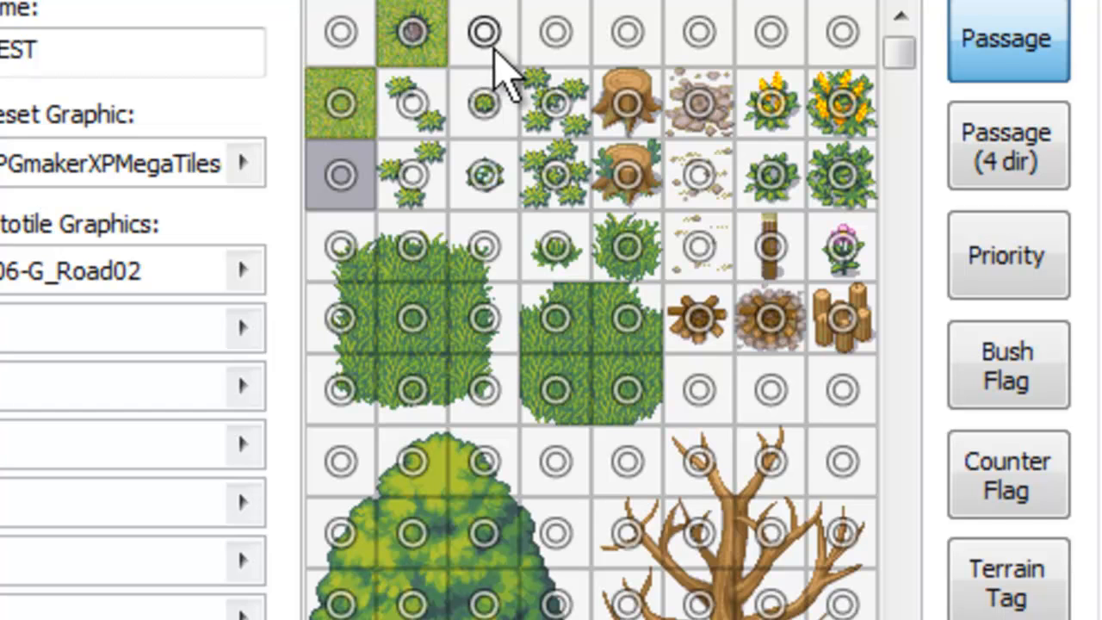
pyautogui.click(484, 32)
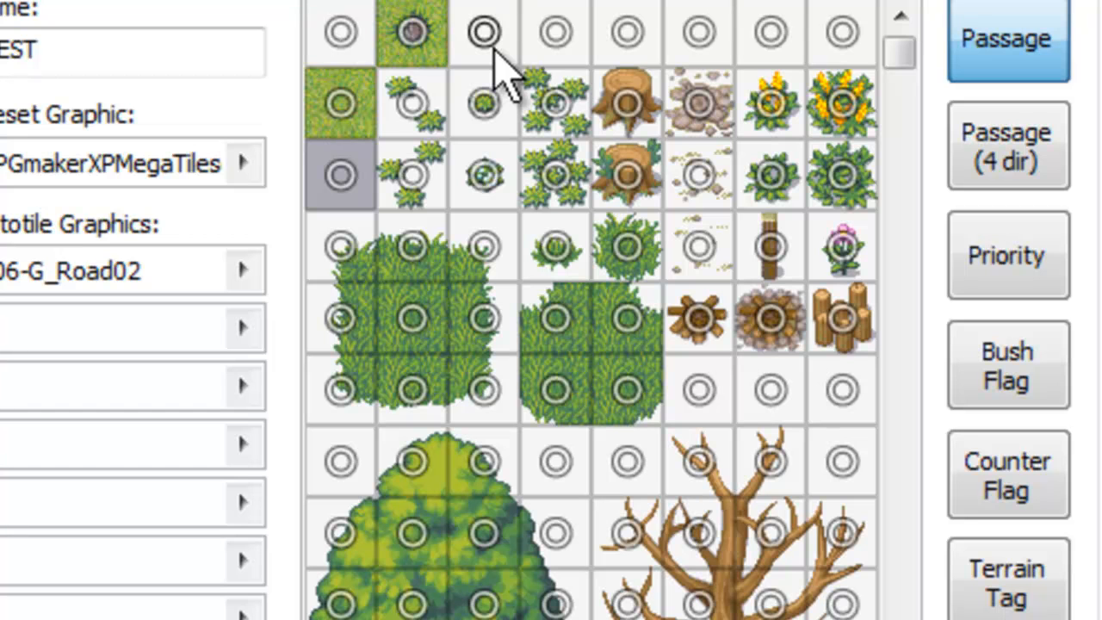
pyautogui.moveTo(577, 9)
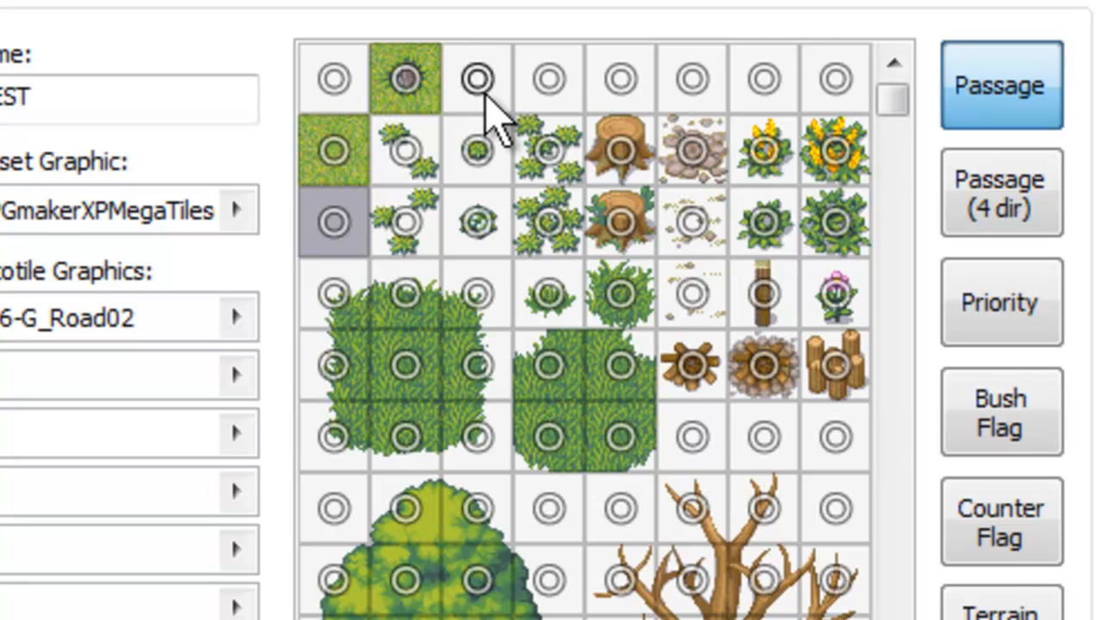
pyautogui.click(476, 79)
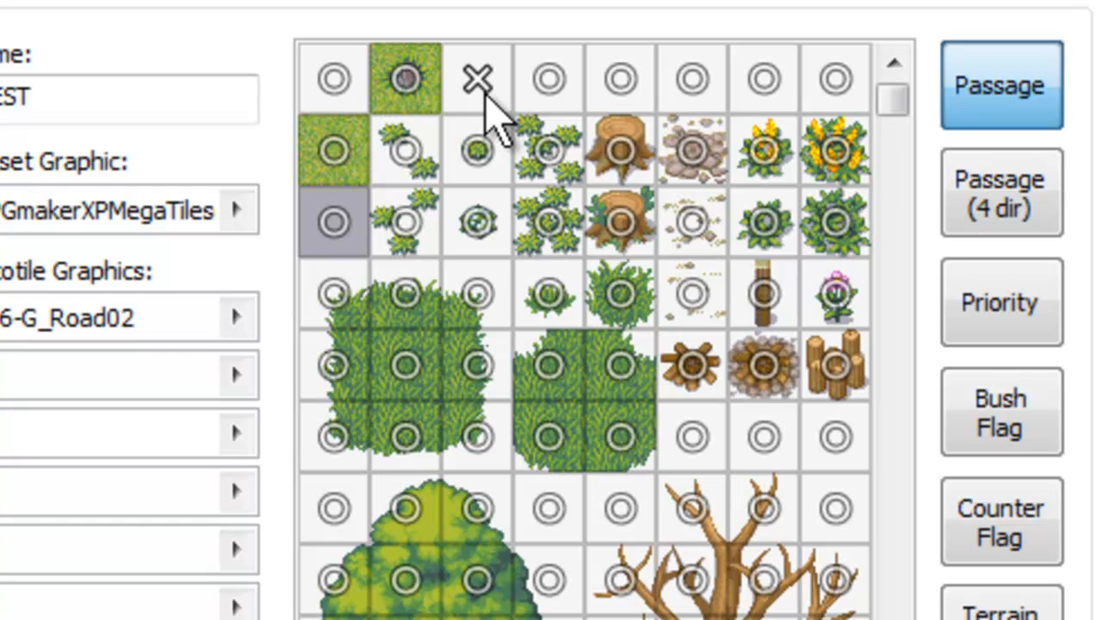
pyautogui.click(477, 78)
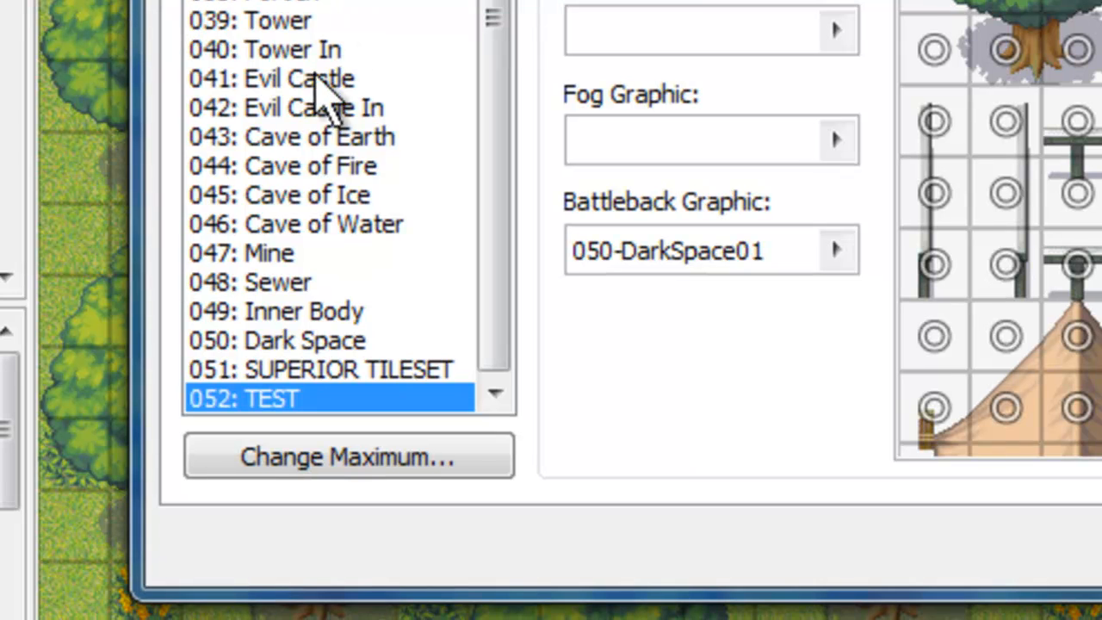
pyautogui.click(319, 136)
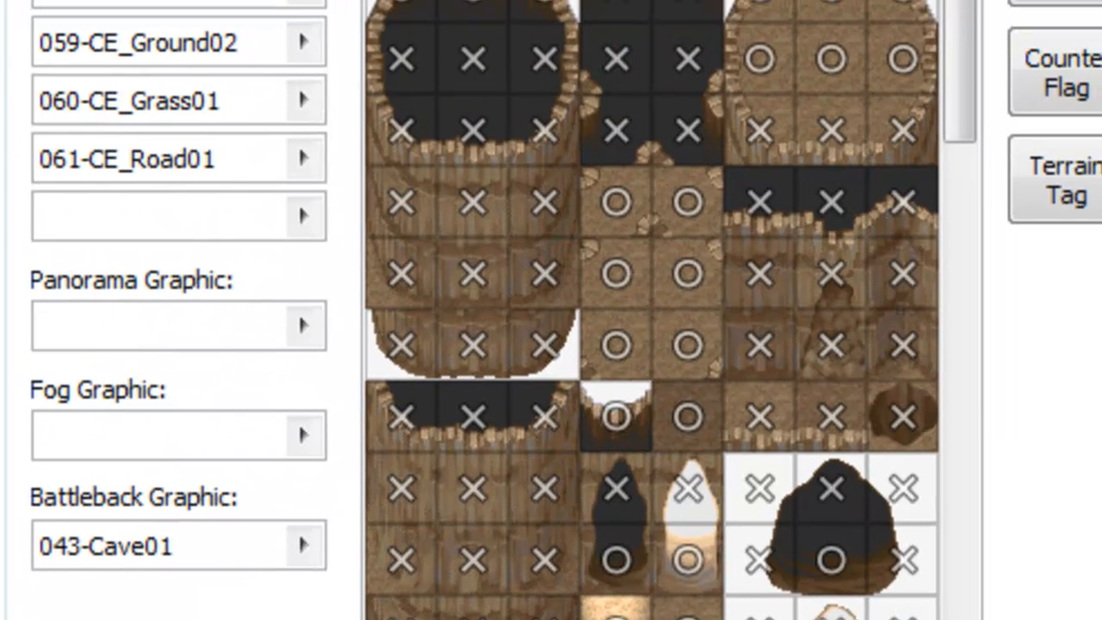
pyautogui.moveTo(495, 13)
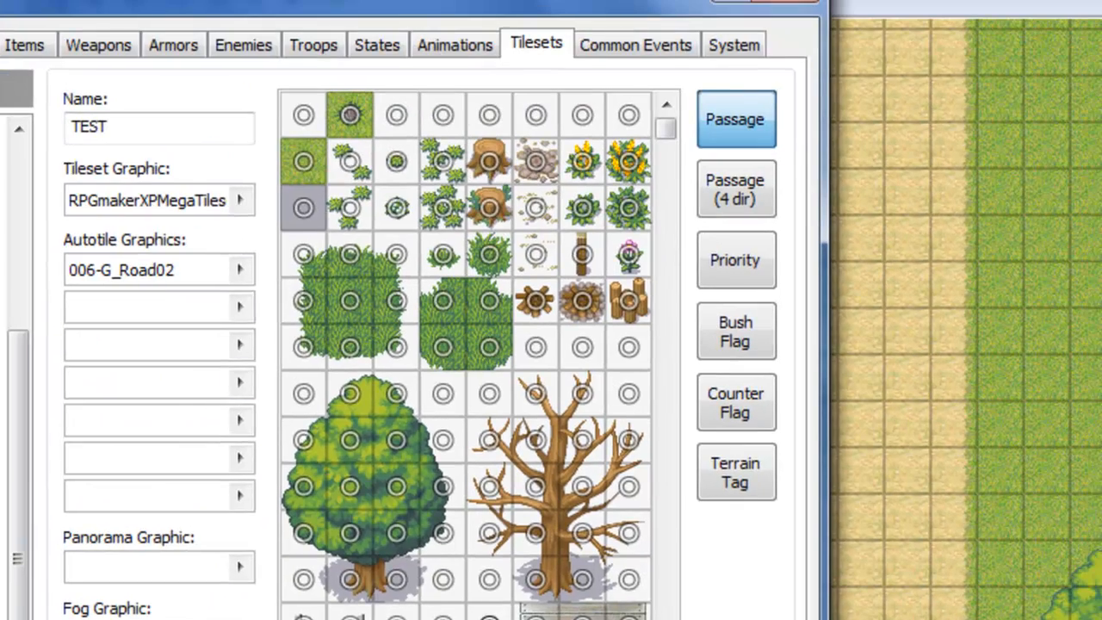
pyautogui.click(349, 578)
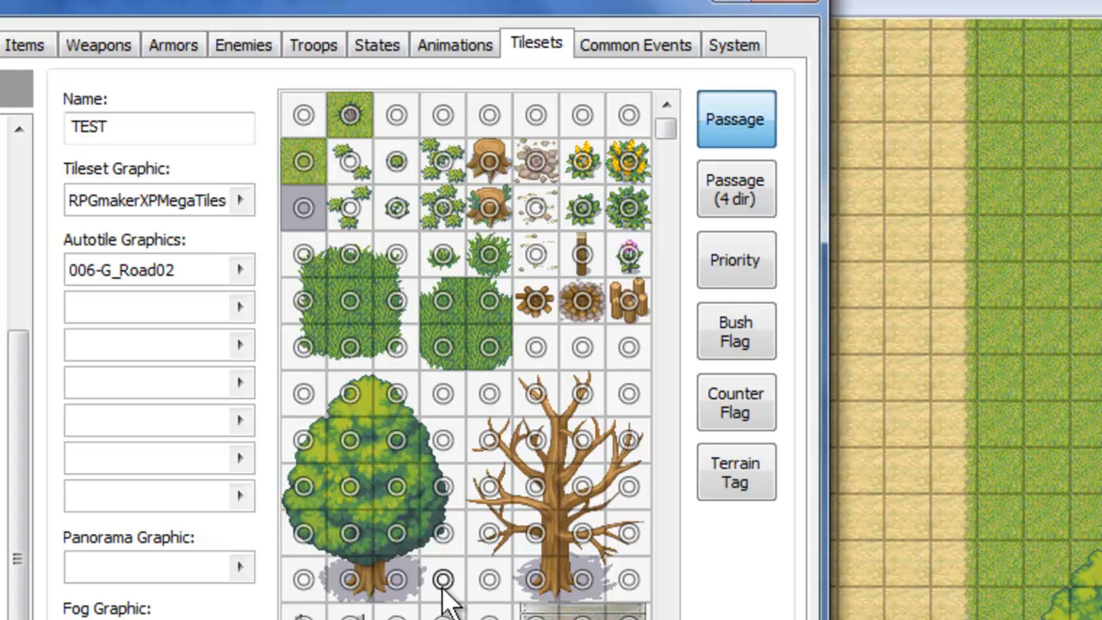
pyautogui.moveTo(443, 301)
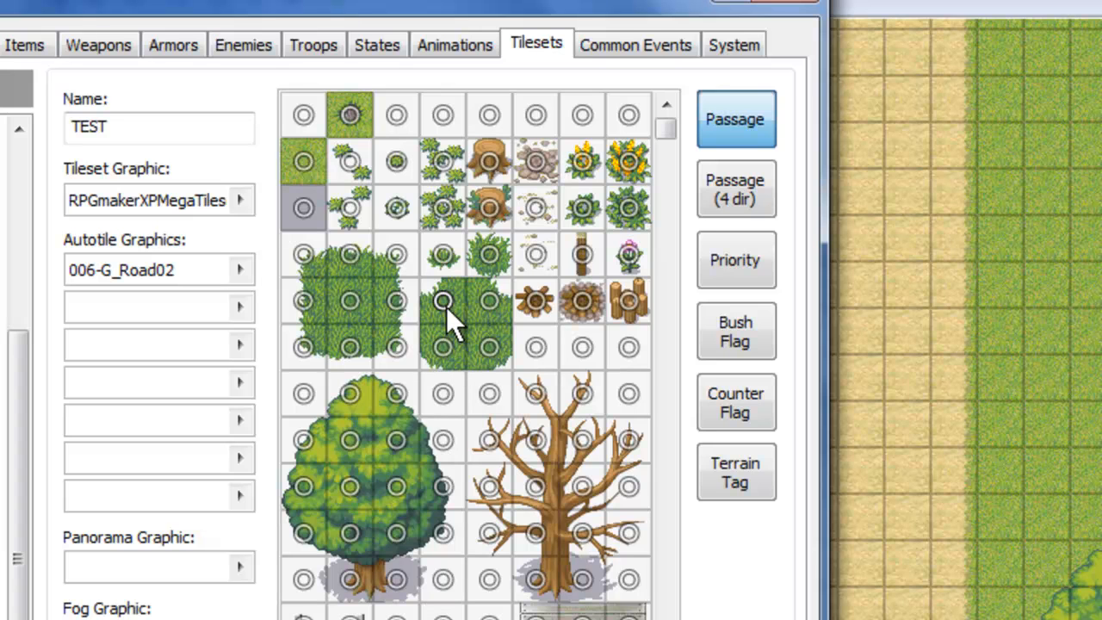
pyautogui.click(444, 301)
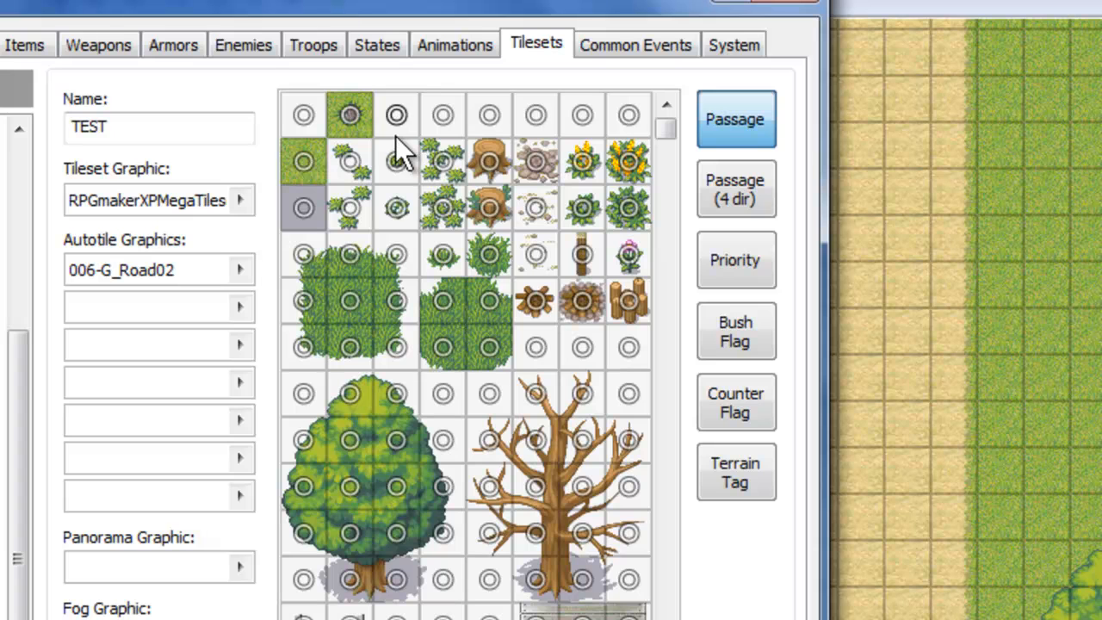
pyautogui.click(349, 115)
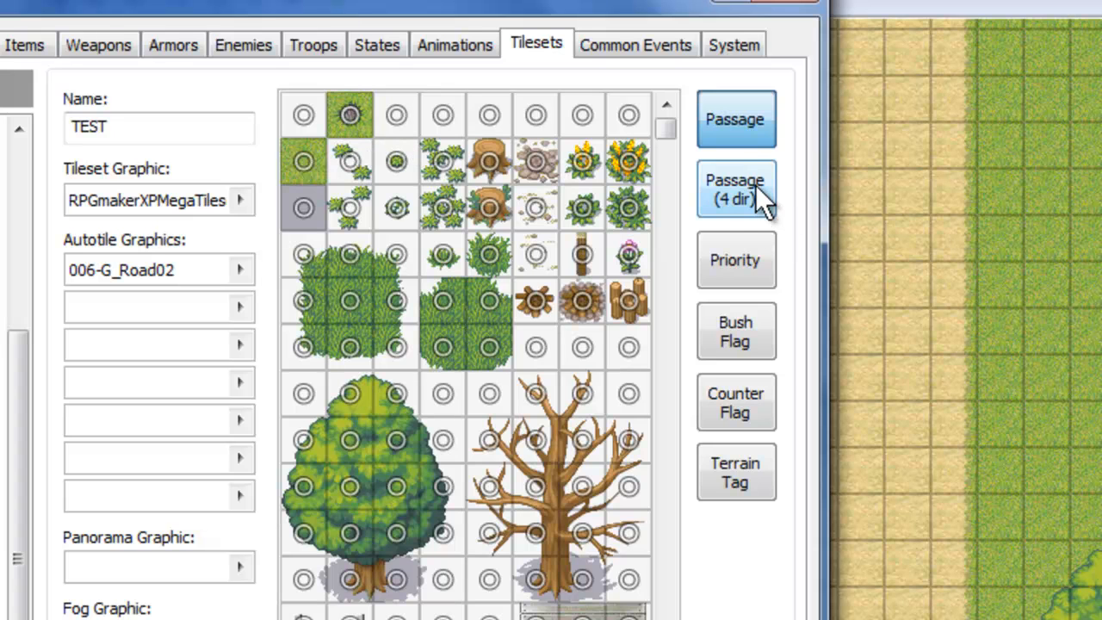
# Step: Show four-direction passage arrows and scroll the tile grid down through the large trees
pyautogui.click(735, 189)
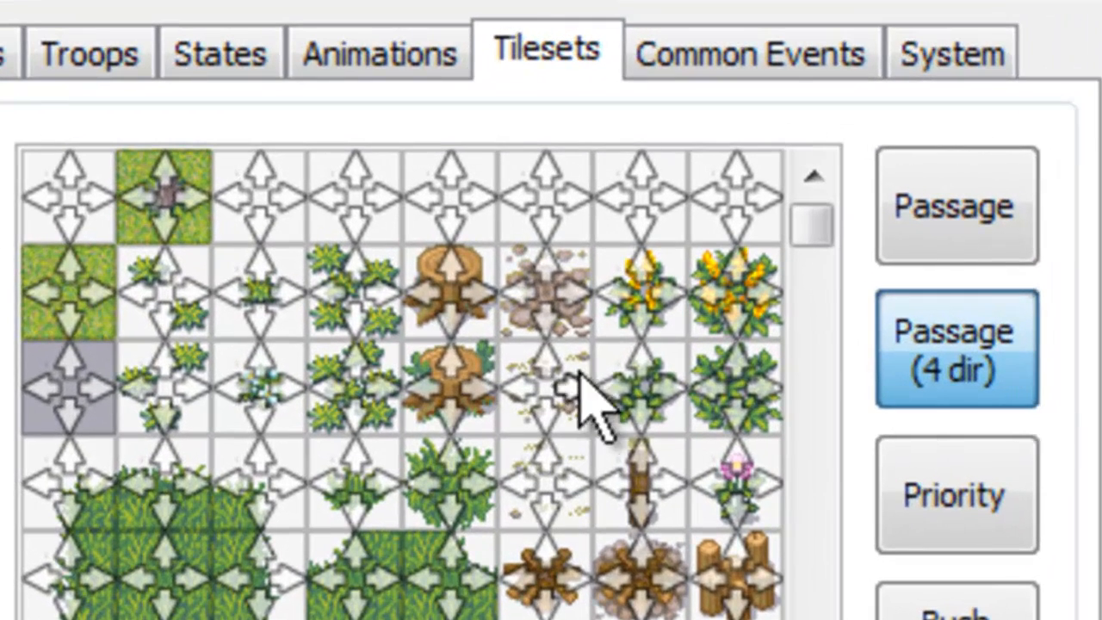
pyautogui.click(956, 206)
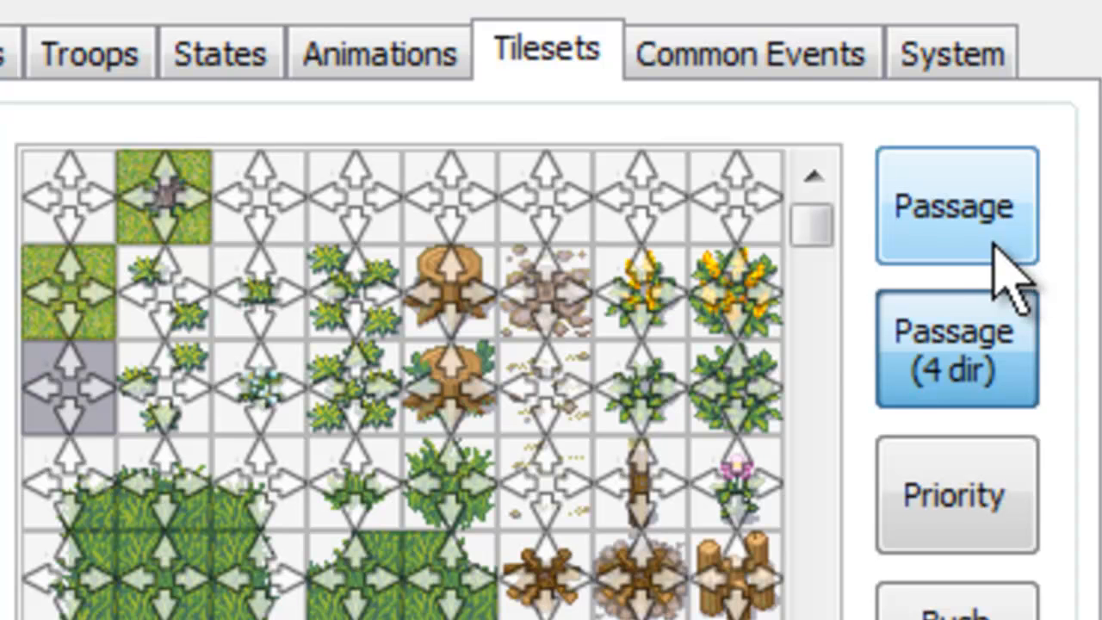
pyautogui.scroll(-3)
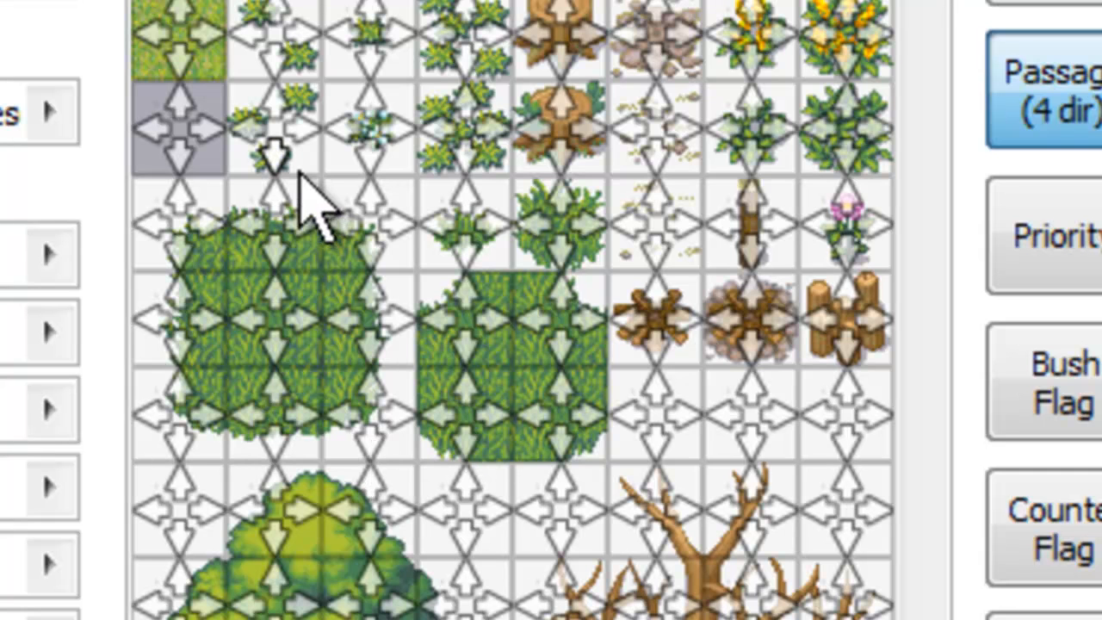
pyautogui.scroll(-3)
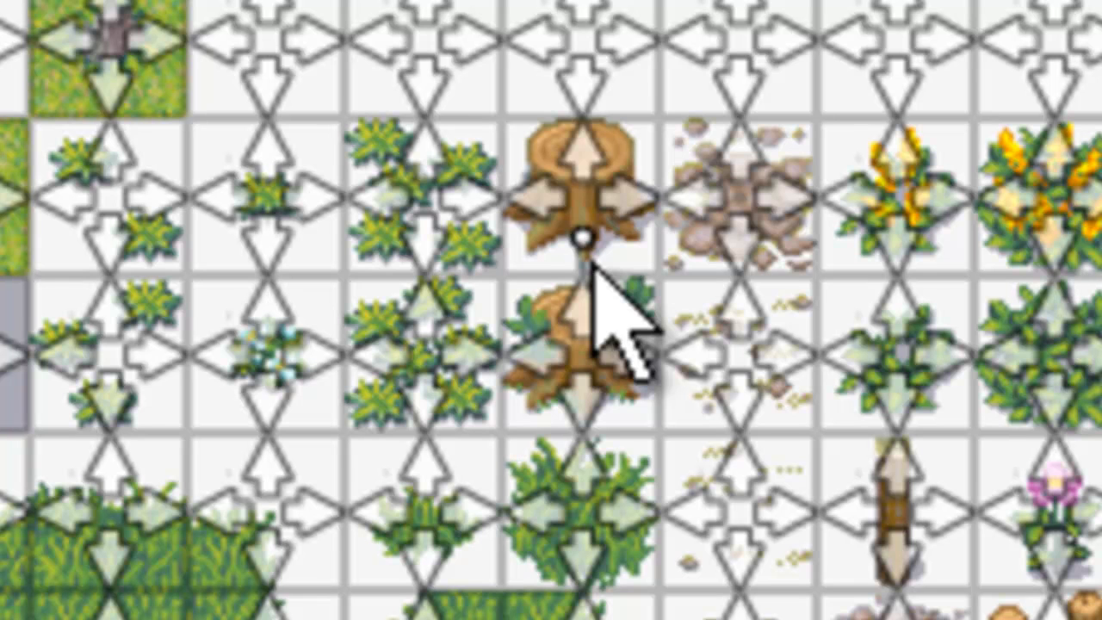
pyautogui.moveTo(594, 258)
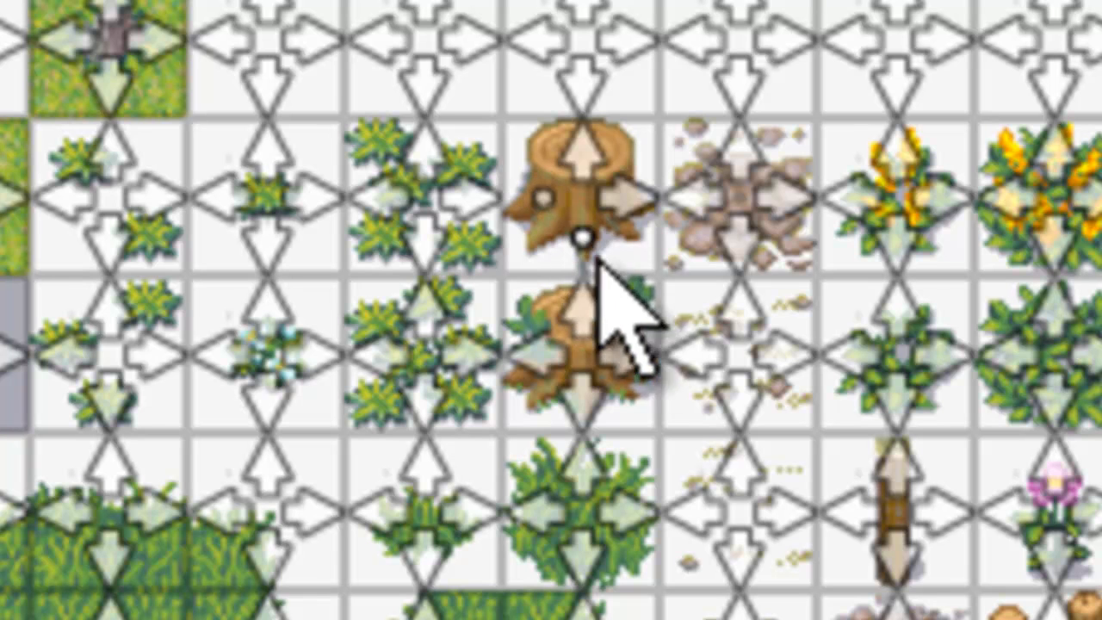
pyautogui.moveTo(619, 302)
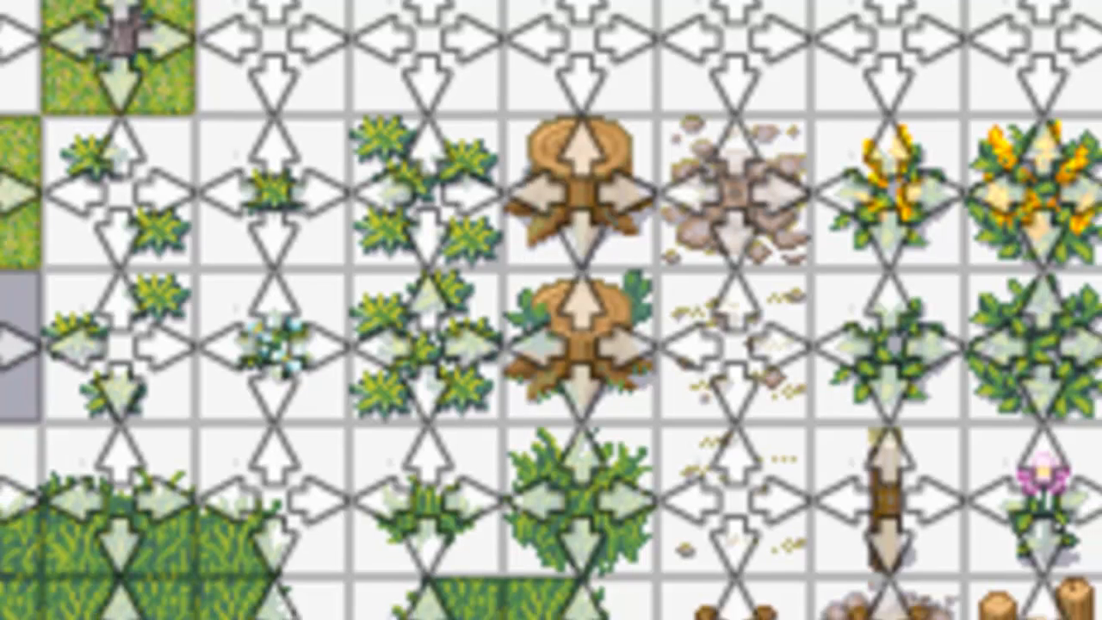
pyautogui.click(859, 105)
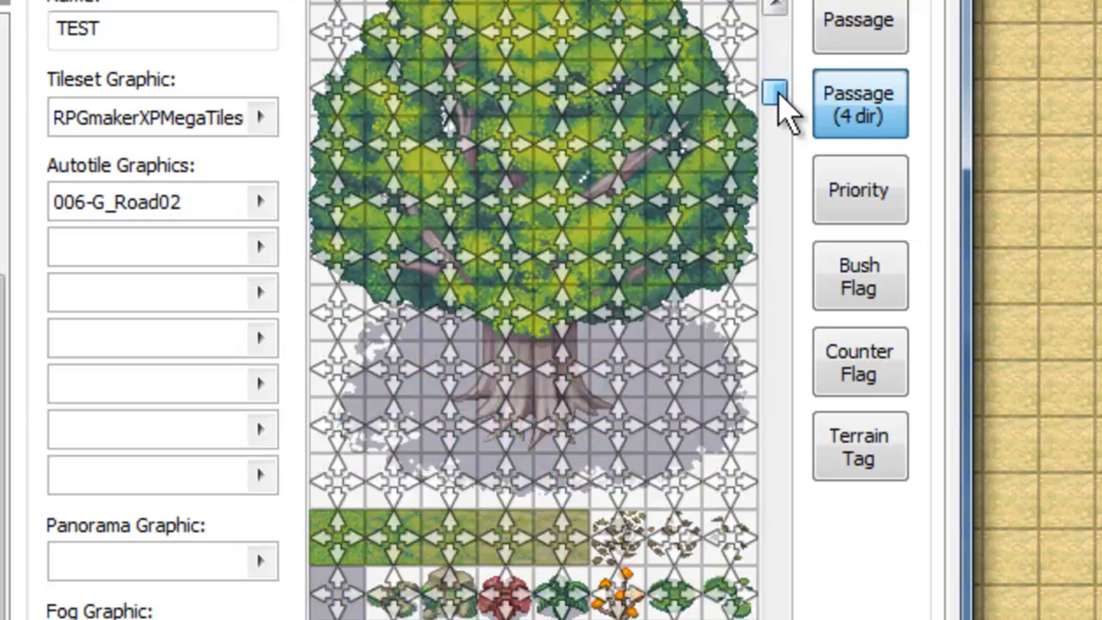
pyautogui.moveTo(773, 92); pyautogui.dragTo(773, 288)
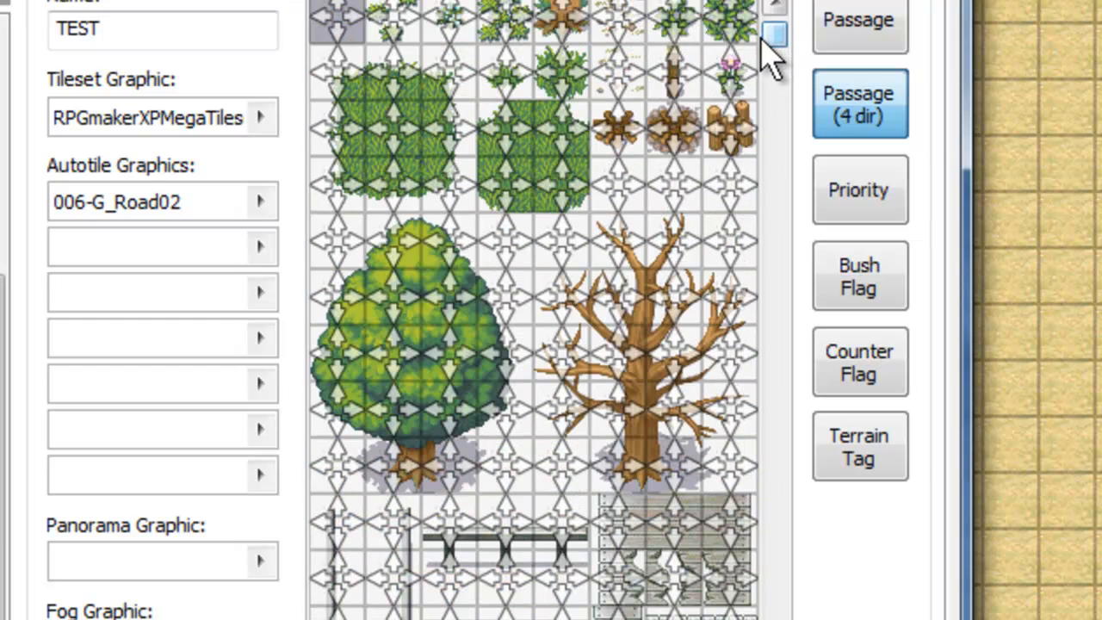
pyautogui.moveTo(859, 189)
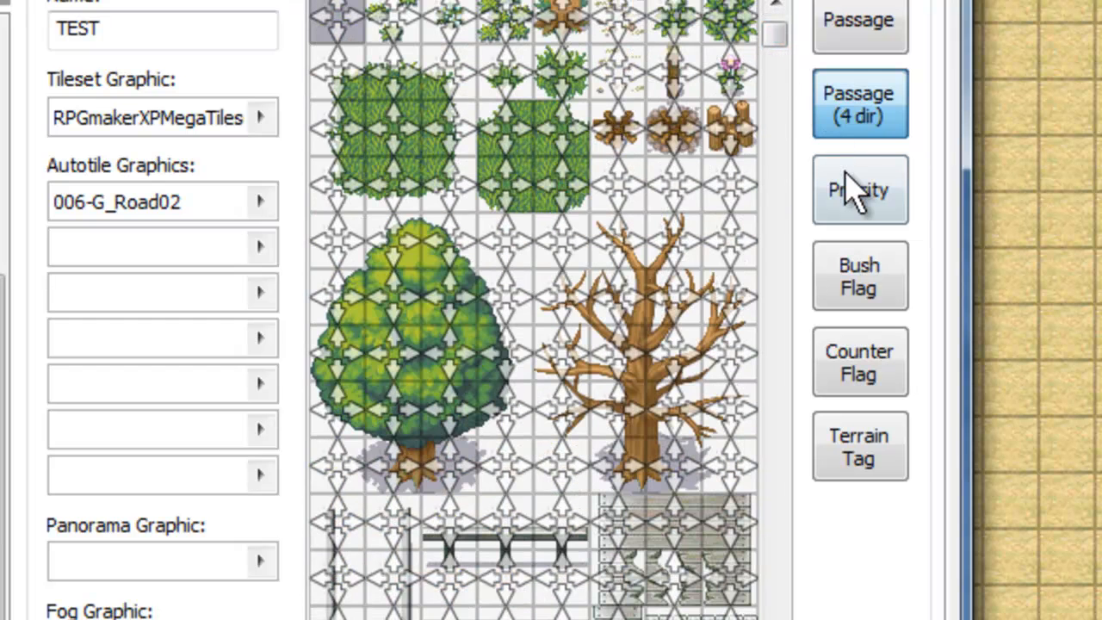
pyautogui.click(859, 190)
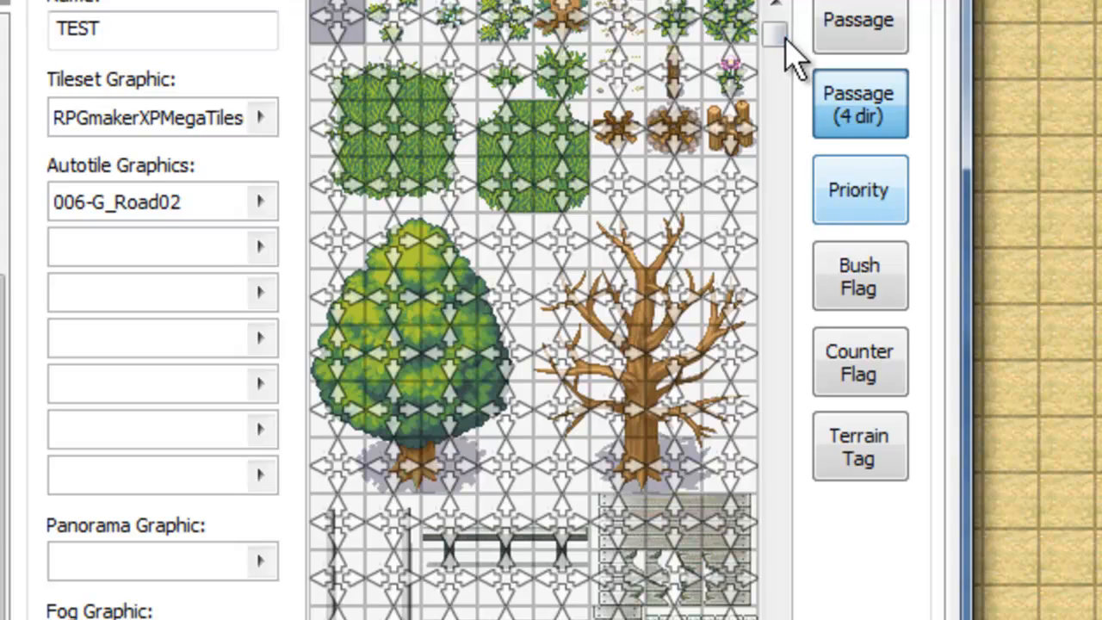
pyautogui.scroll(-3)
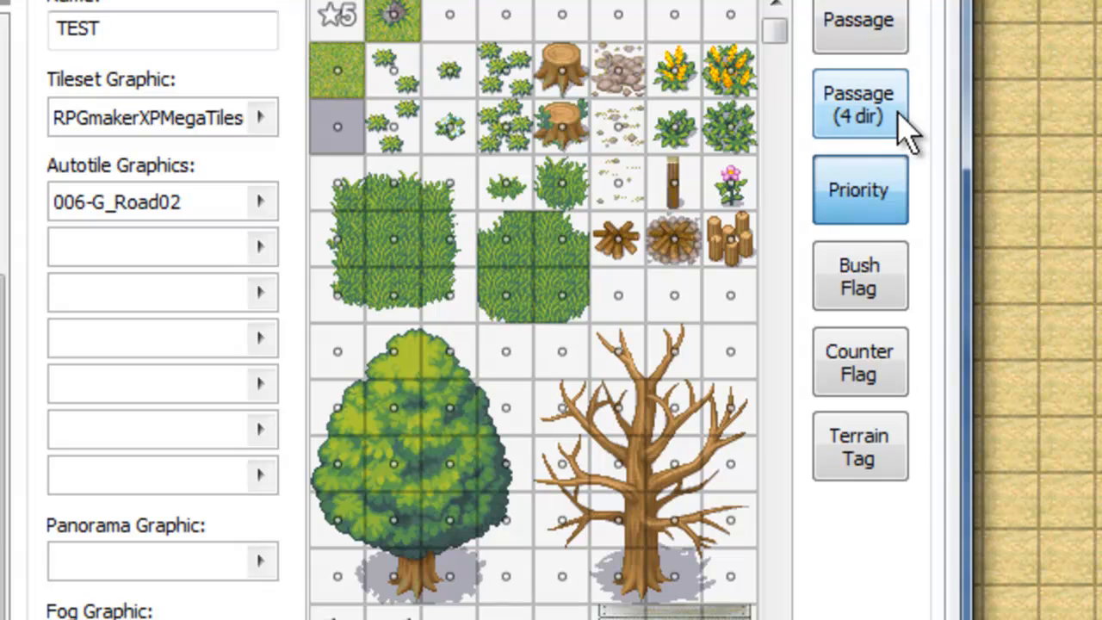
pyautogui.click(858, 189)
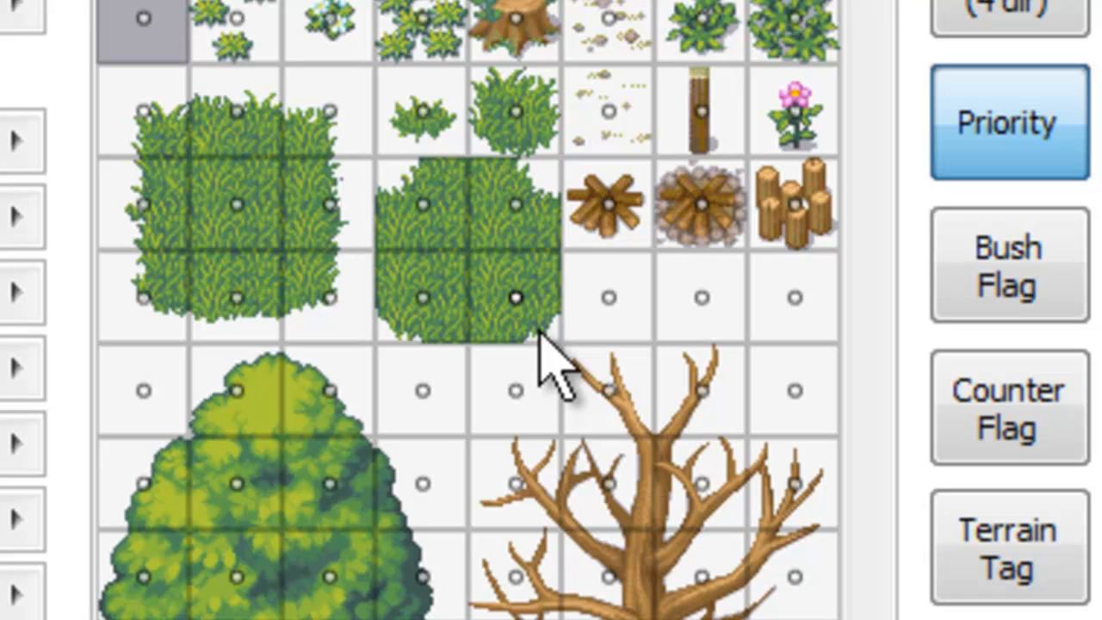
pyautogui.moveTo(508, 310)
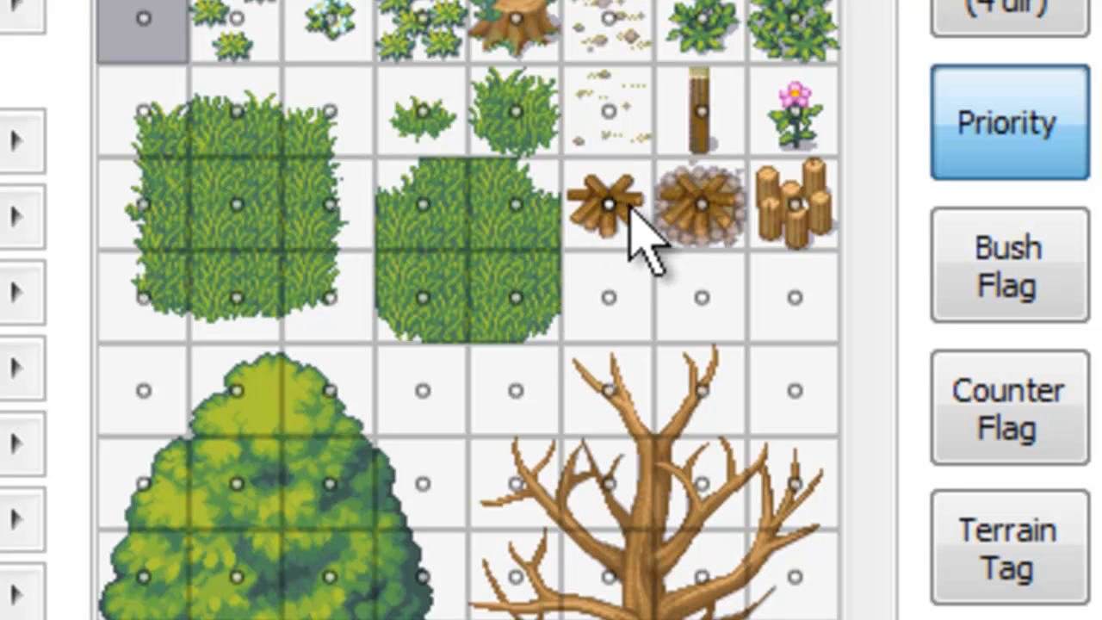
pyautogui.click(605, 206)
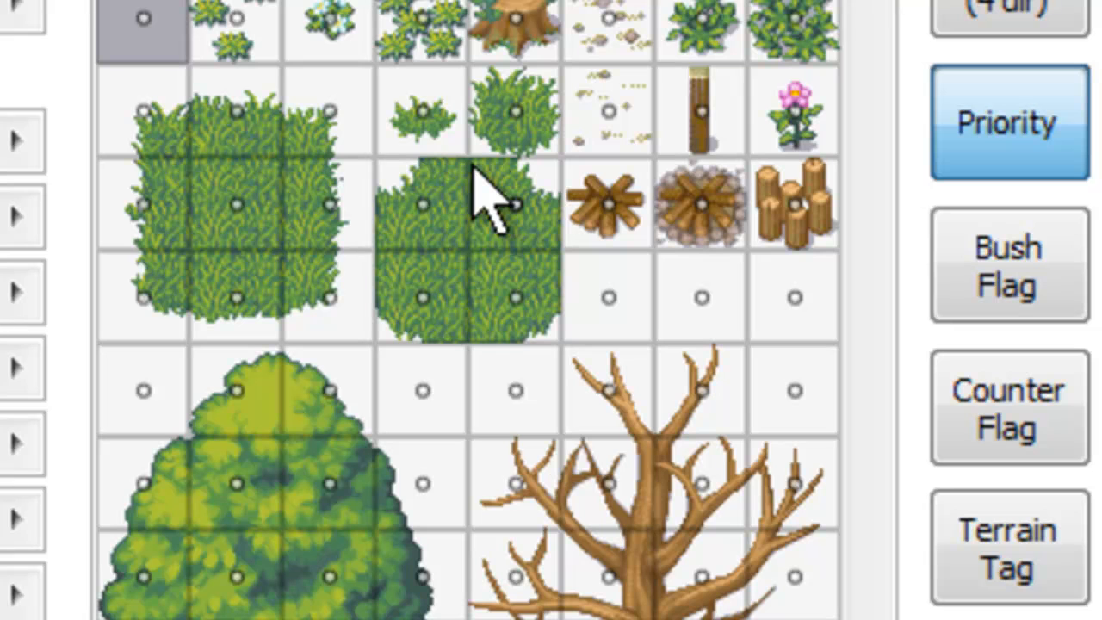
pyautogui.moveTo(486, 203)
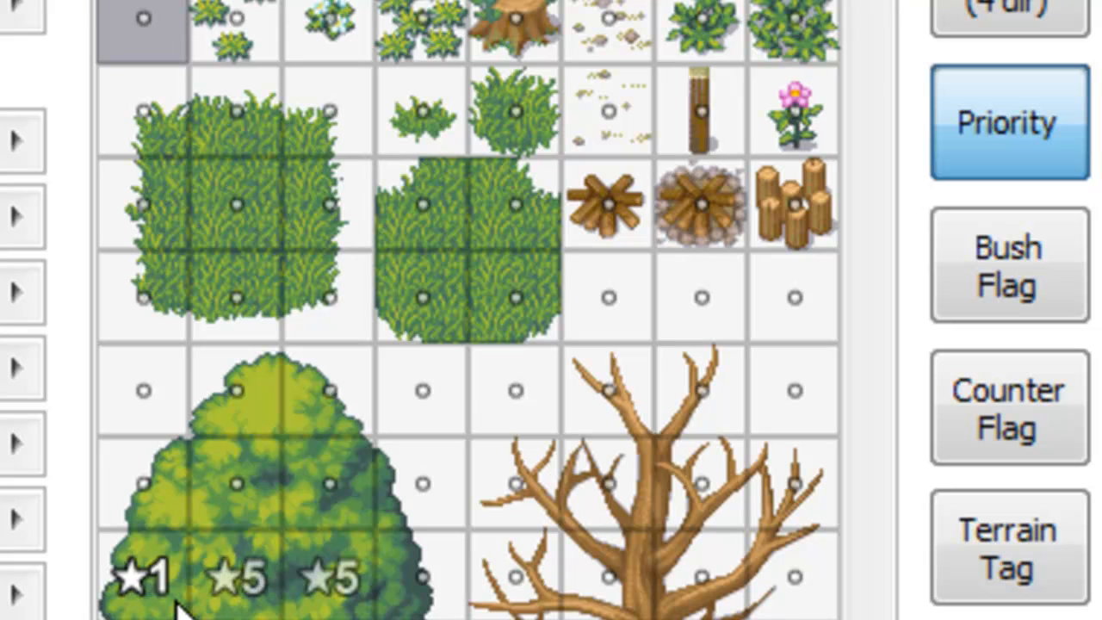
pyautogui.click(150, 577)
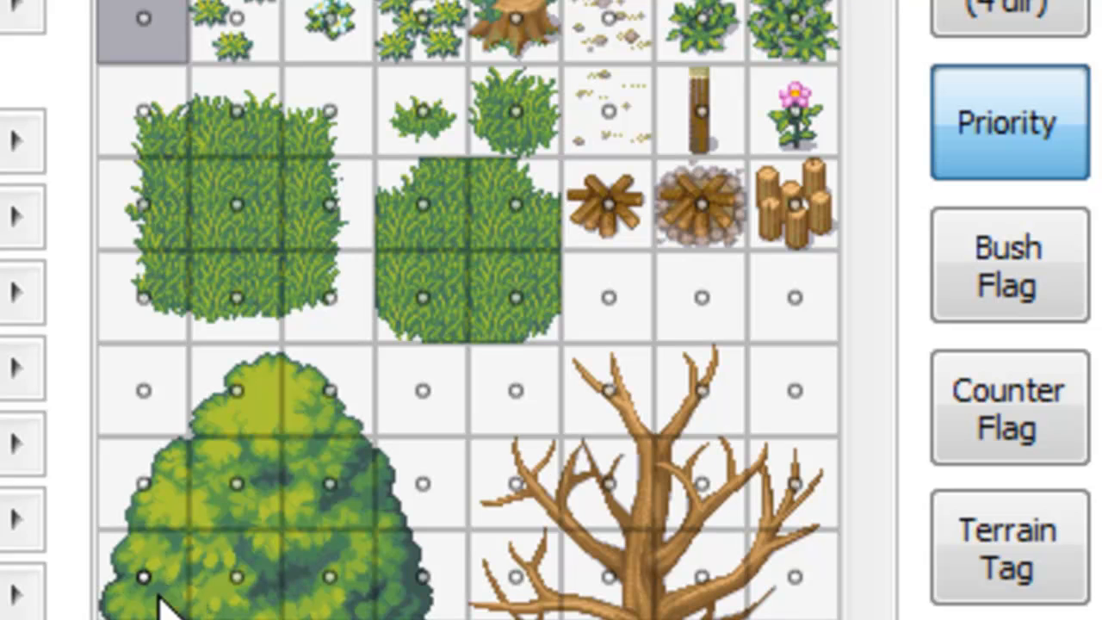
pyautogui.moveTo(138, 590)
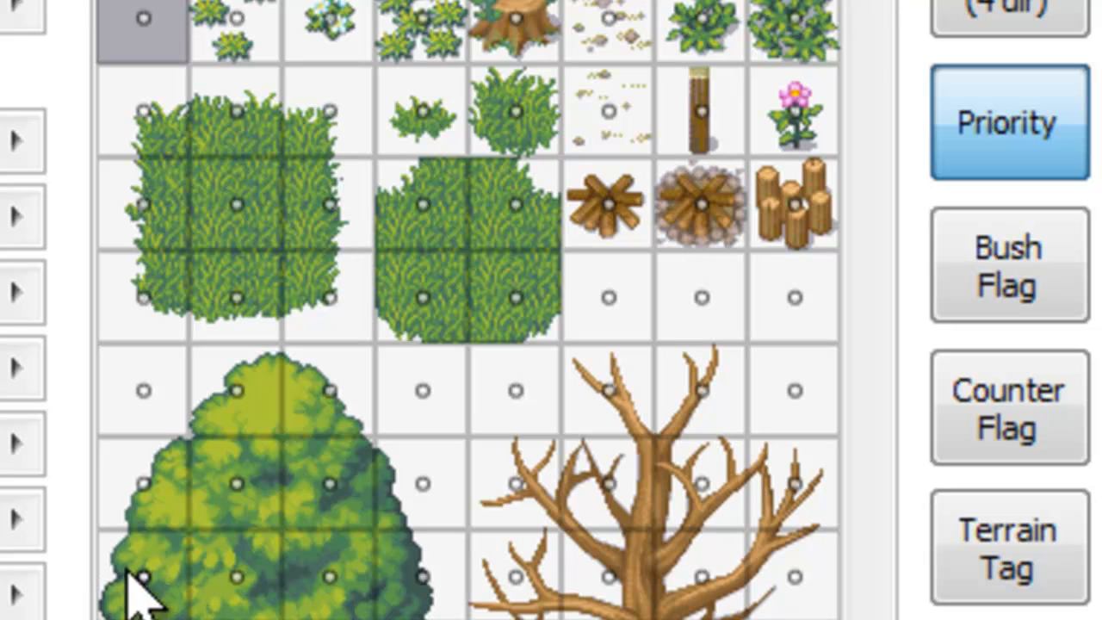
pyautogui.moveTo(465, 611)
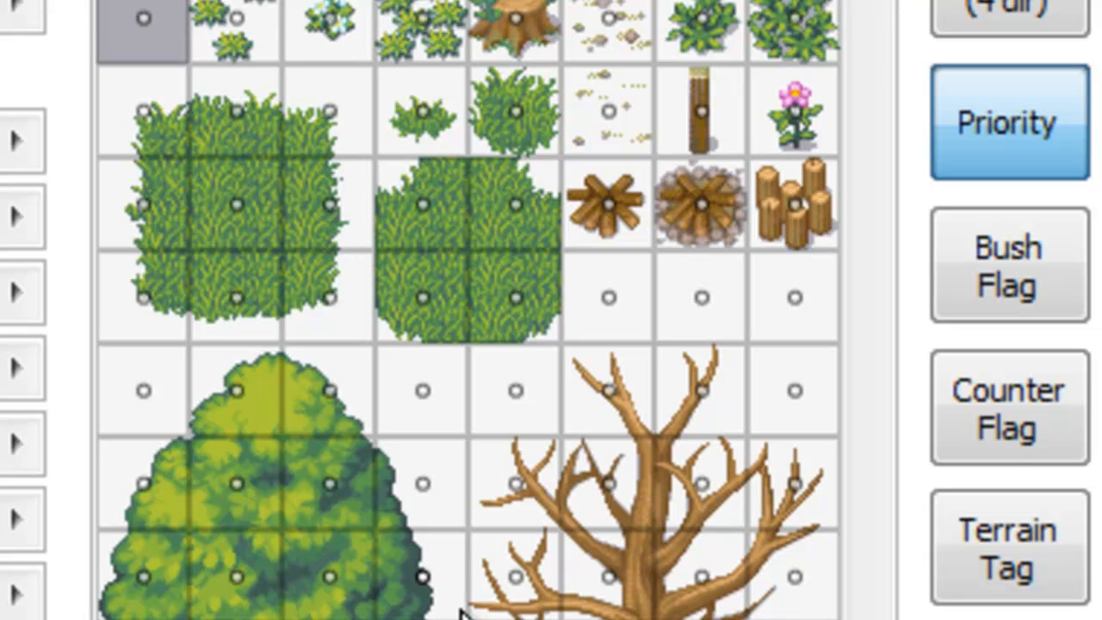
# Step: Switch the TEST tile grid from priorities to the Bush Flag view
pyautogui.click(1007, 265)
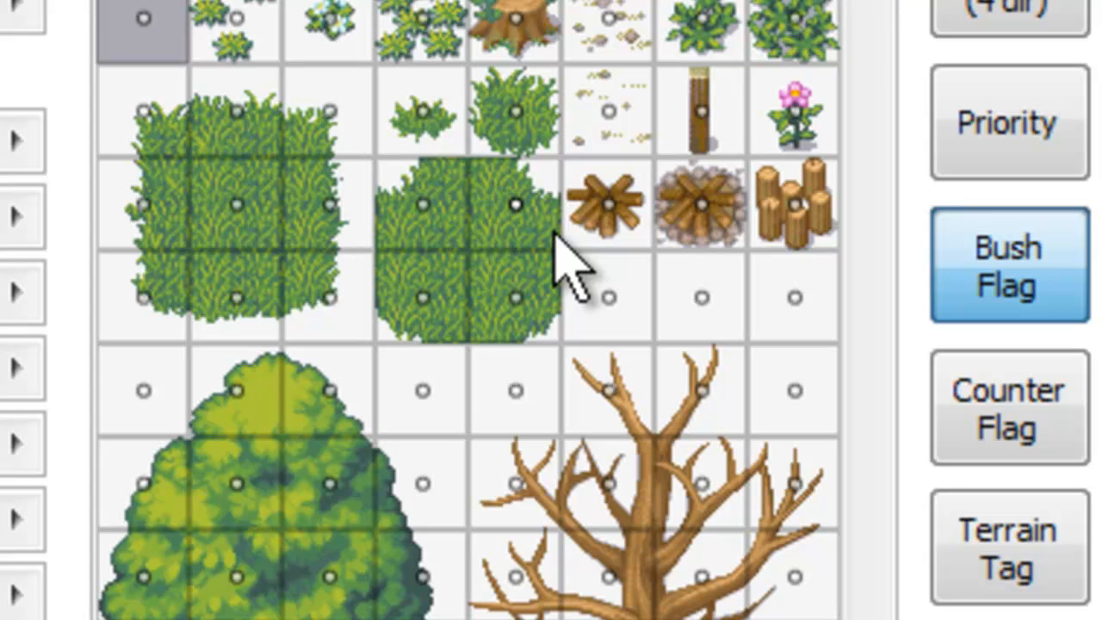
pyautogui.moveTo(564, 254)
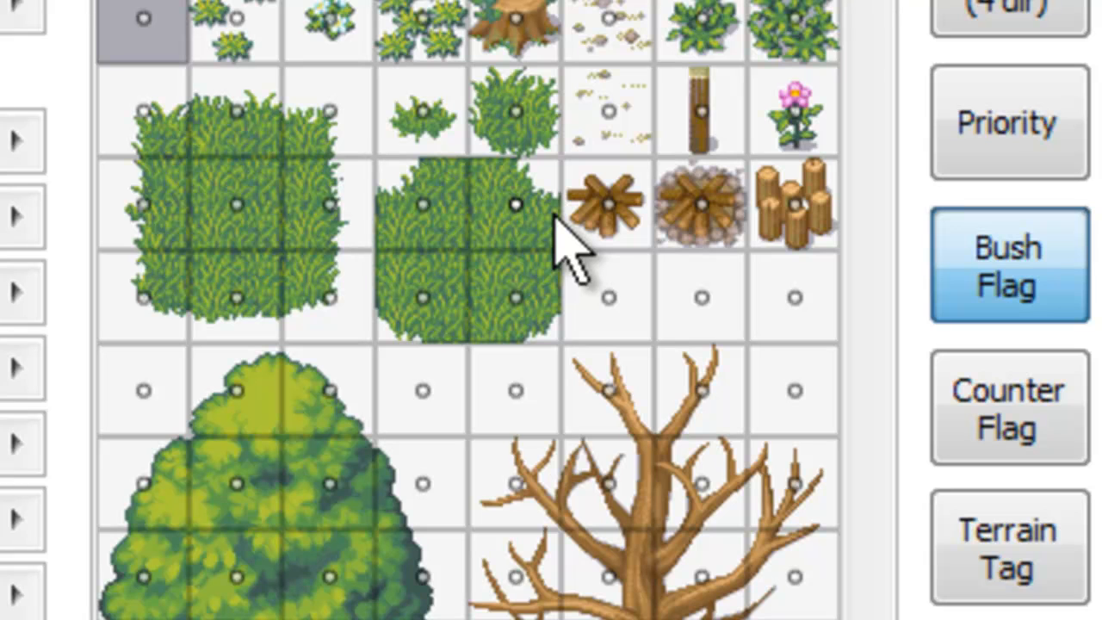
# Step: Display the TEST tileset's counter flag settings, with no tiles marked as counters
pyautogui.click(1007, 409)
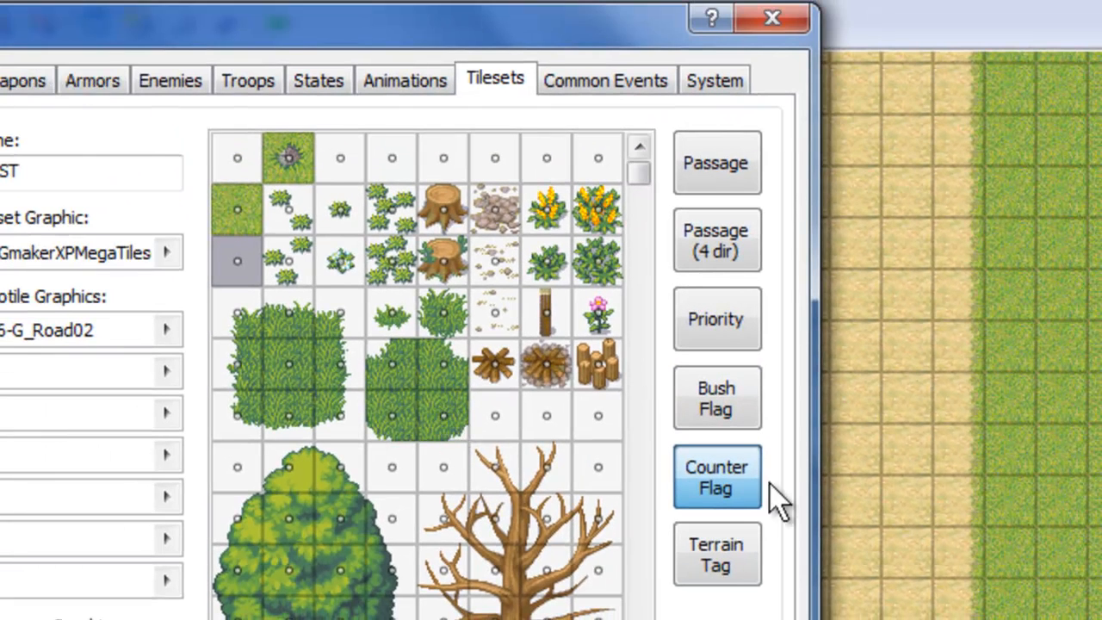
pyautogui.moveTo(831, 478)
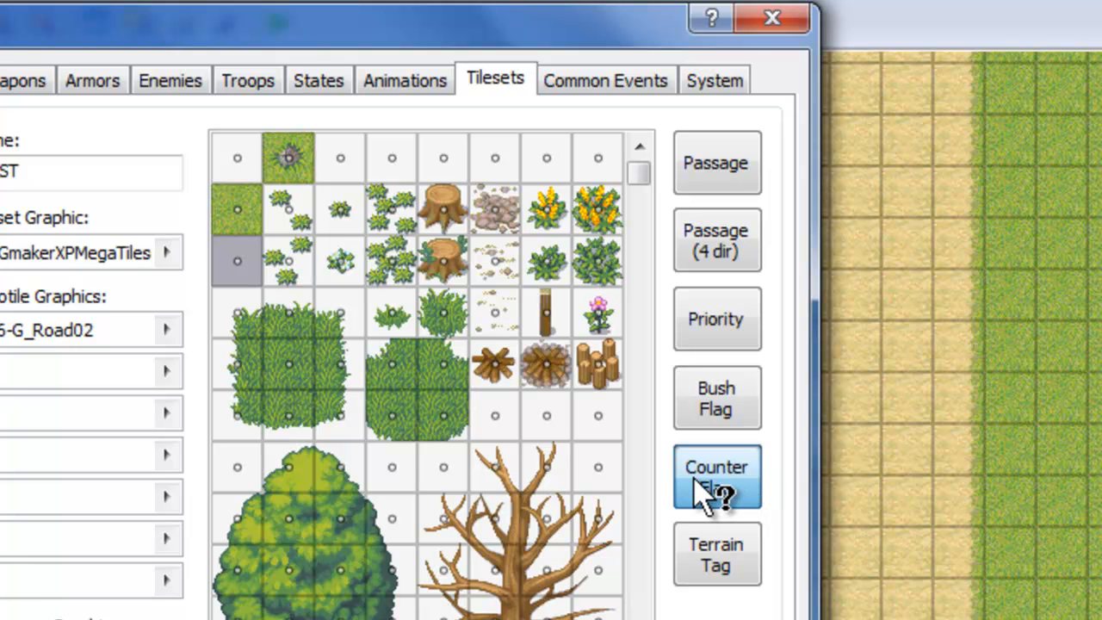
pyautogui.moveTo(706, 503)
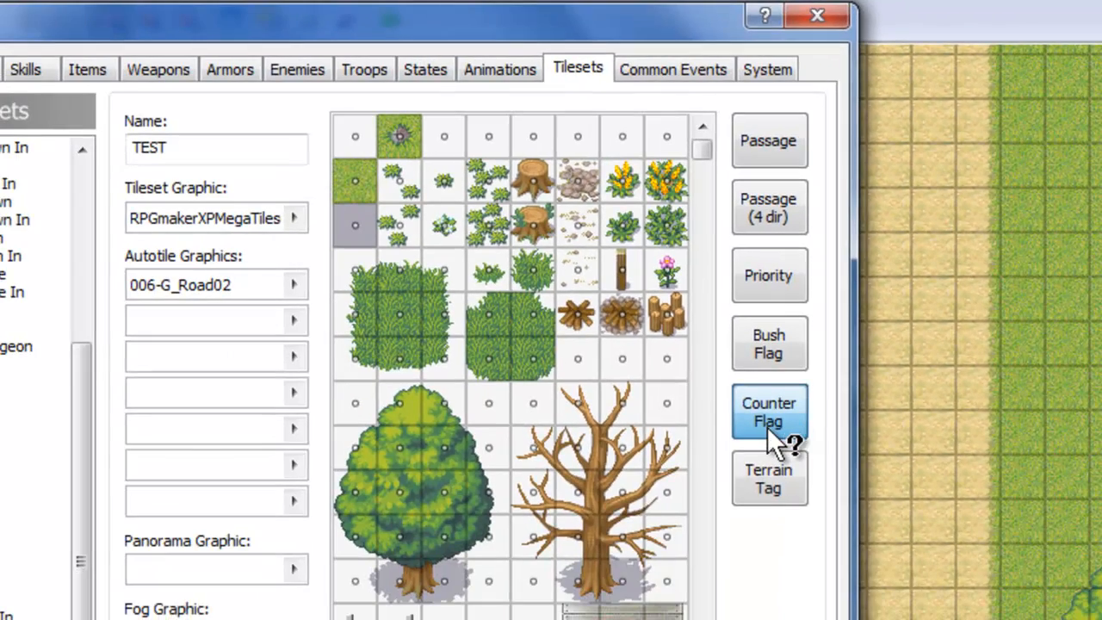
pyautogui.moveTo(769, 412)
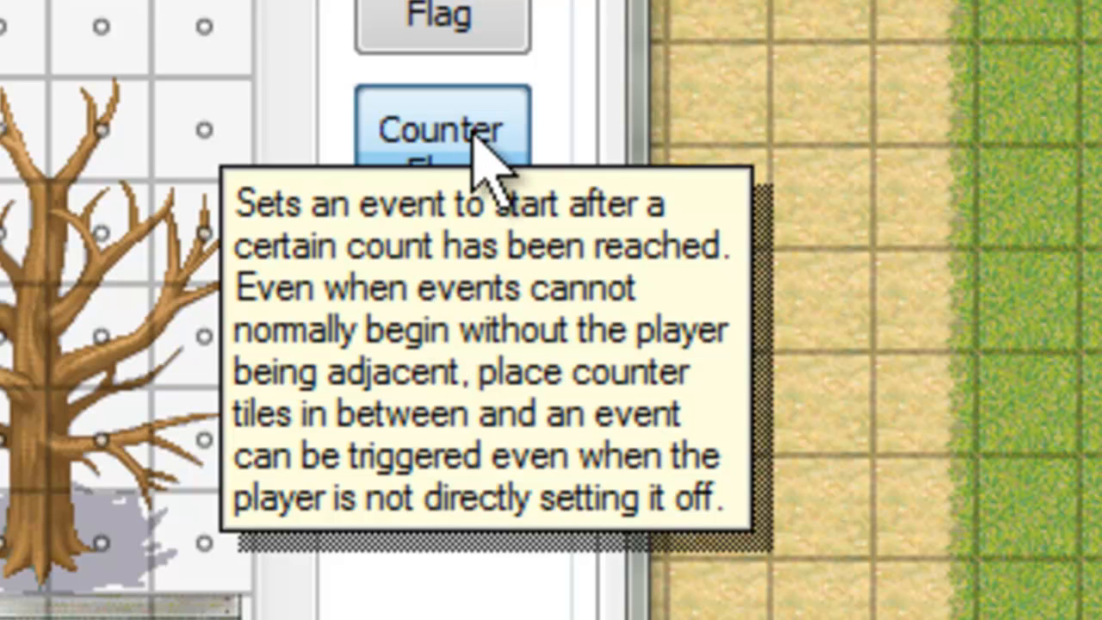
pyautogui.moveTo(504, 185)
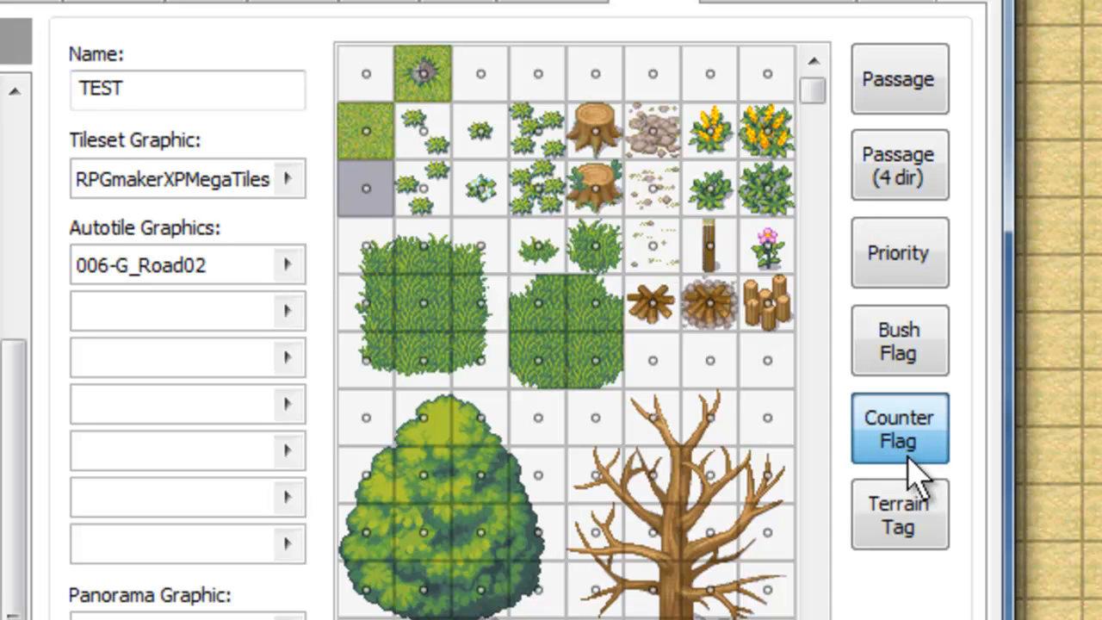
pyautogui.moveTo(1042, 482)
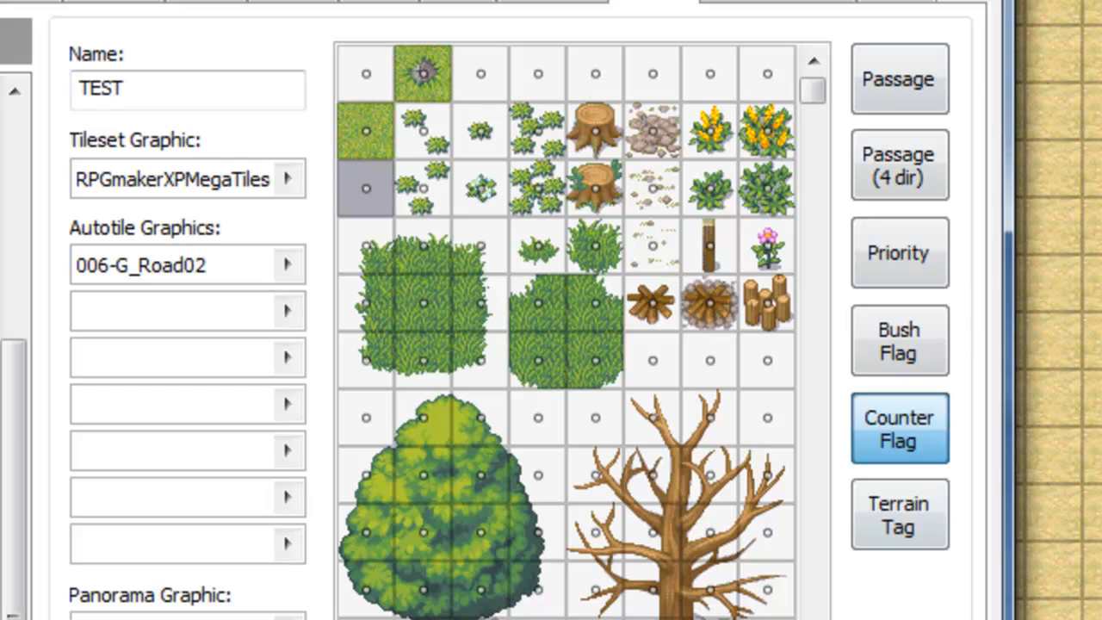
pyautogui.moveTo(882, 38)
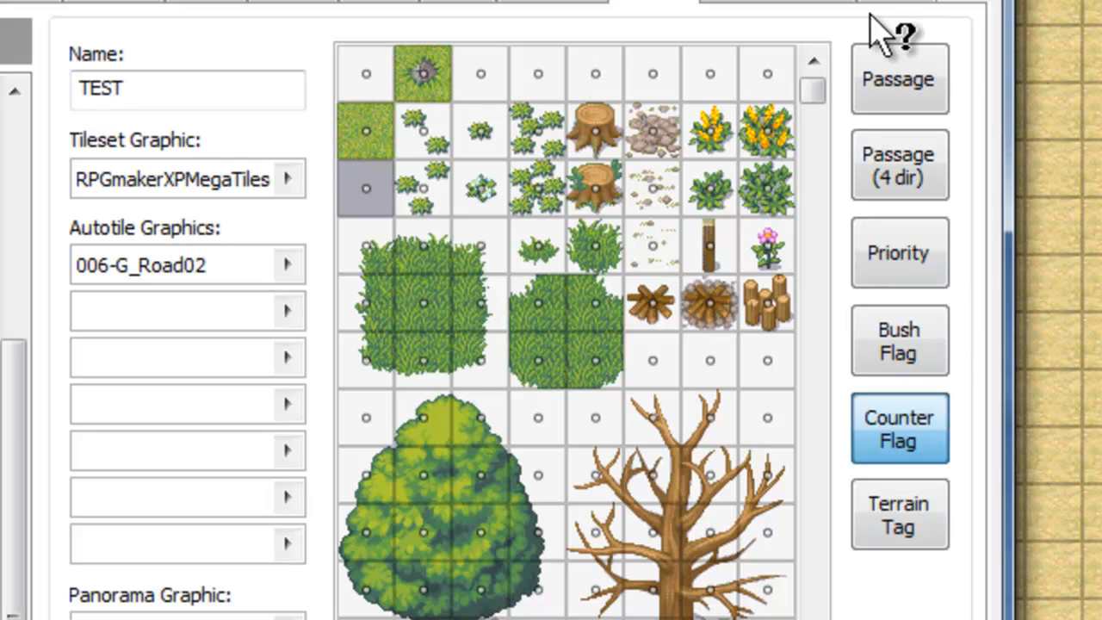
pyautogui.moveTo(899, 508)
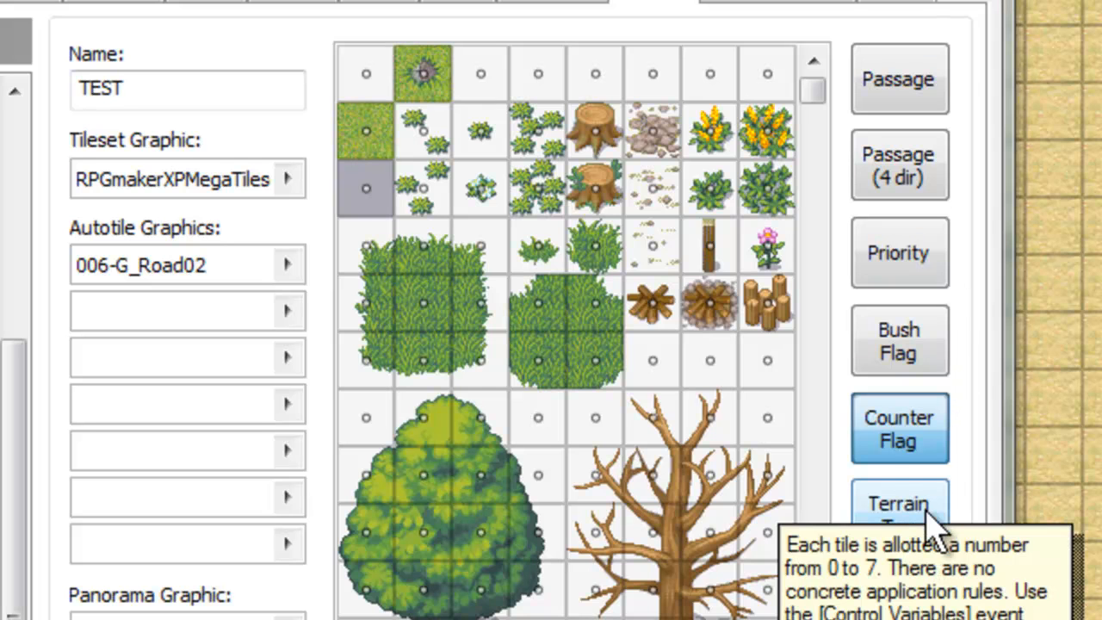
pyautogui.moveTo(921, 512)
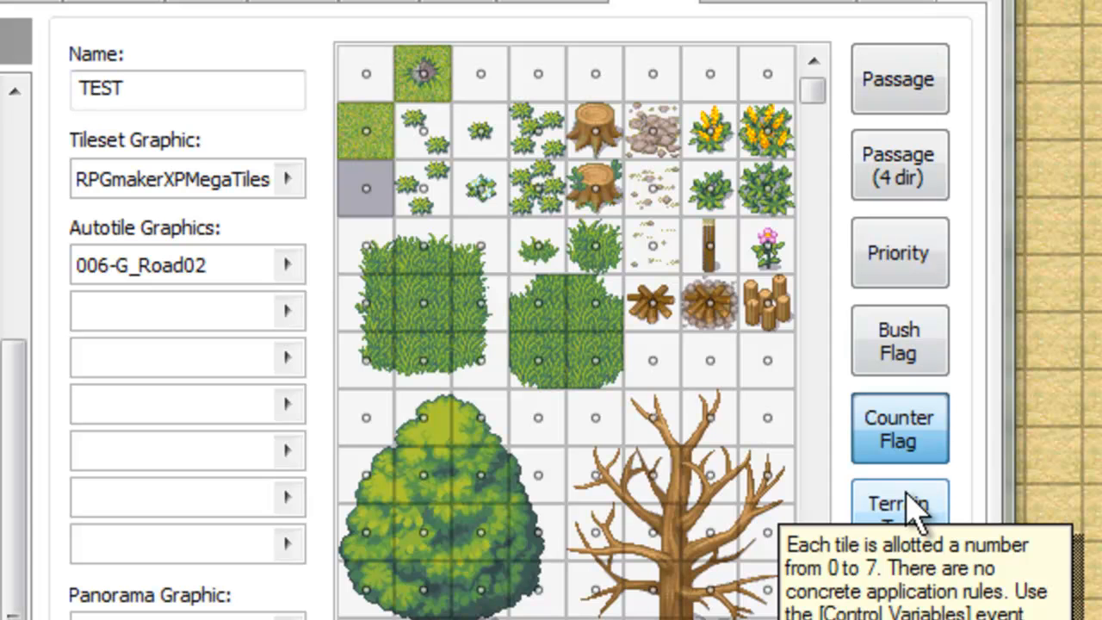
pyautogui.moveTo(926, 508)
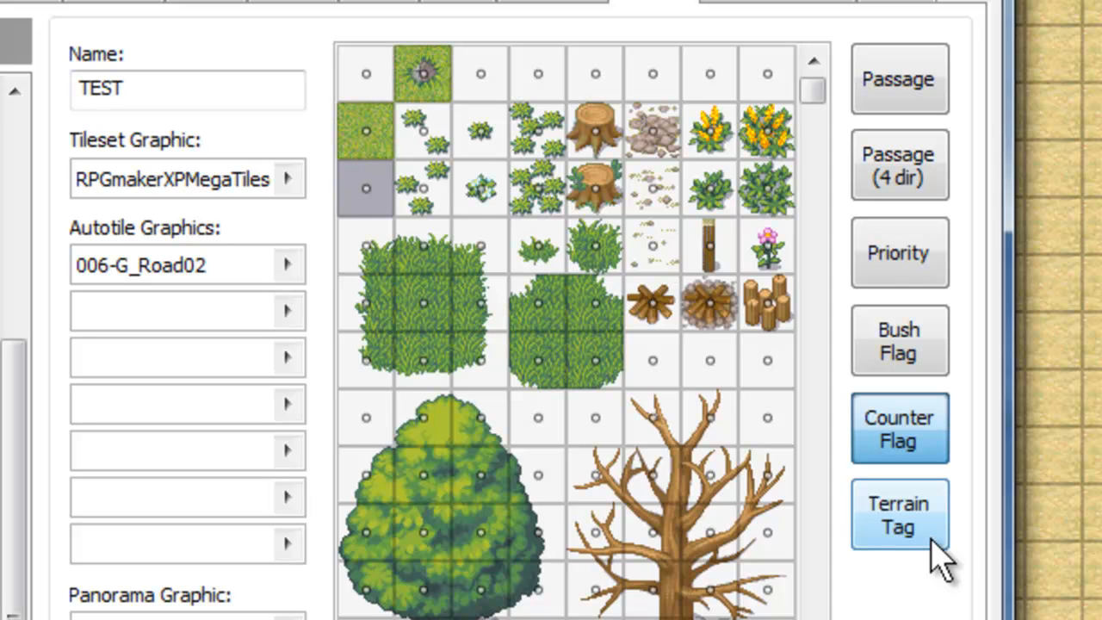
pyautogui.click(898, 514)
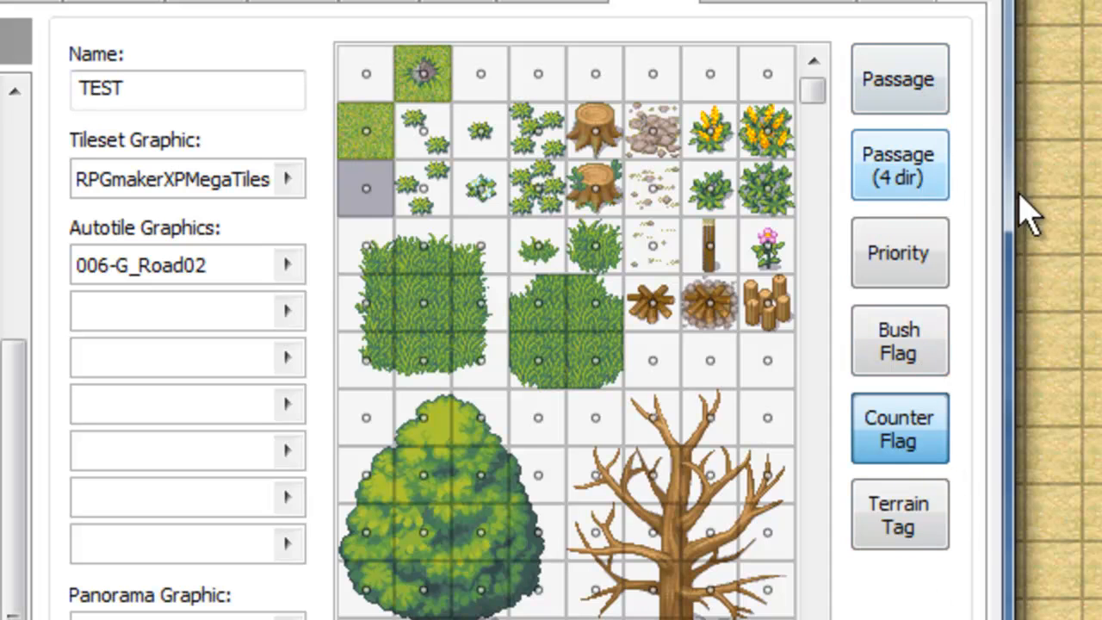
# Step: Check the TEST tileset's priorities, glance at four-direction passage, then return to priorities
pyautogui.click(898, 253)
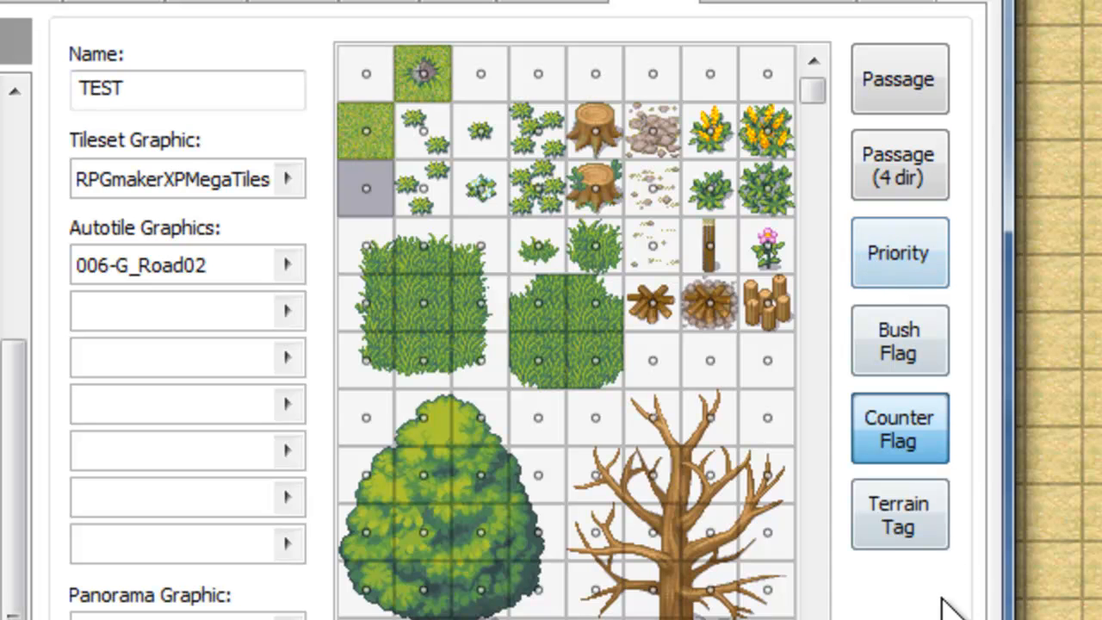
pyautogui.click(898, 165)
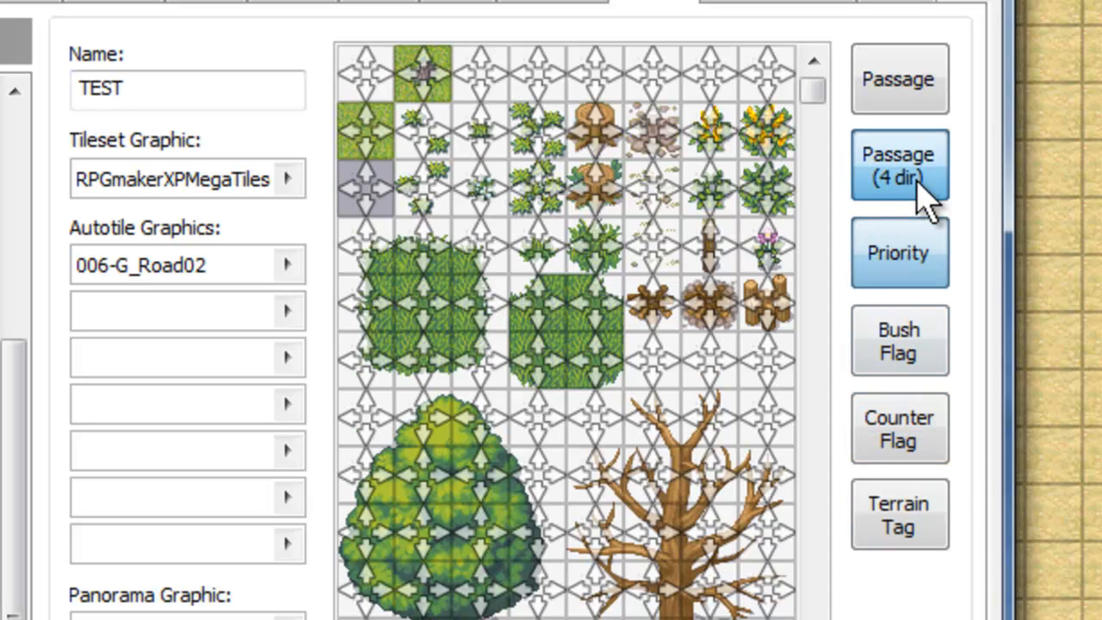
pyautogui.click(898, 252)
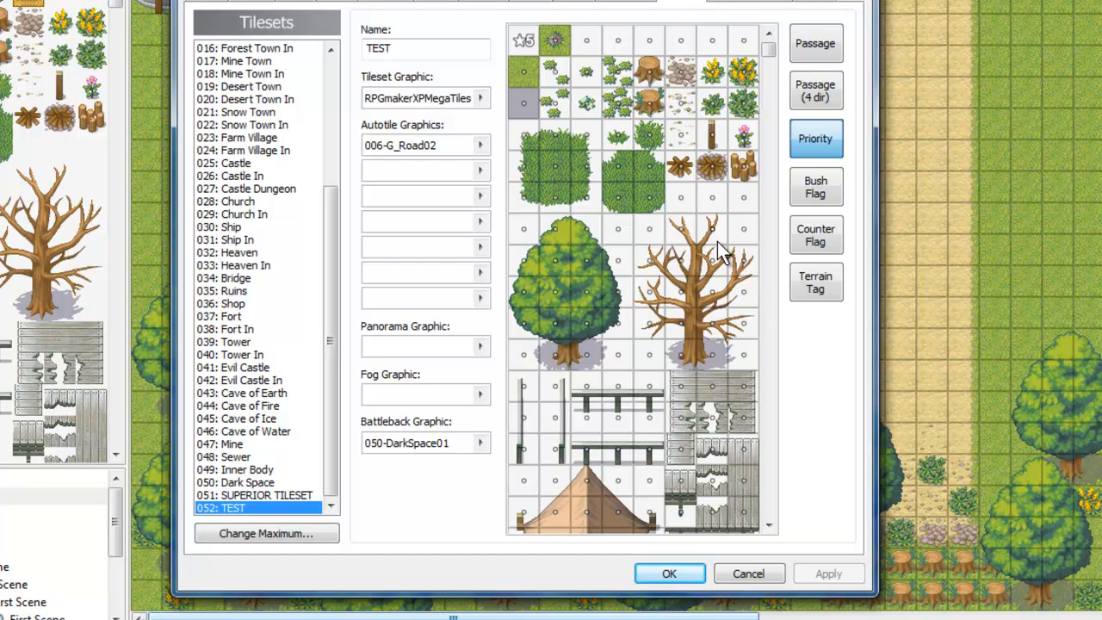
pyautogui.moveTo(650, 39)
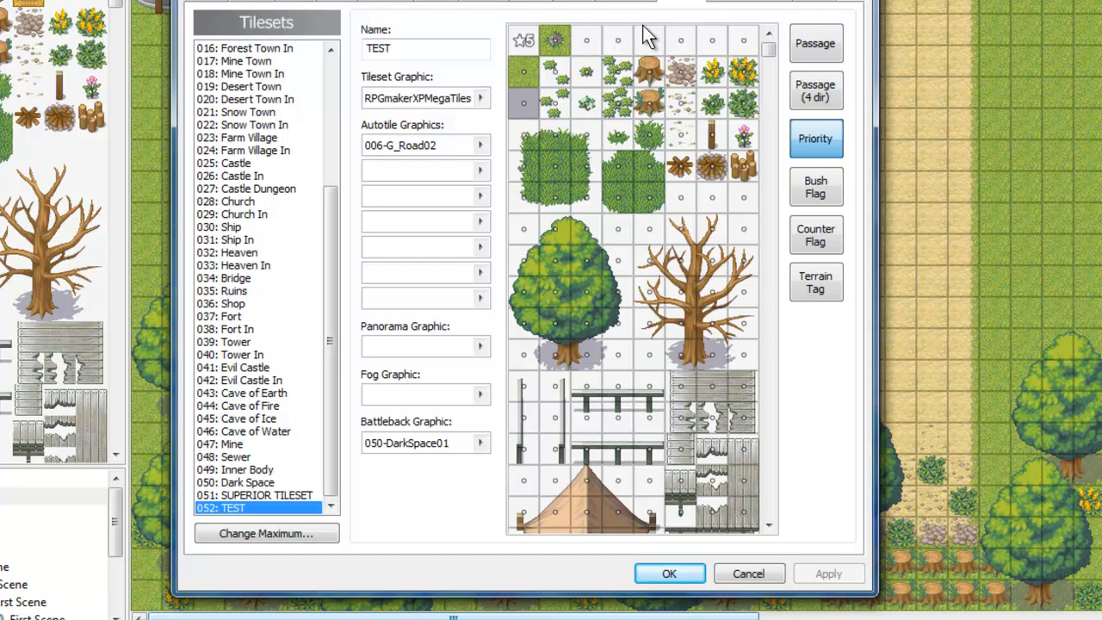
pyautogui.moveTo(593, 176)
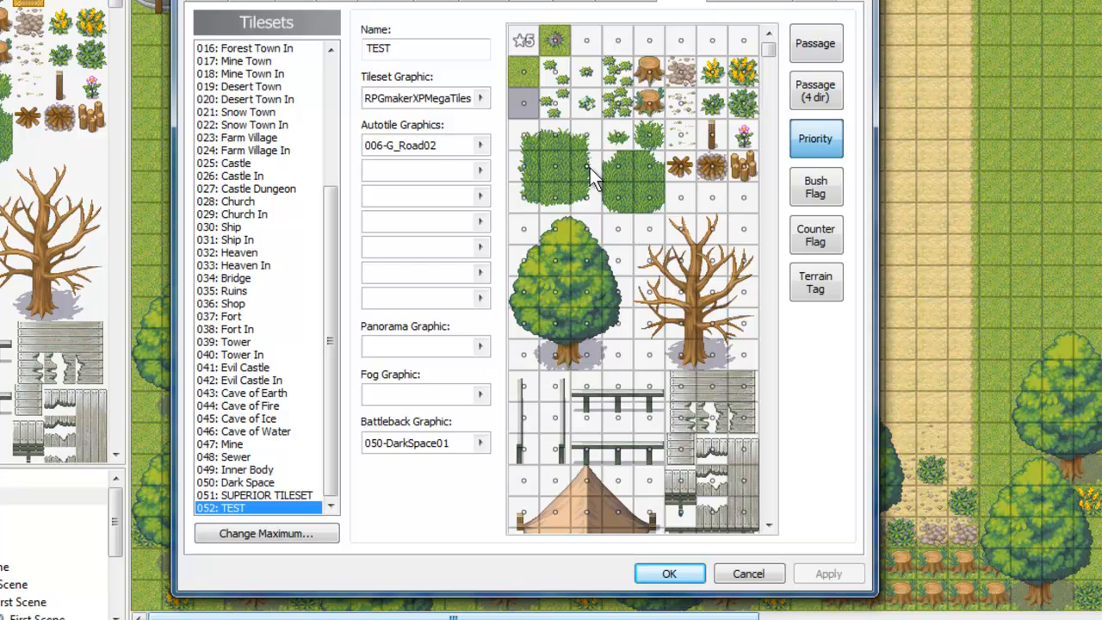
pyautogui.moveTo(721, 124)
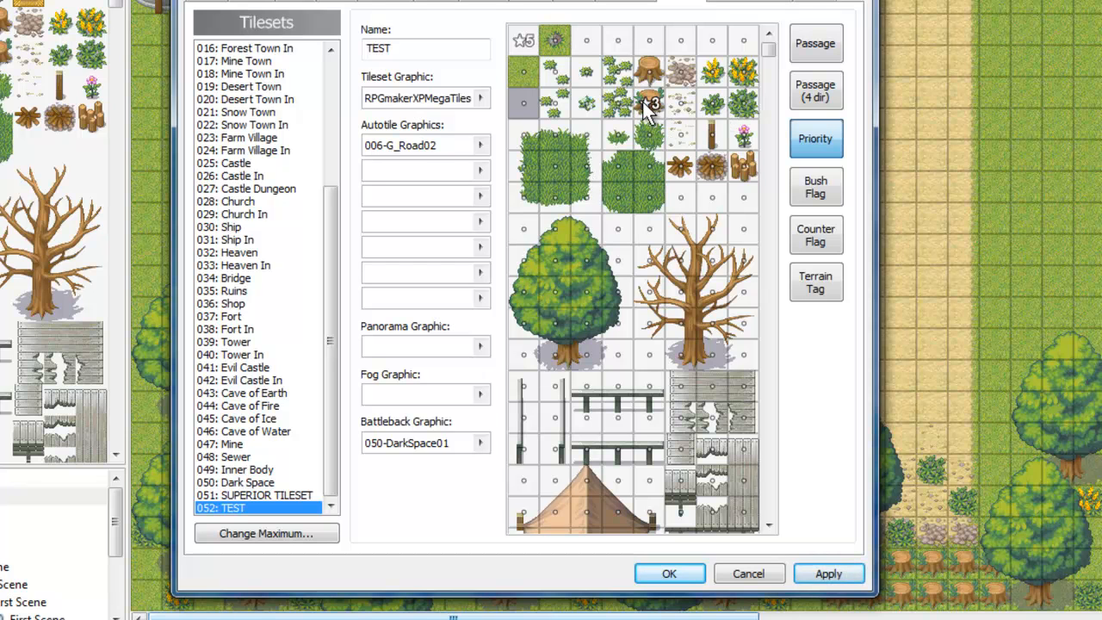
pyautogui.moveTo(529, 163)
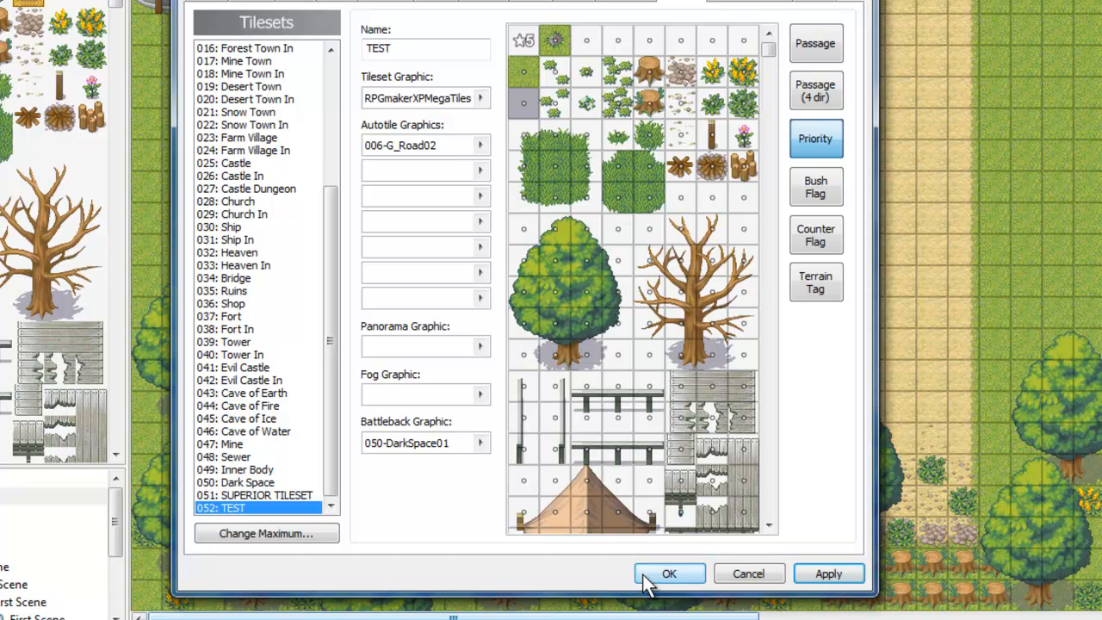
# Step: Confirm the Database with OK and scroll the village map
pyautogui.click(669, 573)
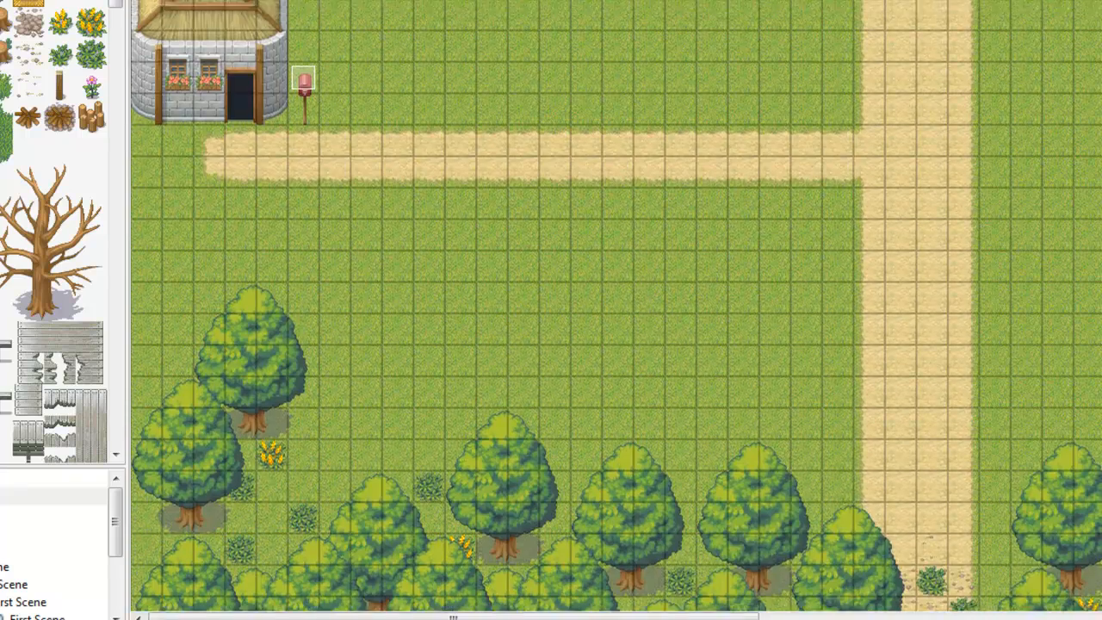
pyautogui.scroll(-3)
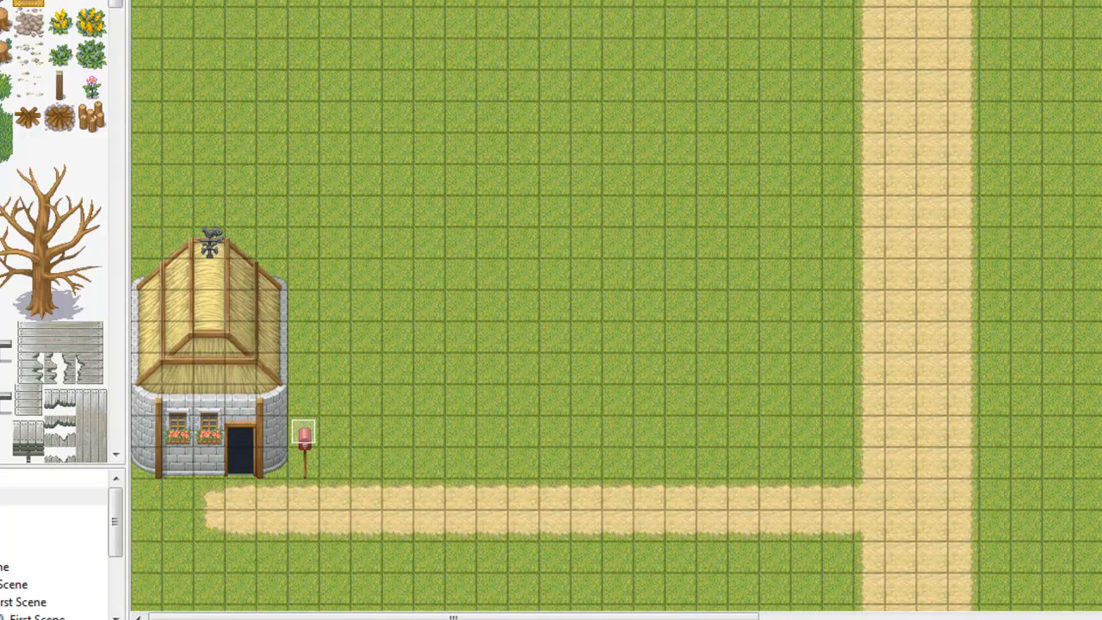
pyautogui.moveTo(876, 217)
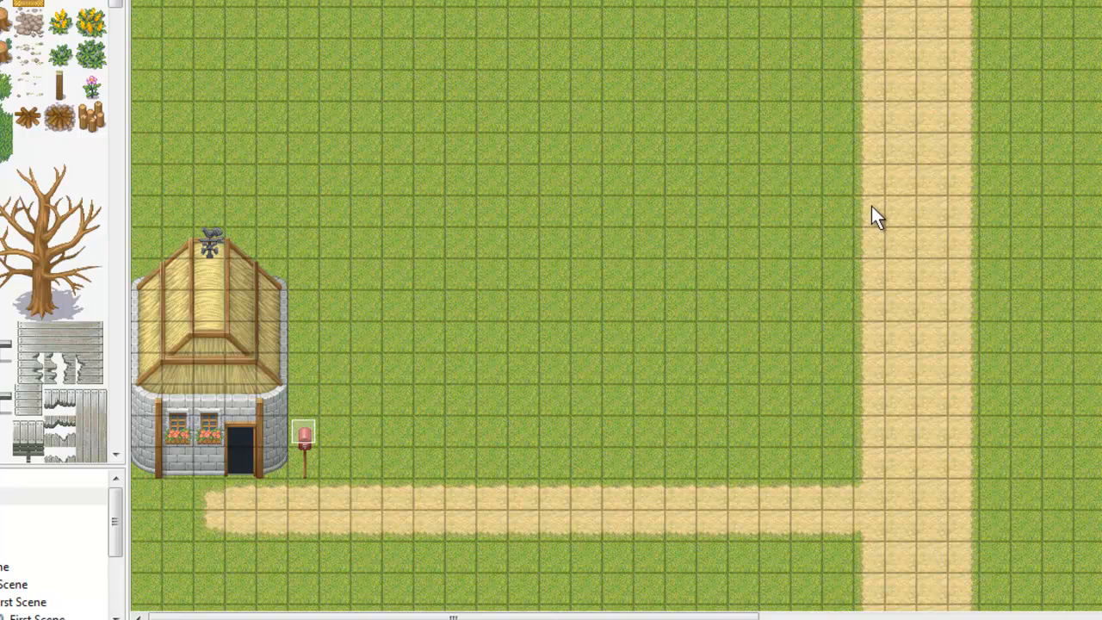